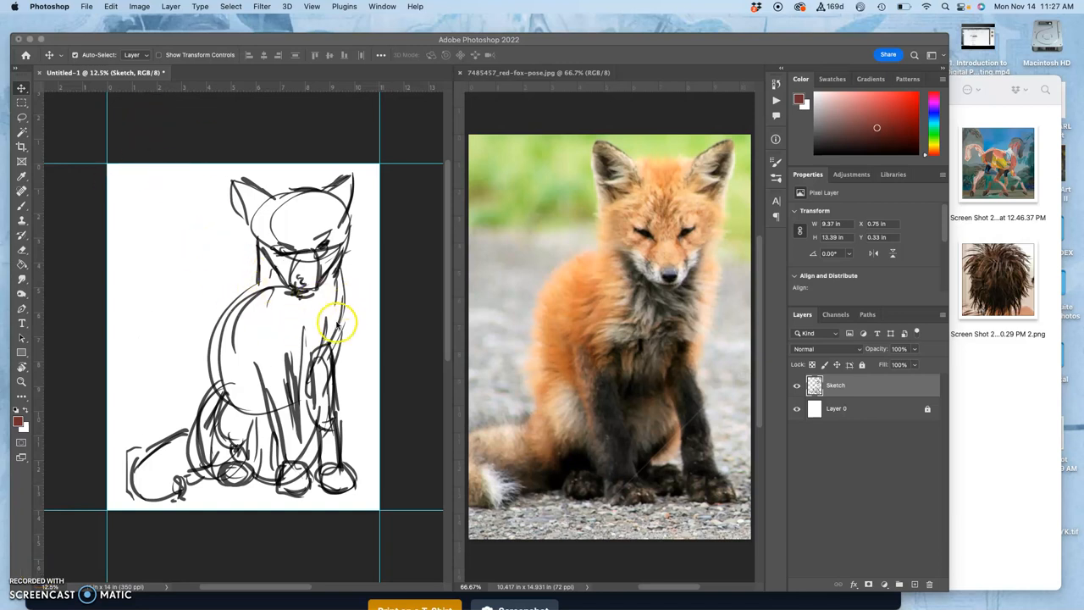
pyautogui.moveTo(566, 273)
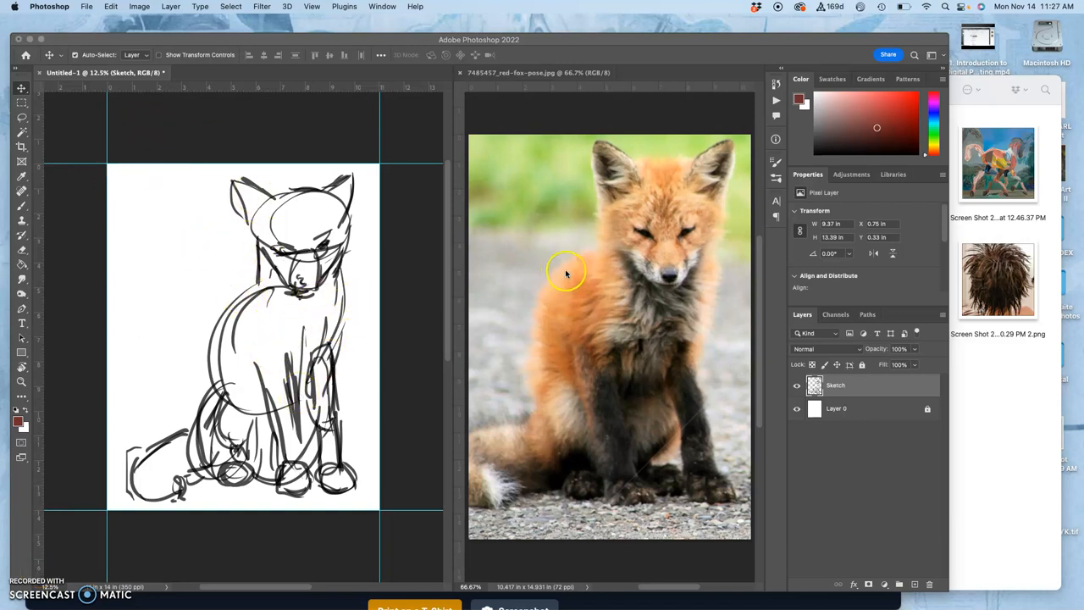
# Make the Brush tool active over the fox sketch document
pyautogui.click(795, 384)
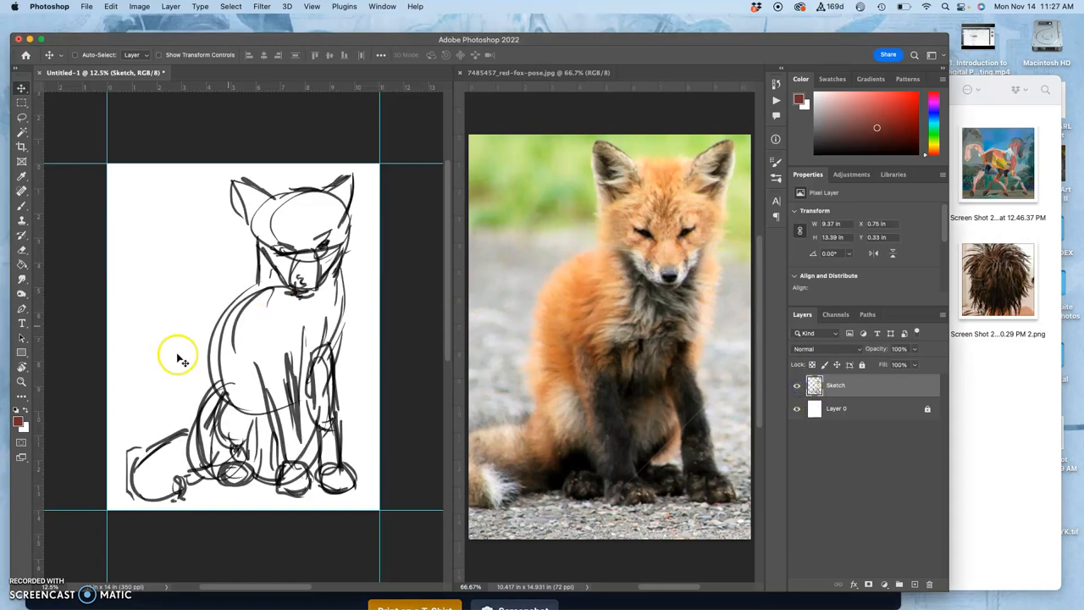
pyautogui.moveTo(564, 151)
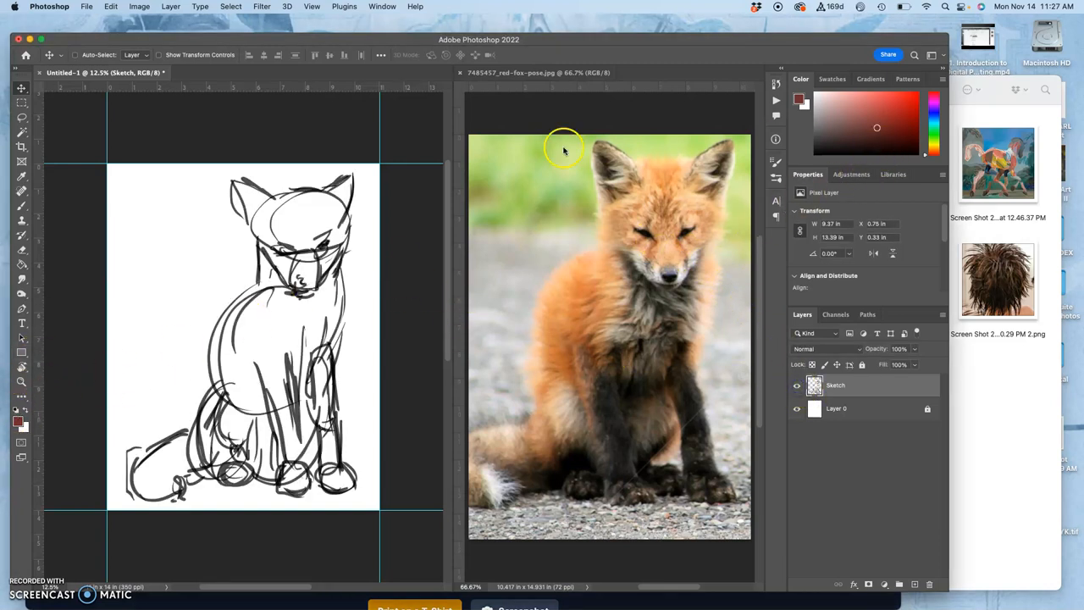
pyautogui.click(20, 206)
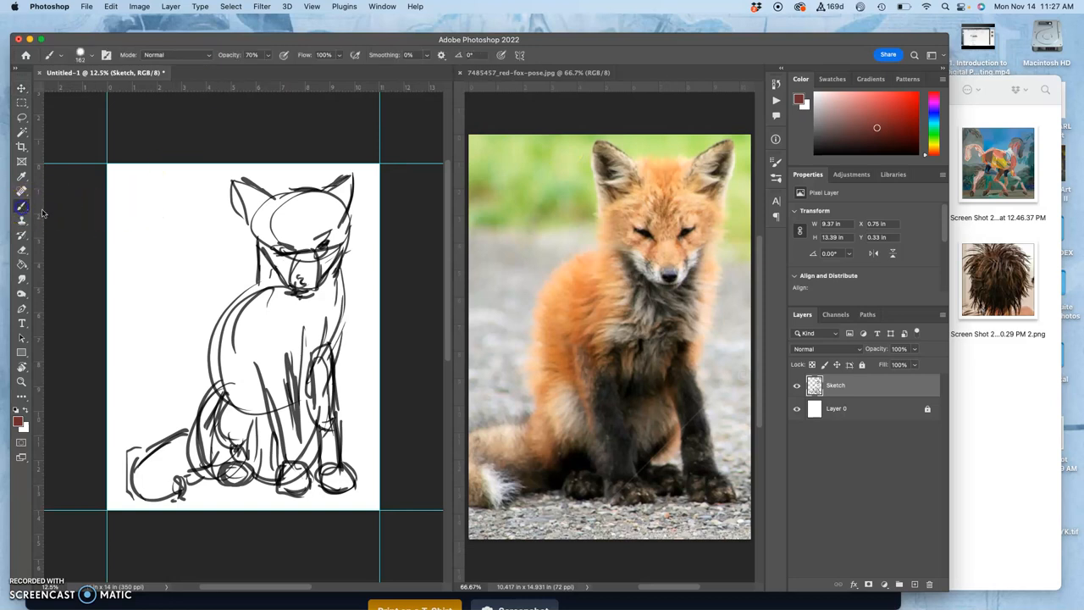
pyautogui.moveTo(583, 224)
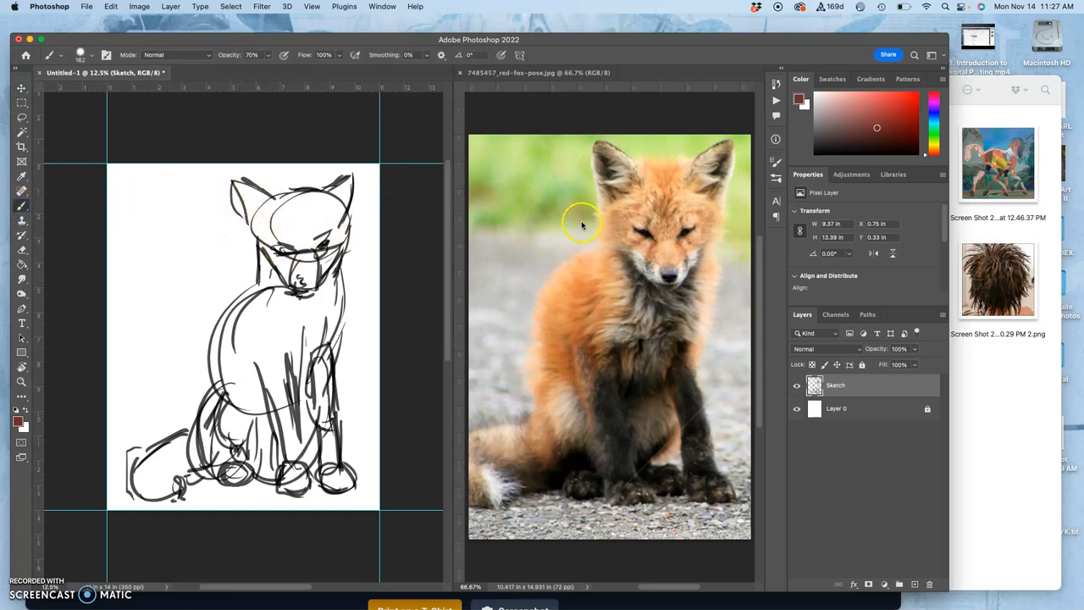
pyautogui.moveTo(264, 153)
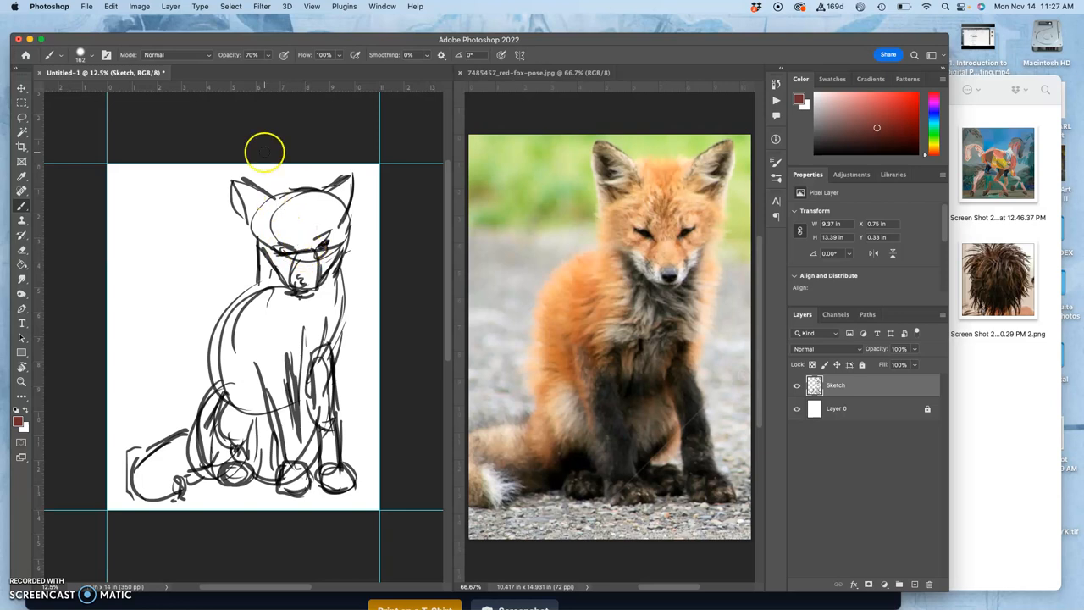
pyautogui.moveTo(559, 210)
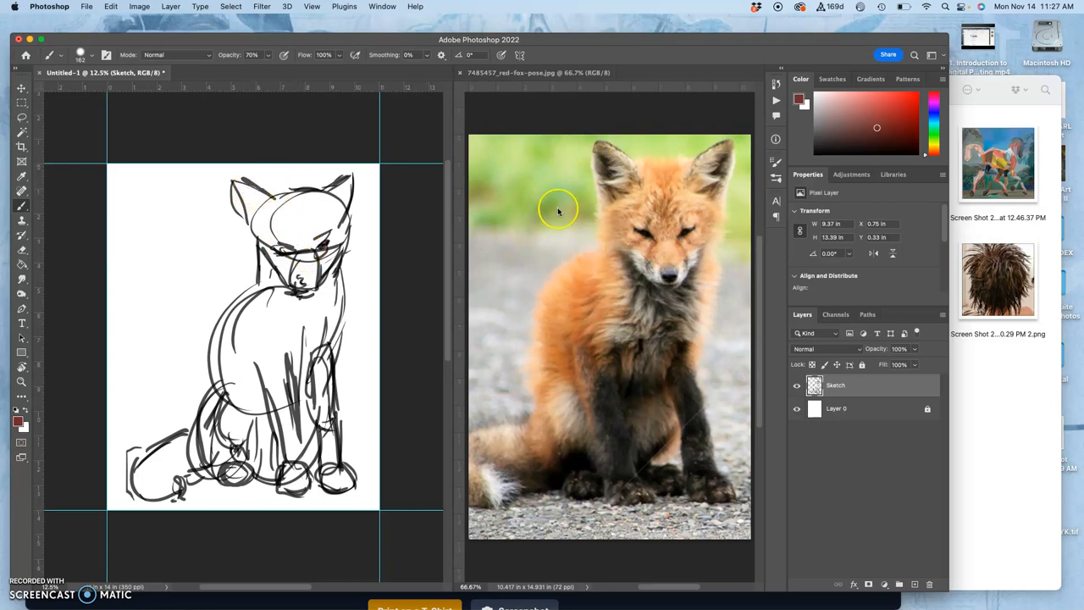
# Brush reddish-brown strokes over the left ear, top of head, right ear, muzzle, face and front legs
pyautogui.moveTo(254, 183); pyautogui.dragTo(258, 263)
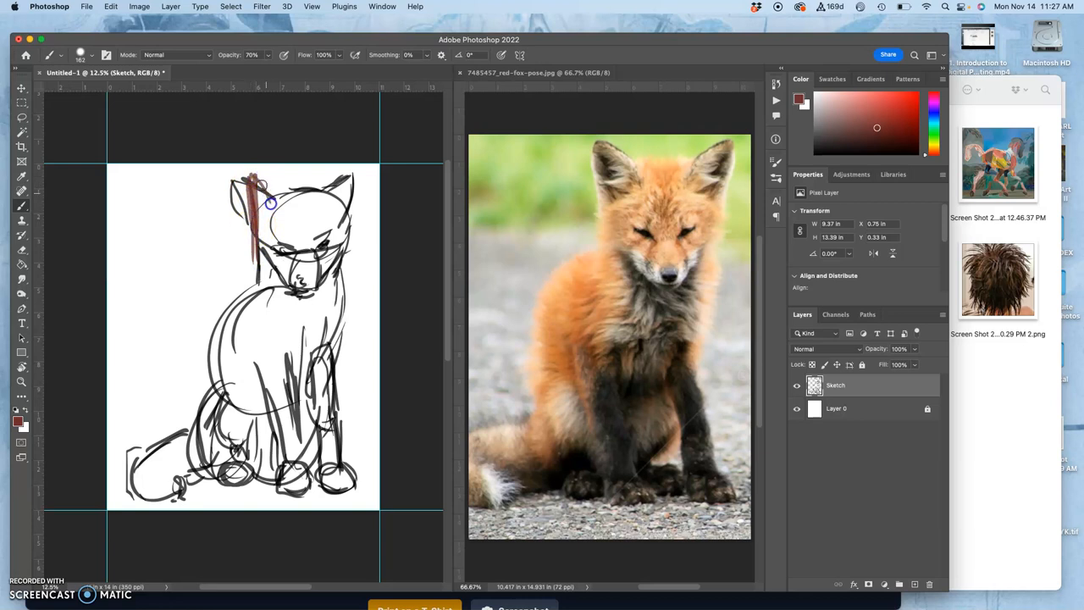
pyautogui.moveTo(254, 186); pyautogui.dragTo(285, 203)
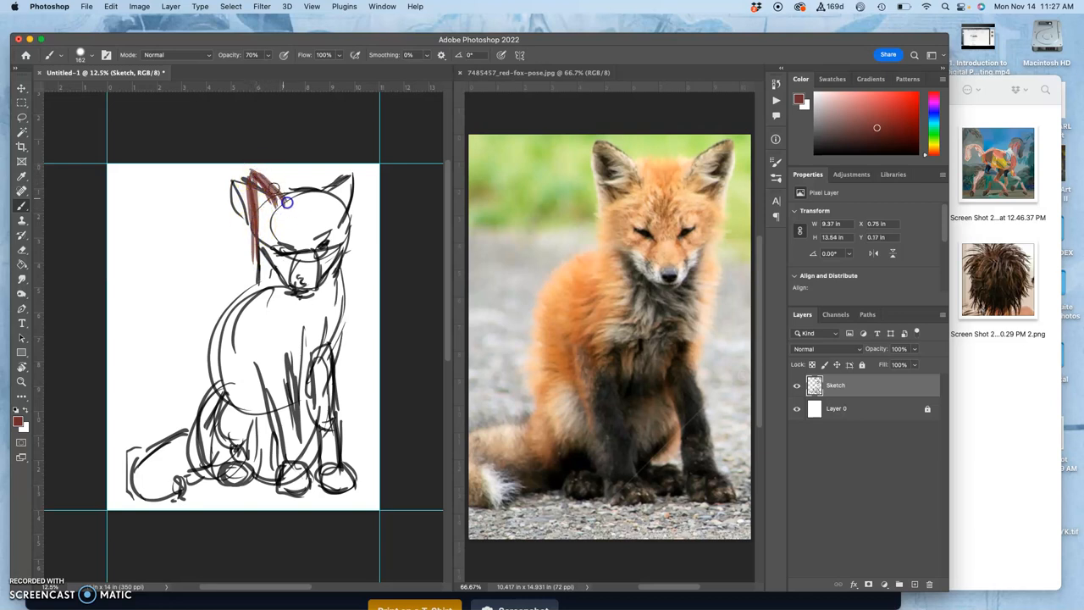
pyautogui.moveTo(271, 187); pyautogui.dragTo(264, 221)
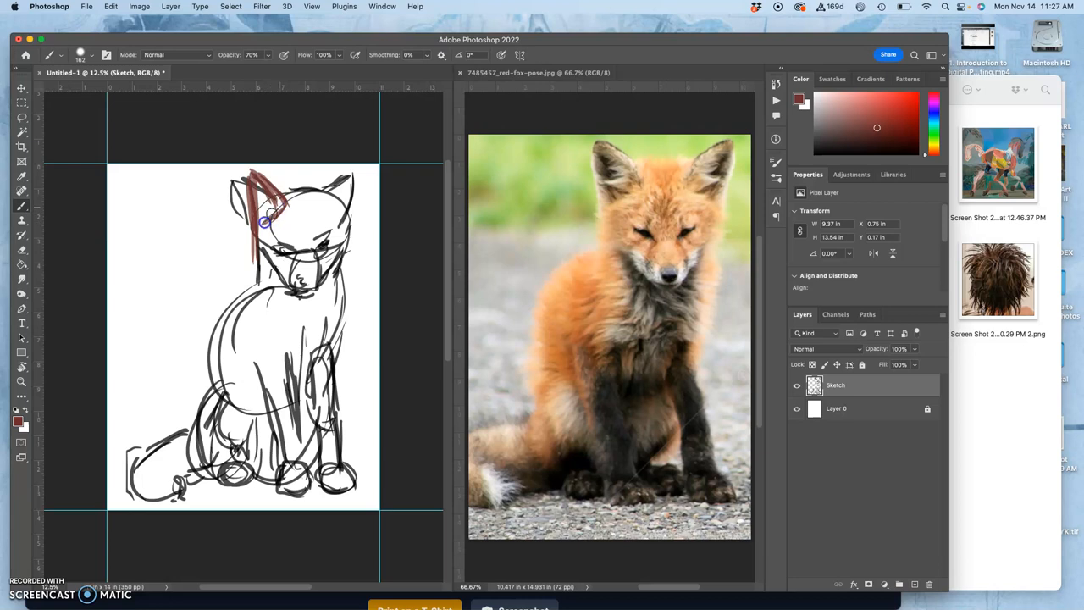
pyautogui.moveTo(267, 221); pyautogui.dragTo(330, 190)
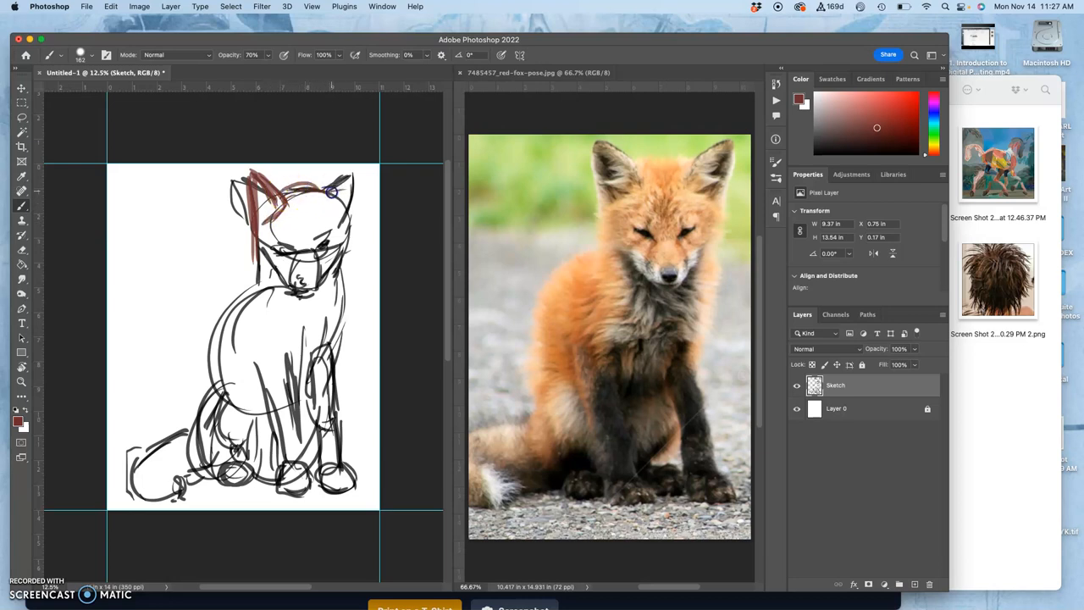
pyautogui.moveTo(330, 190); pyautogui.dragTo(339, 221)
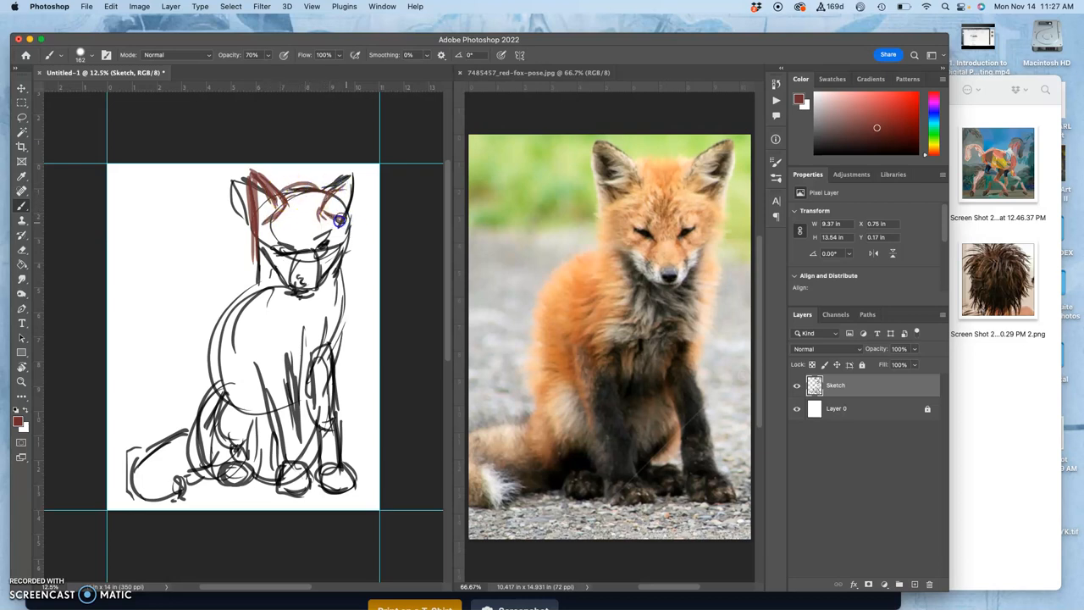
pyautogui.moveTo(339, 216); pyautogui.dragTo(347, 212)
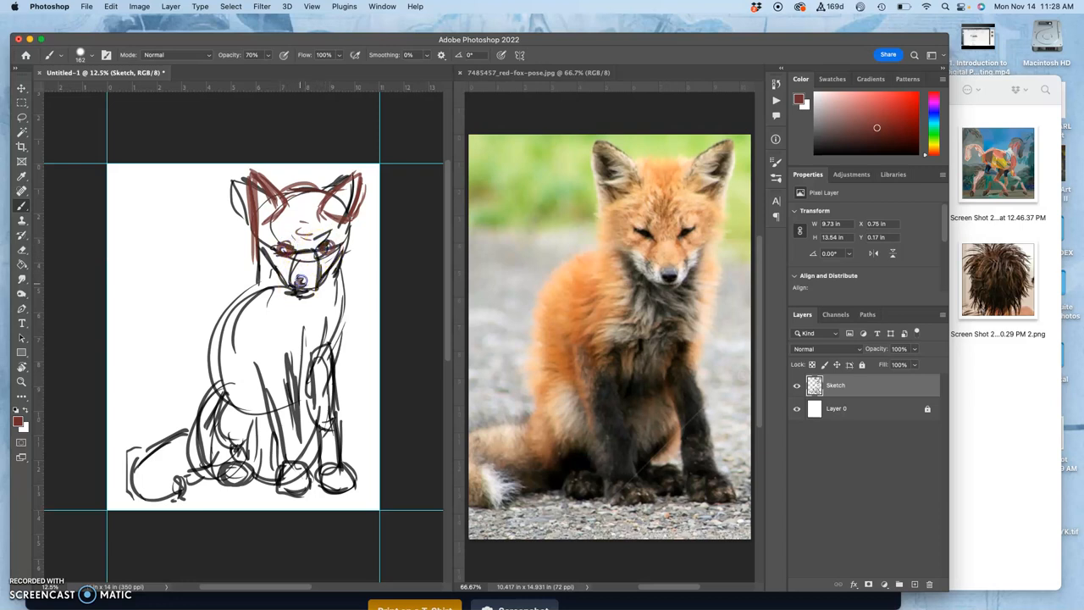
pyautogui.moveTo(296, 280); pyautogui.dragTo(288, 292)
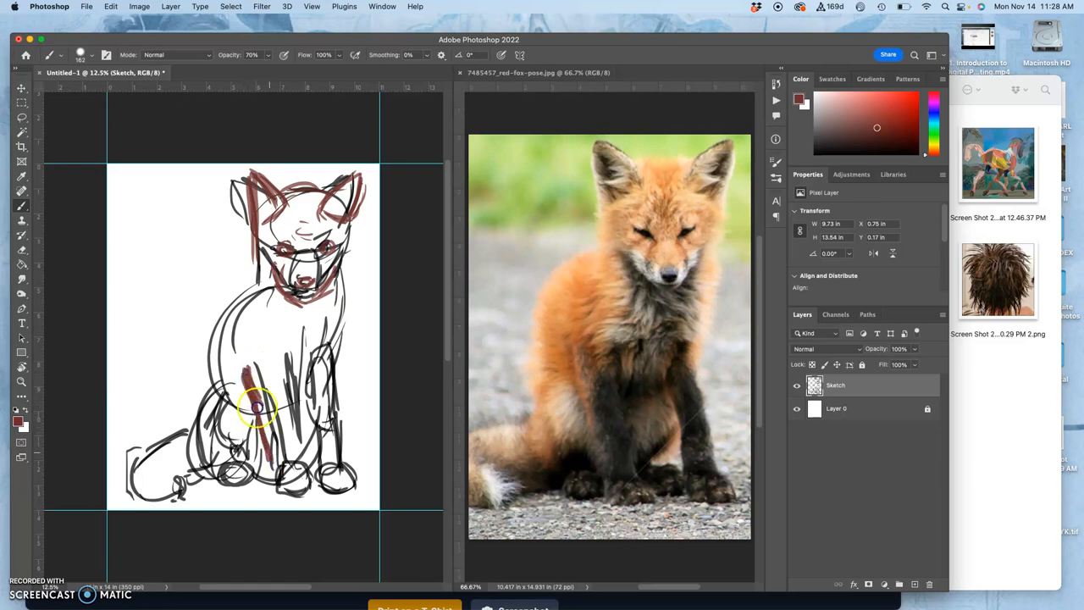
# Brush reddish-brown strokes down both front legs, across the paws and around the curled tail
pyautogui.moveTo(255, 407); pyautogui.dragTo(285, 356)
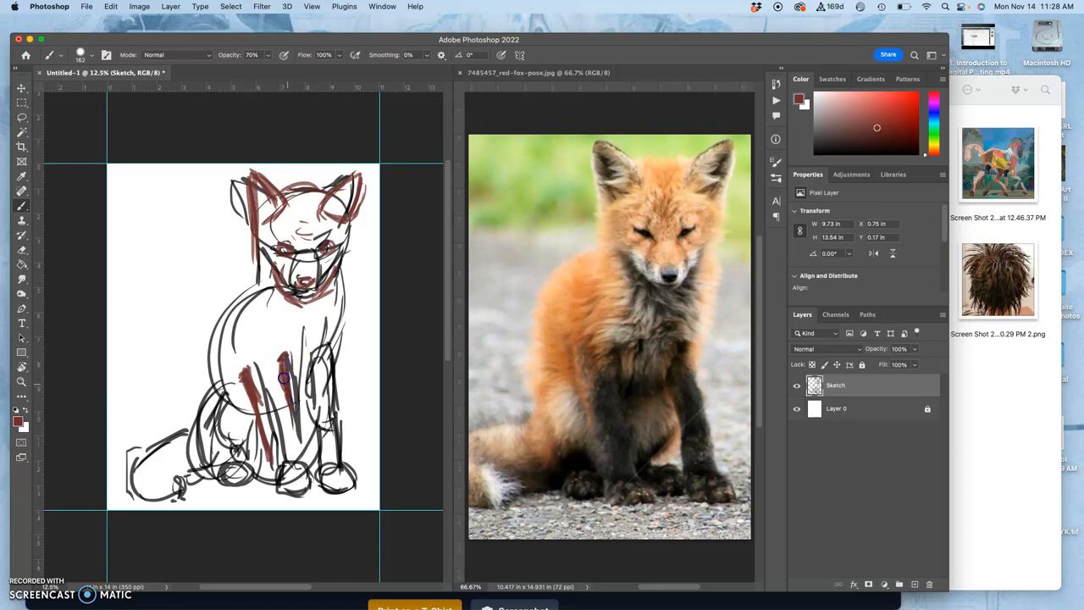
pyautogui.moveTo(280, 339); pyautogui.dragTo(285, 382)
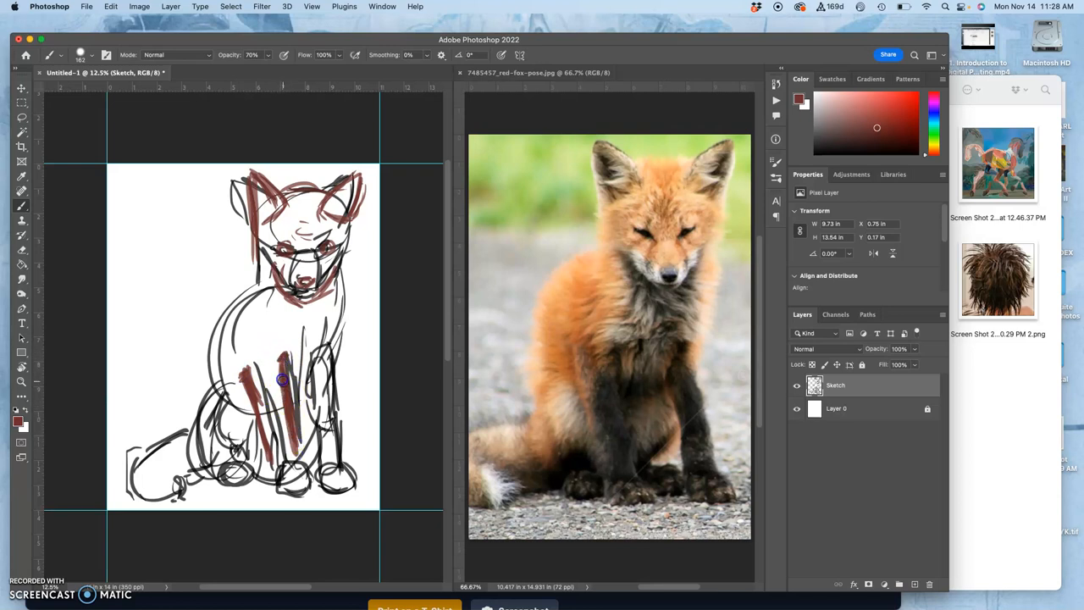
pyautogui.moveTo(285, 380); pyautogui.dragTo(292, 413)
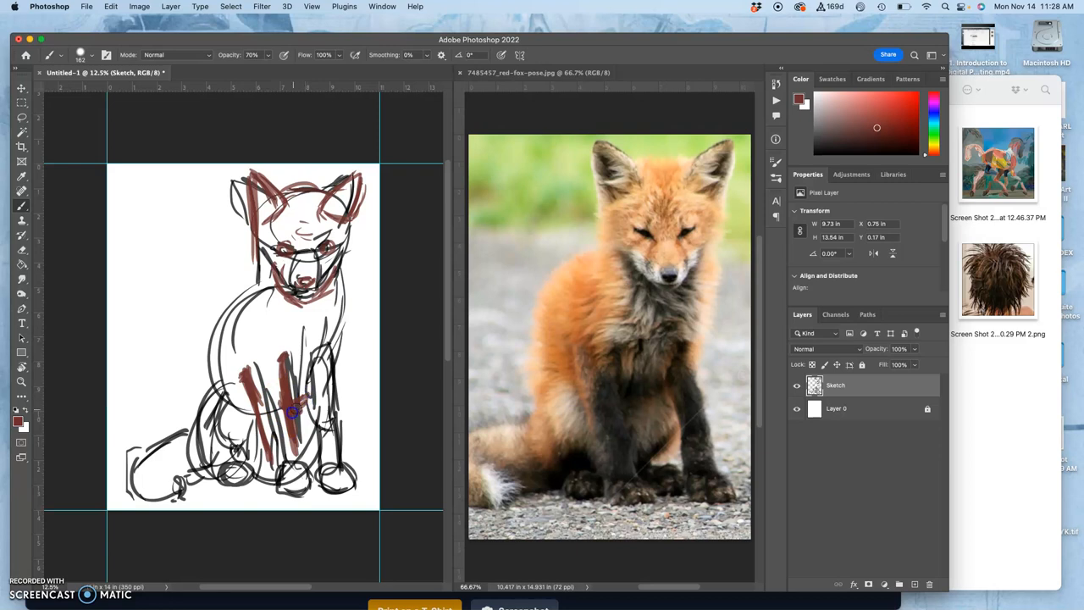
pyautogui.moveTo(291, 413); pyautogui.dragTo(332, 393)
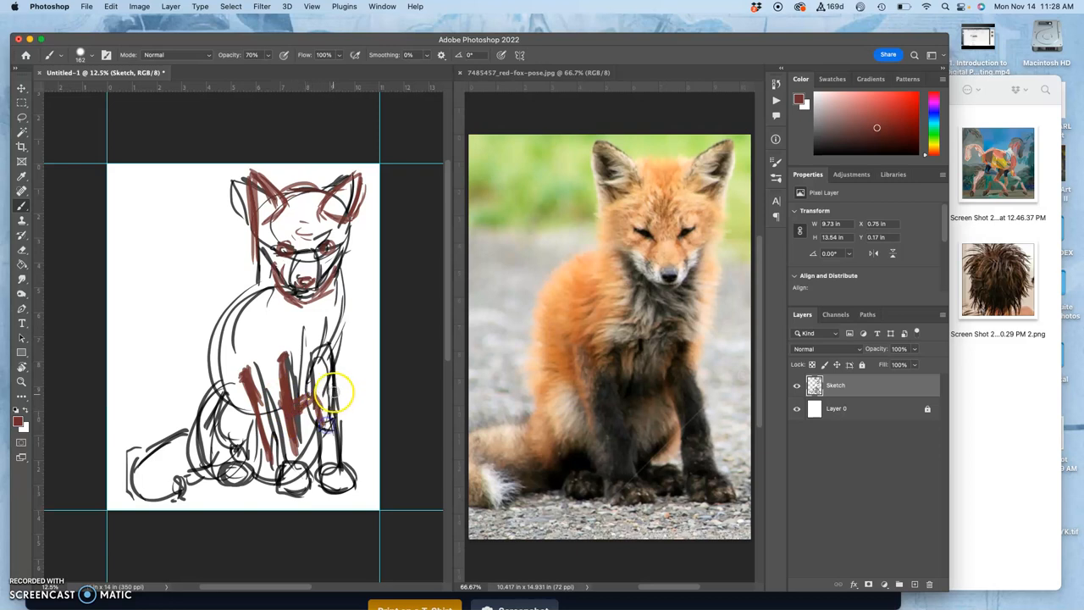
pyautogui.moveTo(336, 393); pyautogui.dragTo(347, 460)
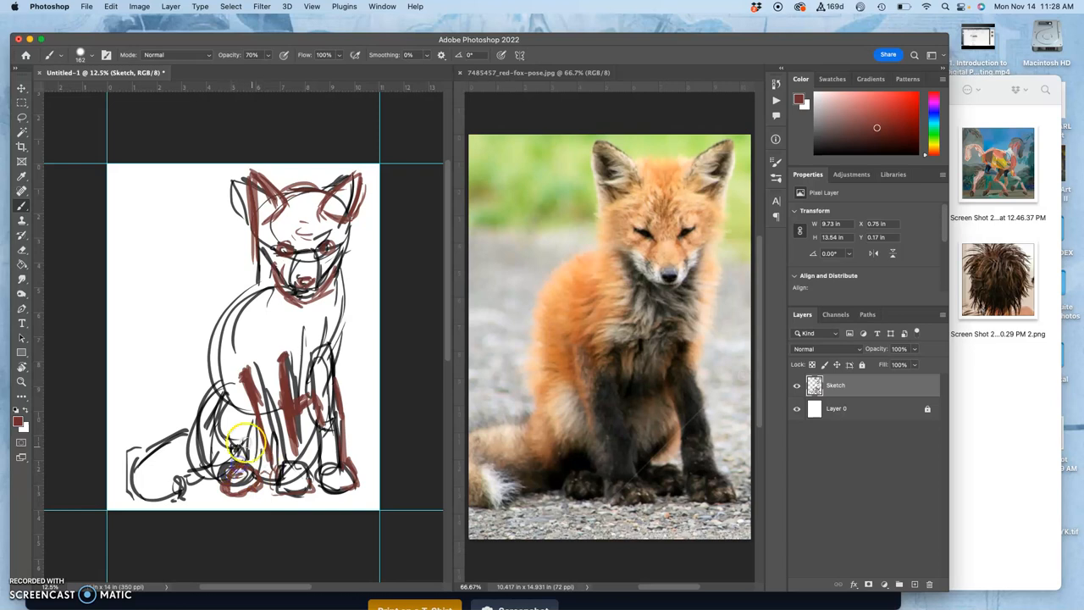
pyautogui.moveTo(246, 441); pyautogui.dragTo(228, 457)
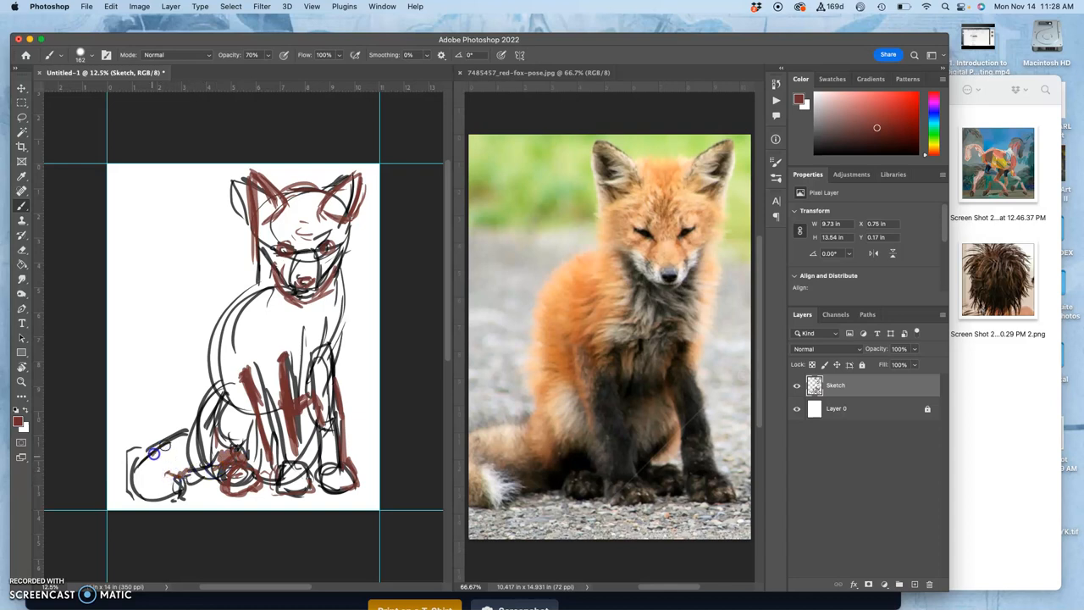
pyautogui.moveTo(155, 454); pyautogui.dragTo(178, 432)
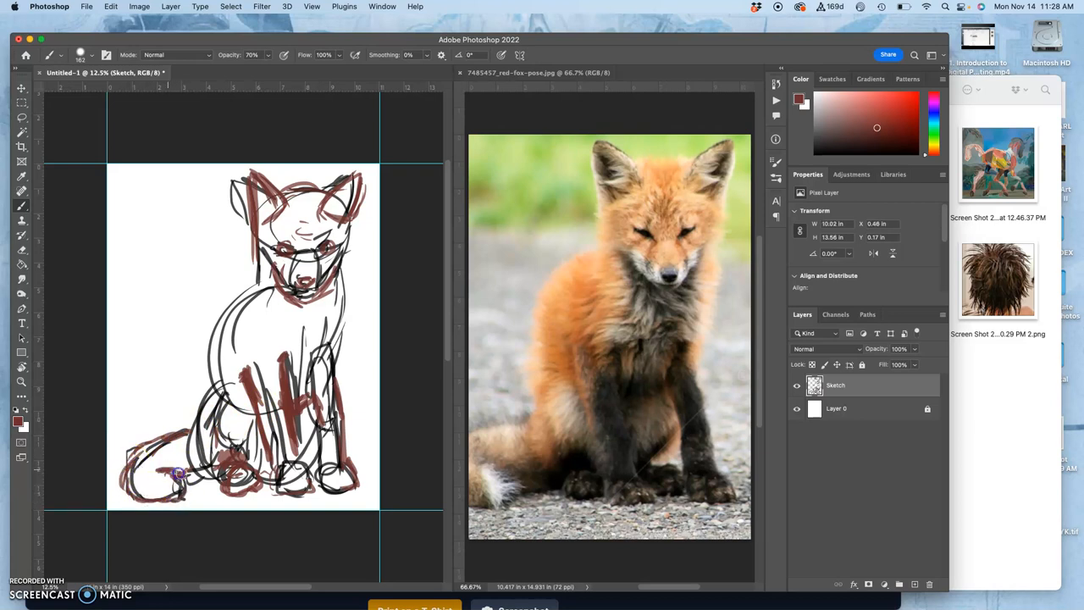
pyautogui.moveTo(503, 292)
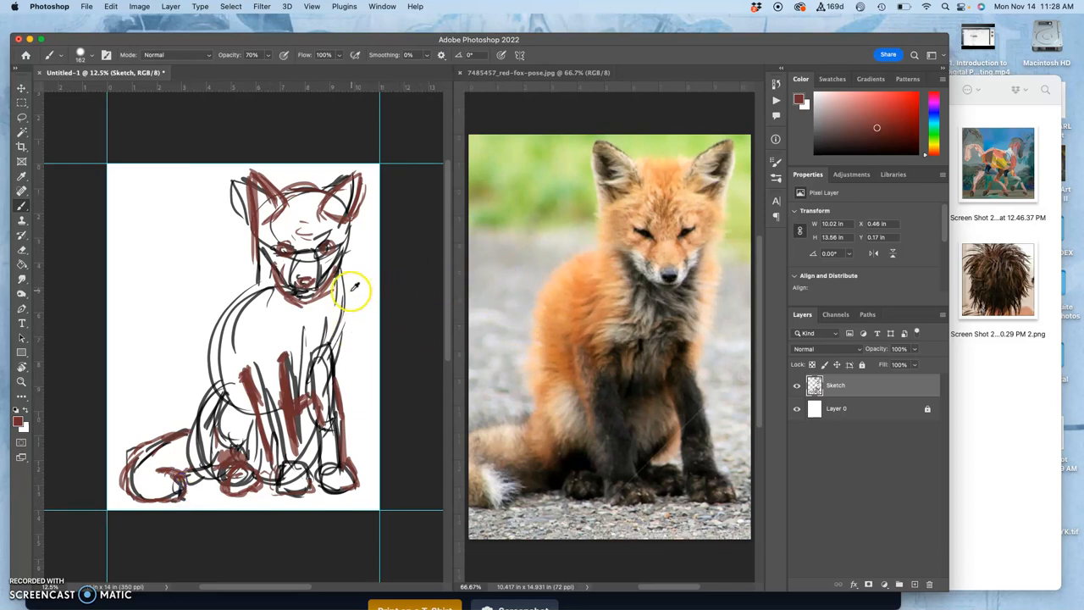
pyautogui.moveTo(556, 298)
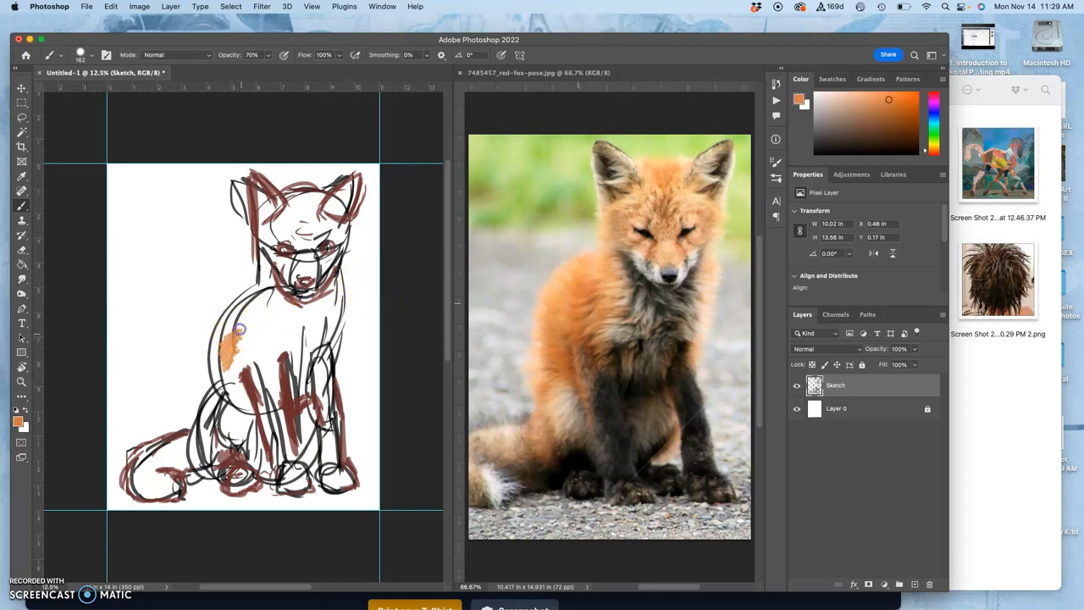
# Paint and build up an orange fur patch across the fox's chest and neck
pyautogui.moveTo(238, 331); pyautogui.dragTo(343, 420)
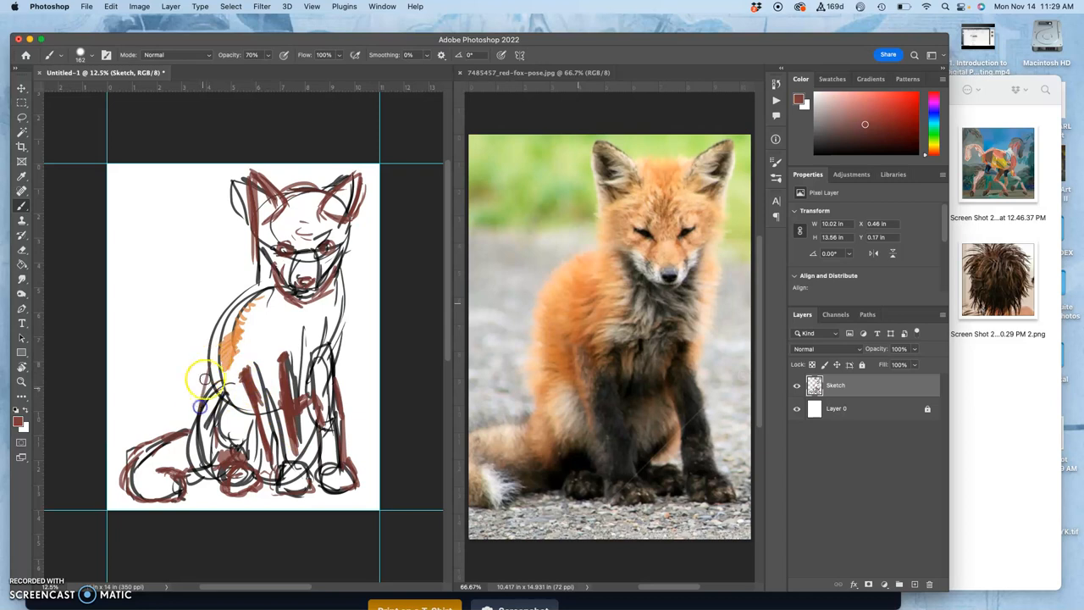
pyautogui.moveTo(203, 381); pyautogui.dragTo(246, 297)
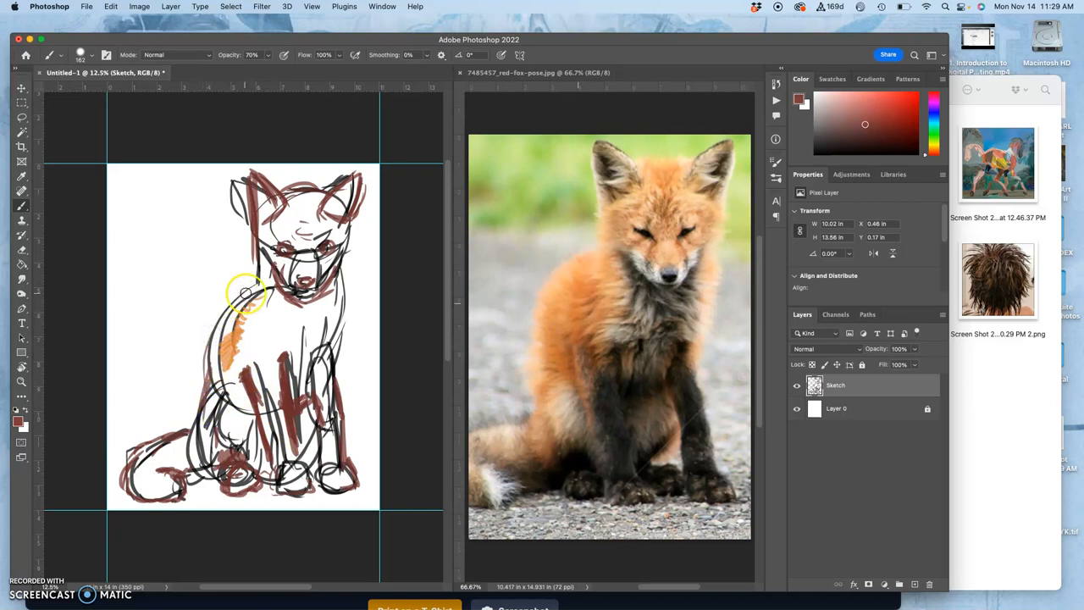
pyautogui.moveTo(246, 291); pyautogui.dragTo(254, 331)
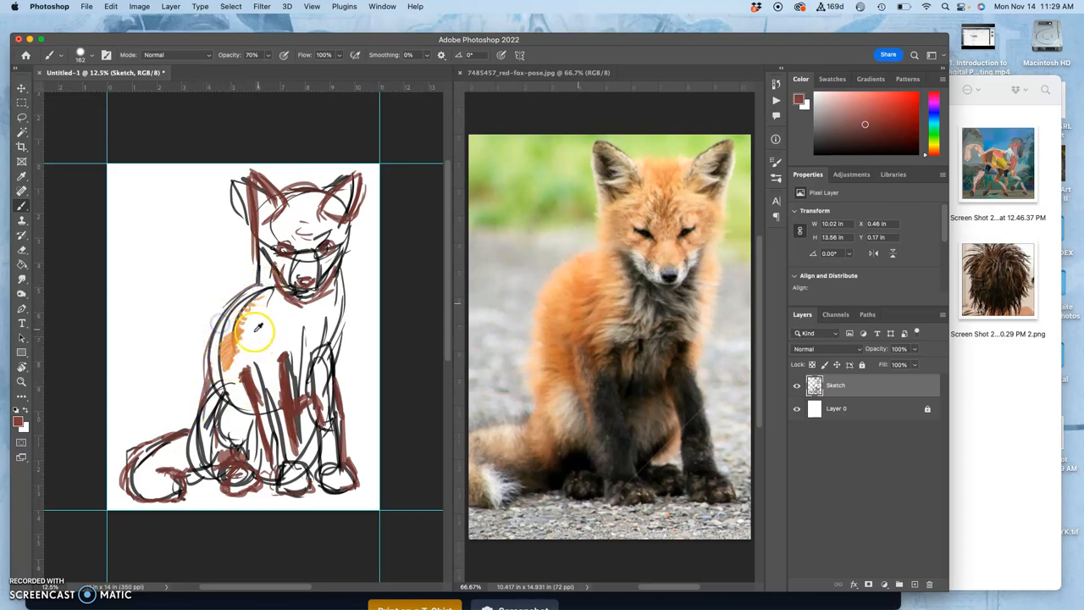
pyautogui.moveTo(257, 330); pyautogui.dragTo(207, 369)
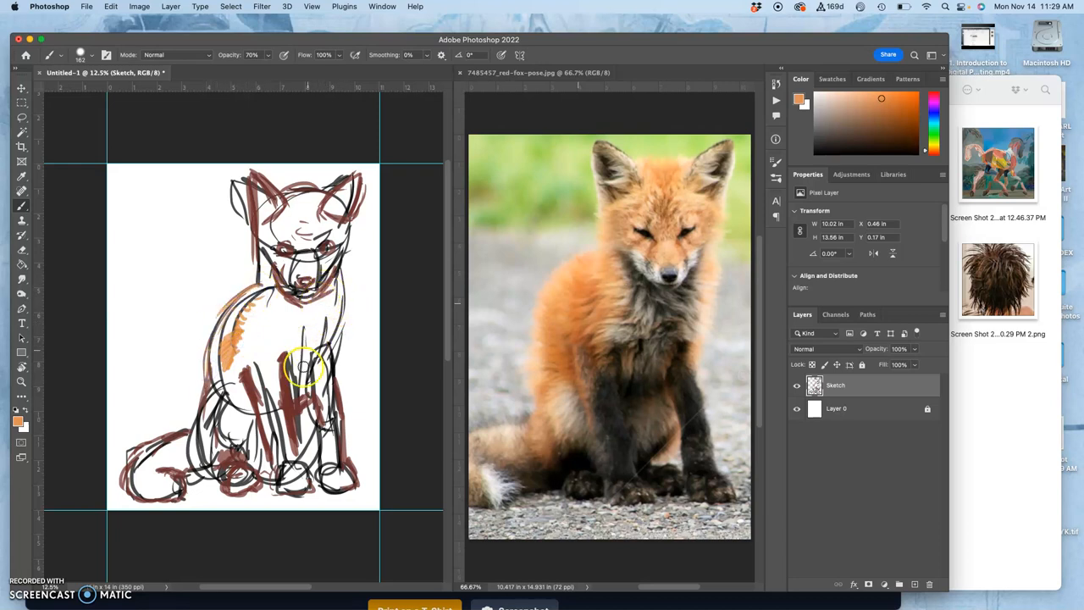
pyautogui.moveTo(234, 234)
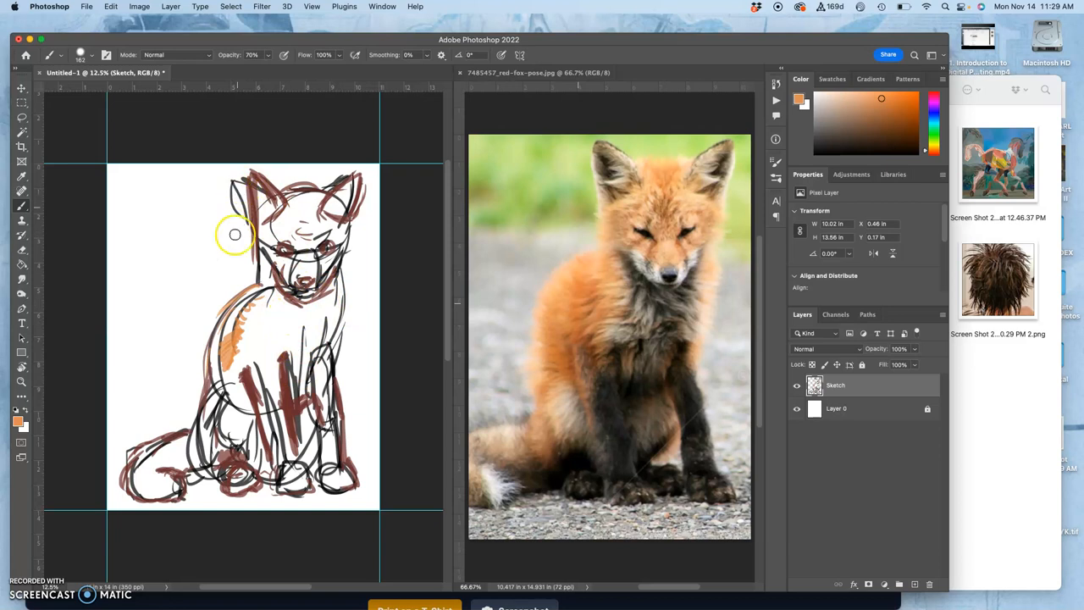
pyautogui.moveTo(90, 210)
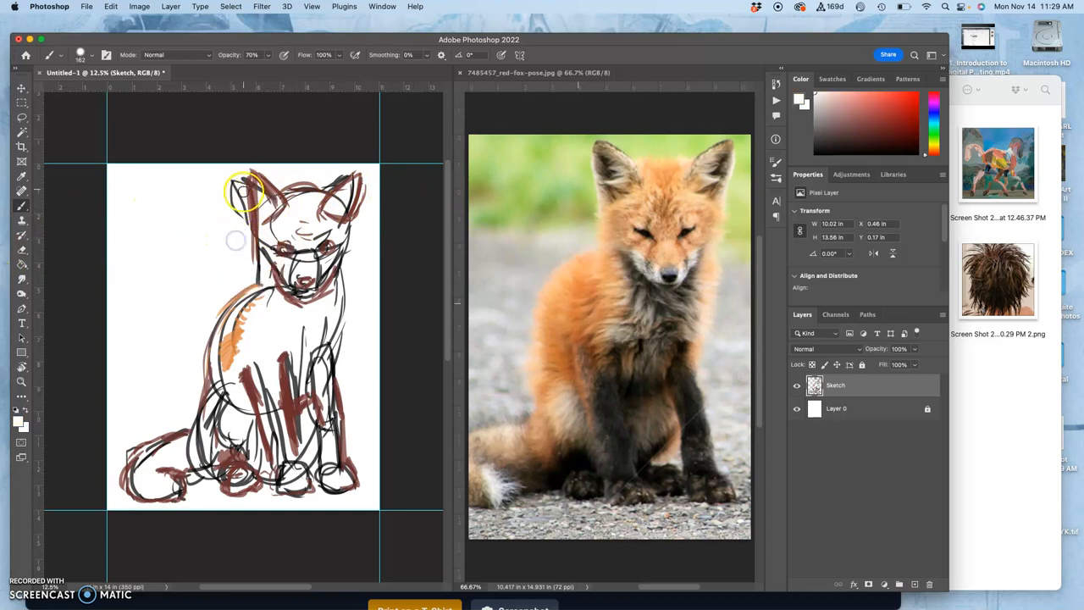
pyautogui.moveTo(240, 217)
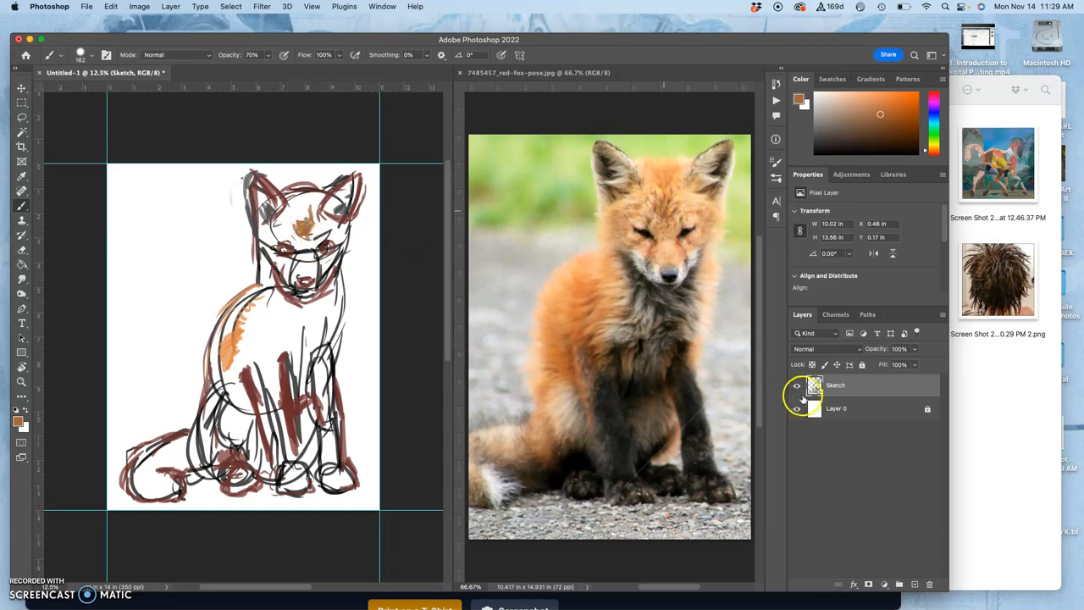
# Open 7485457_red-fox-pose.jpg from Finder as a Photoshop document
pyautogui.click(798, 409)
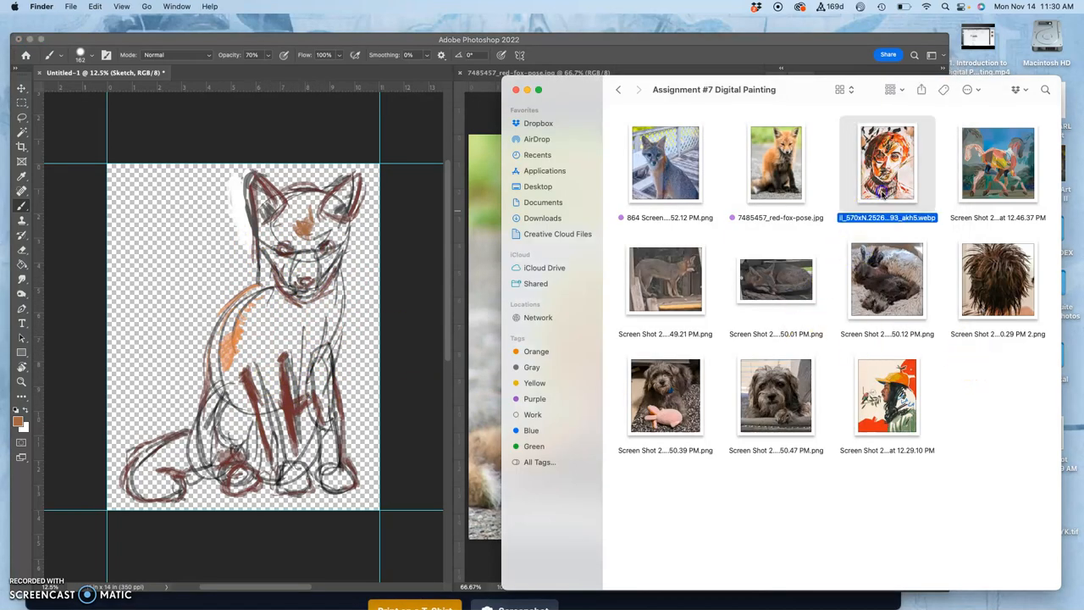
pyautogui.doubleClick(887, 162)
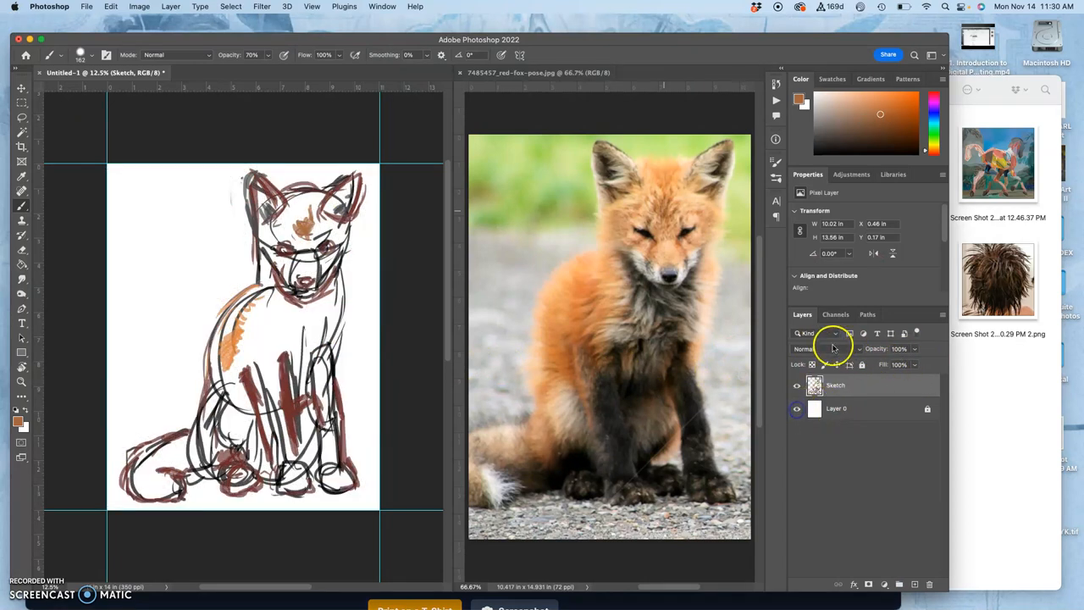
pyautogui.click(834, 349)
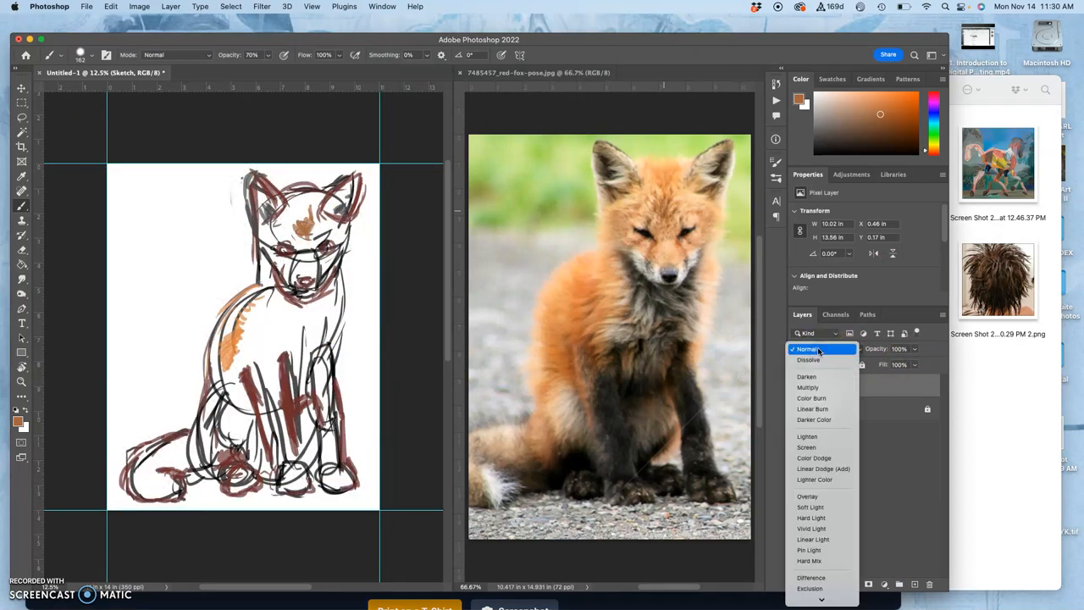
pyautogui.moveTo(813, 386)
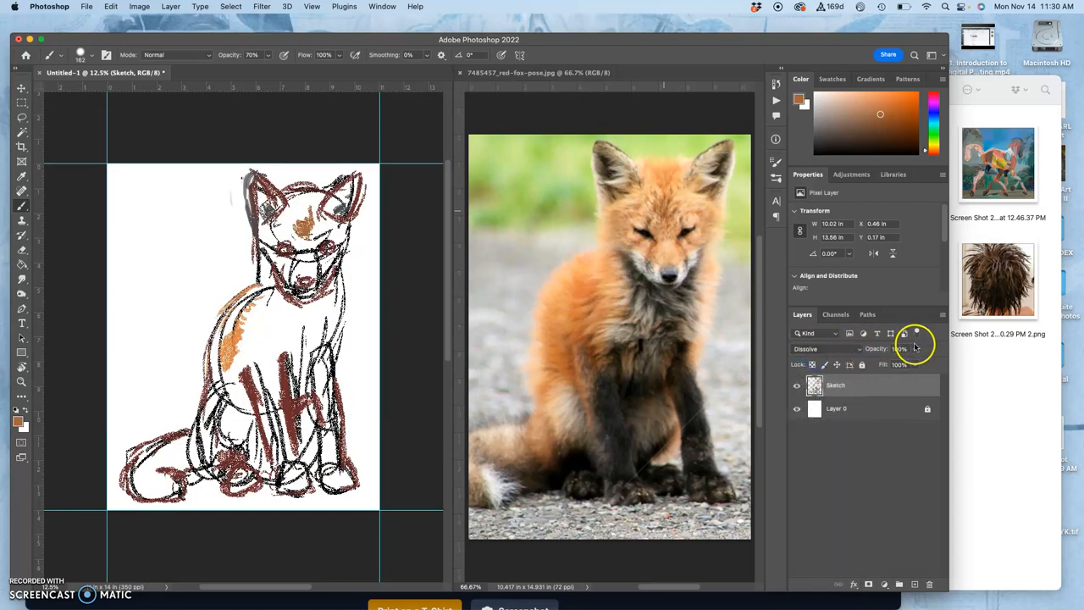
pyautogui.moveTo(919, 349); pyautogui.dragTo(908, 364)
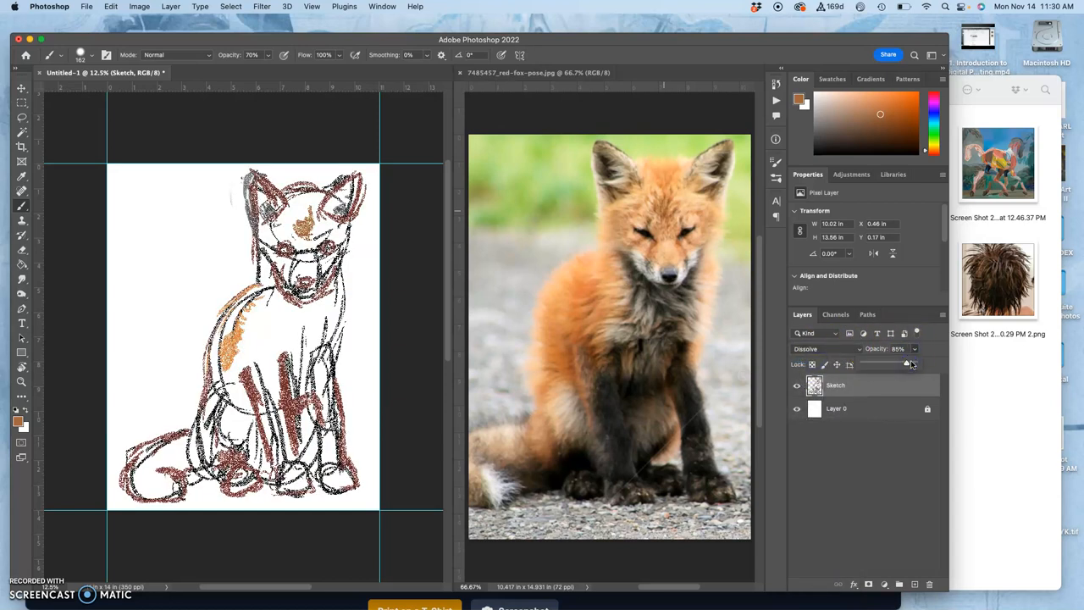
pyautogui.moveTo(905, 362); pyautogui.dragTo(925, 362)
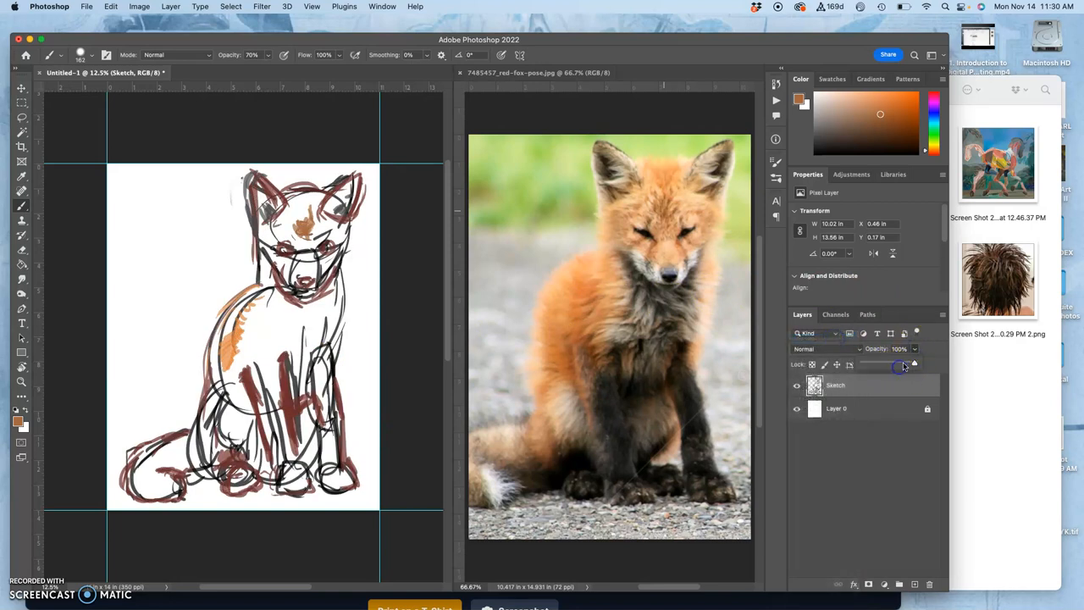
# Lower the Sketch layer's opacity so the fox lines appear fainter
pyautogui.moveTo(914, 364); pyautogui.dragTo(902, 364)
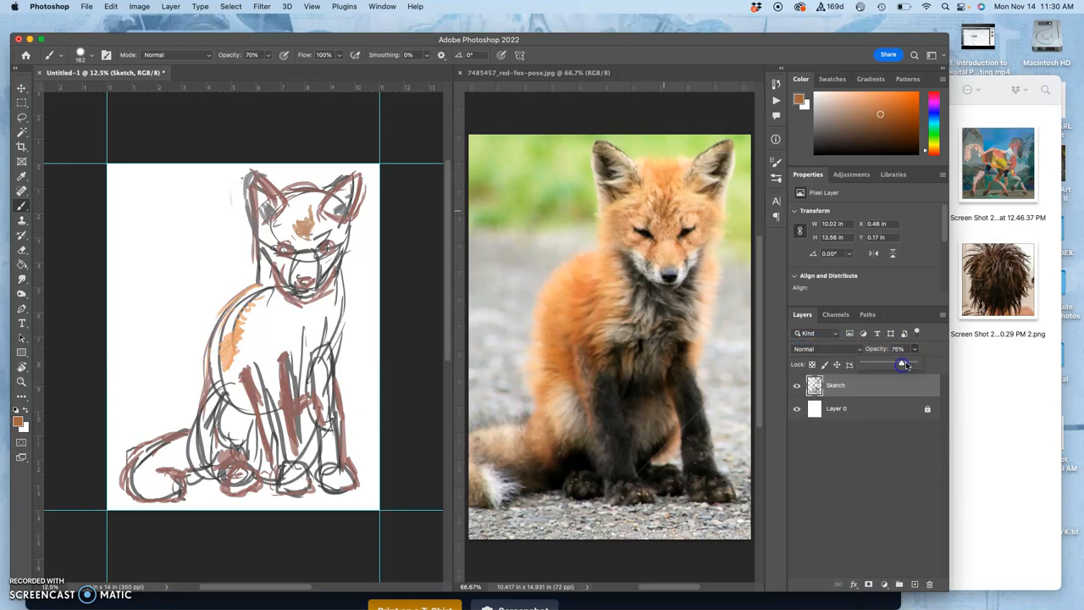
pyautogui.moveTo(905, 364); pyautogui.dragTo(901, 364)
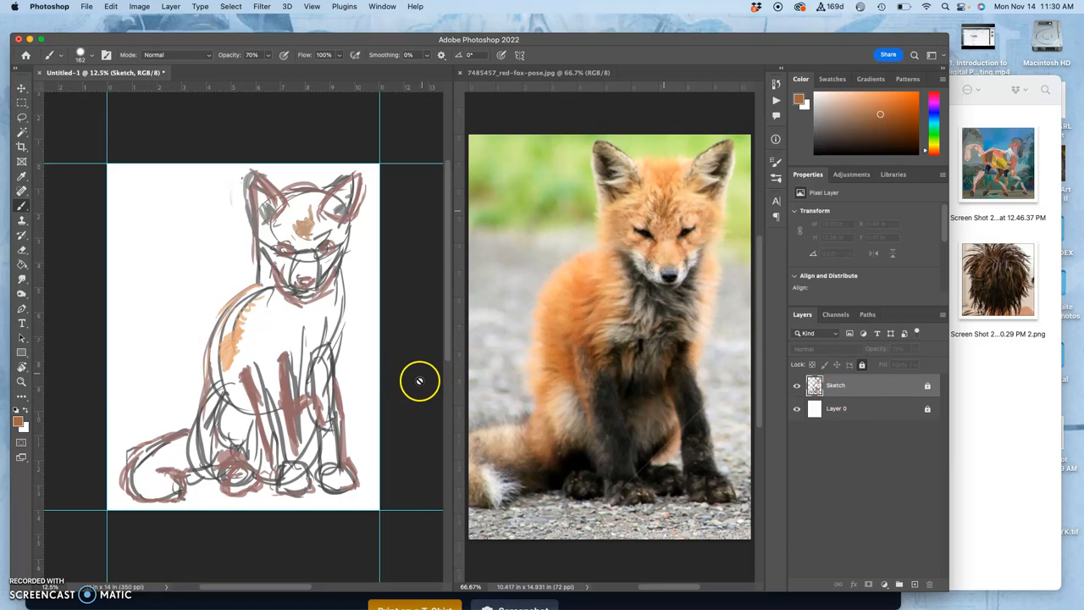
pyautogui.moveTo(574, 302)
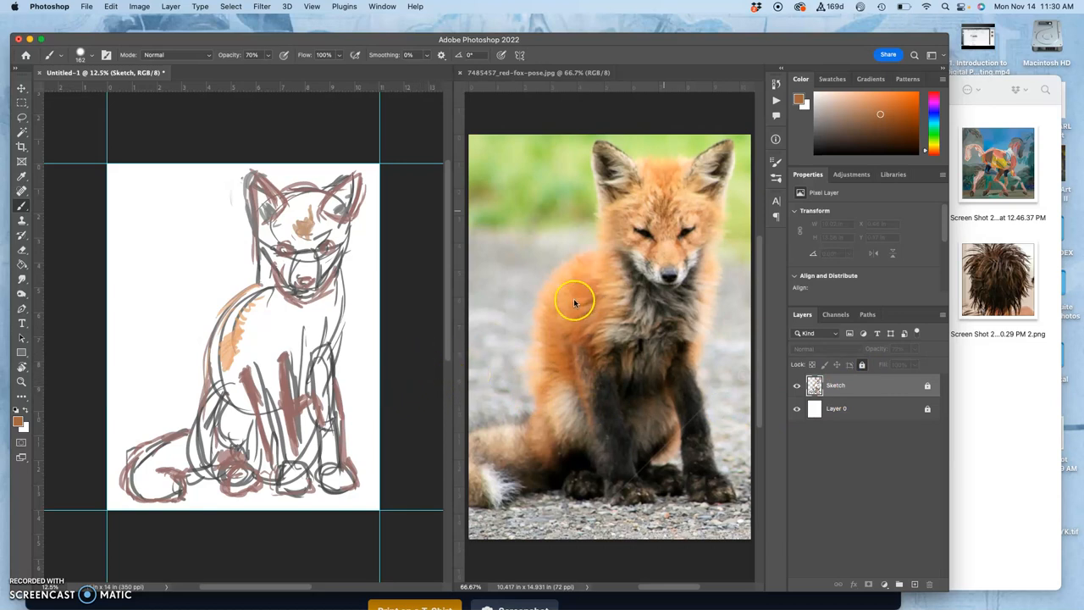
pyautogui.moveTo(654, 354)
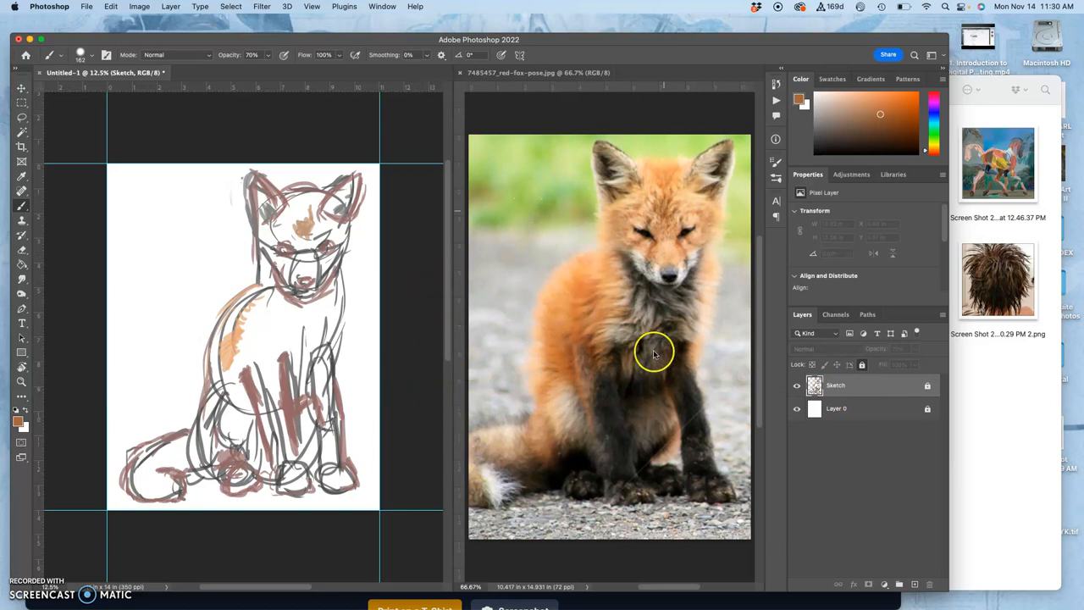
pyautogui.moveTo(634, 356)
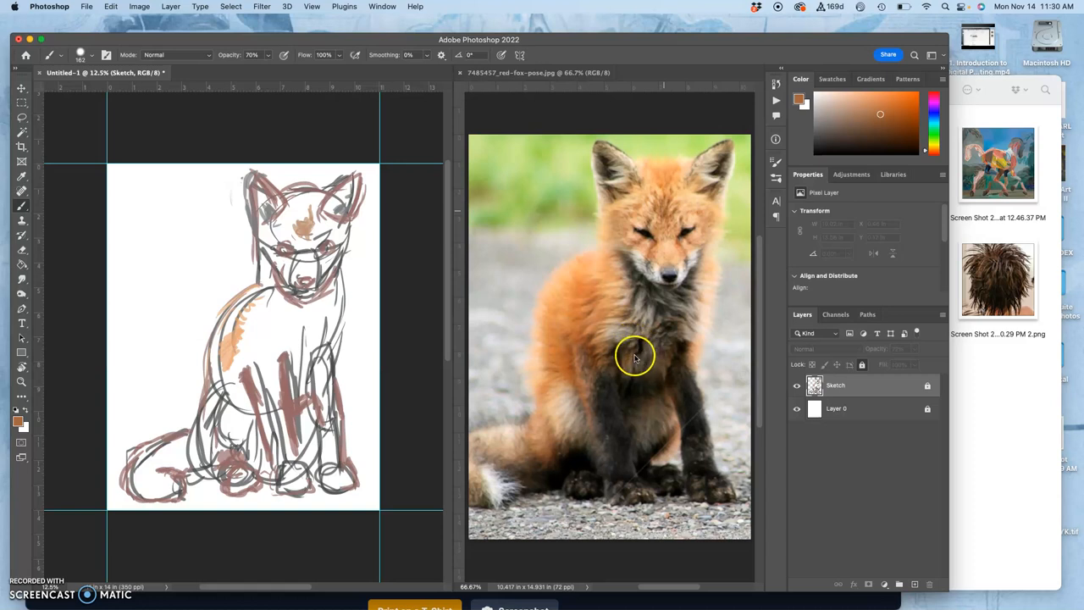
pyautogui.moveTo(631, 337)
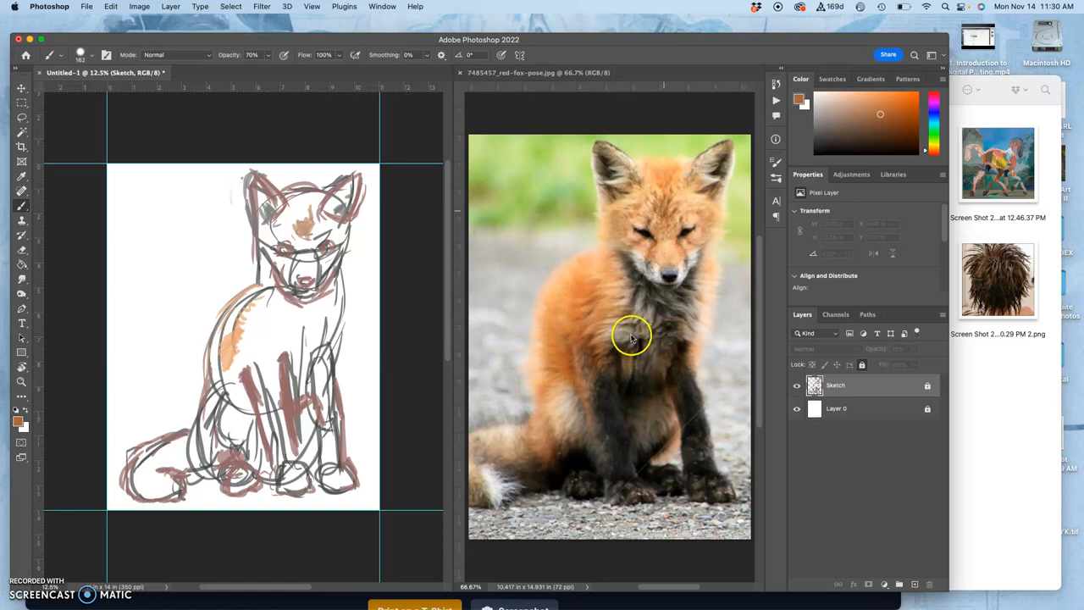
pyautogui.moveTo(623, 335)
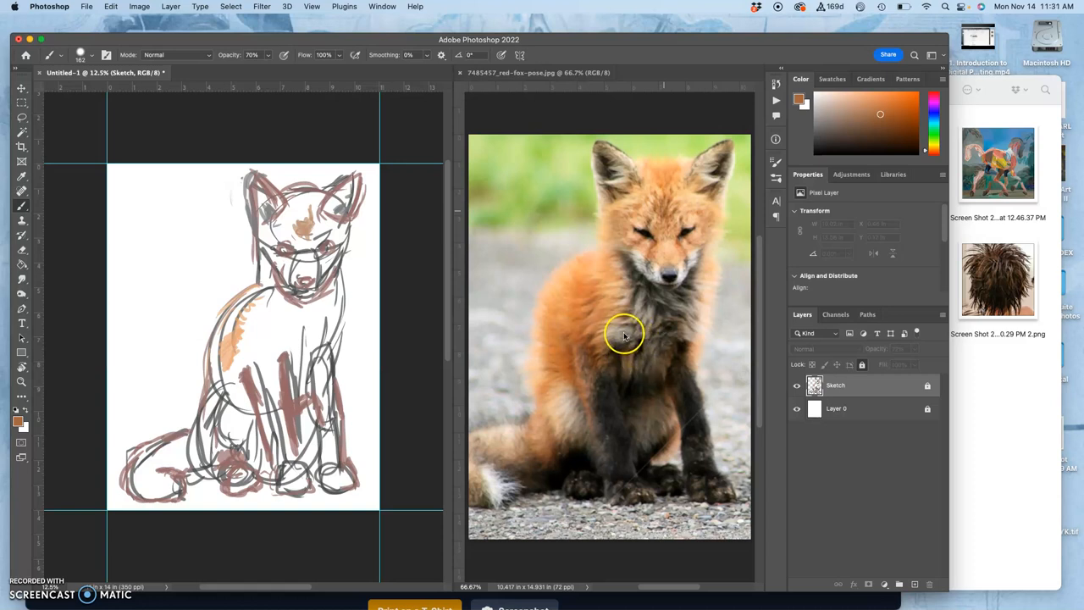
pyautogui.moveTo(915, 567)
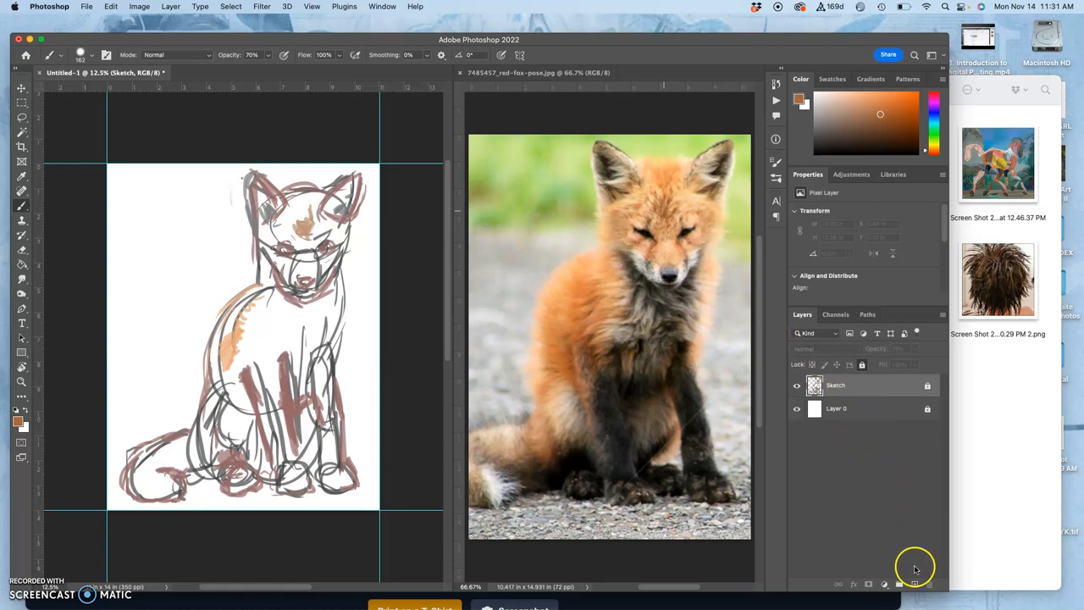
# Add a new layer above Sketch and rename it Base Painting
pyautogui.click(901, 583)
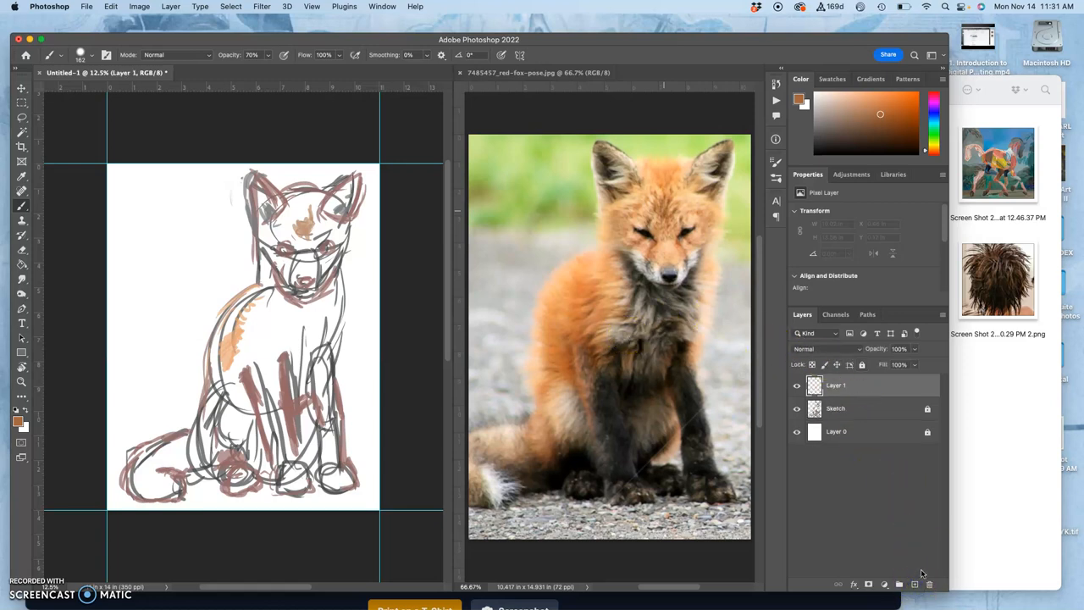
pyautogui.doubleClick(833, 385)
pyautogui.write('Base Painting')
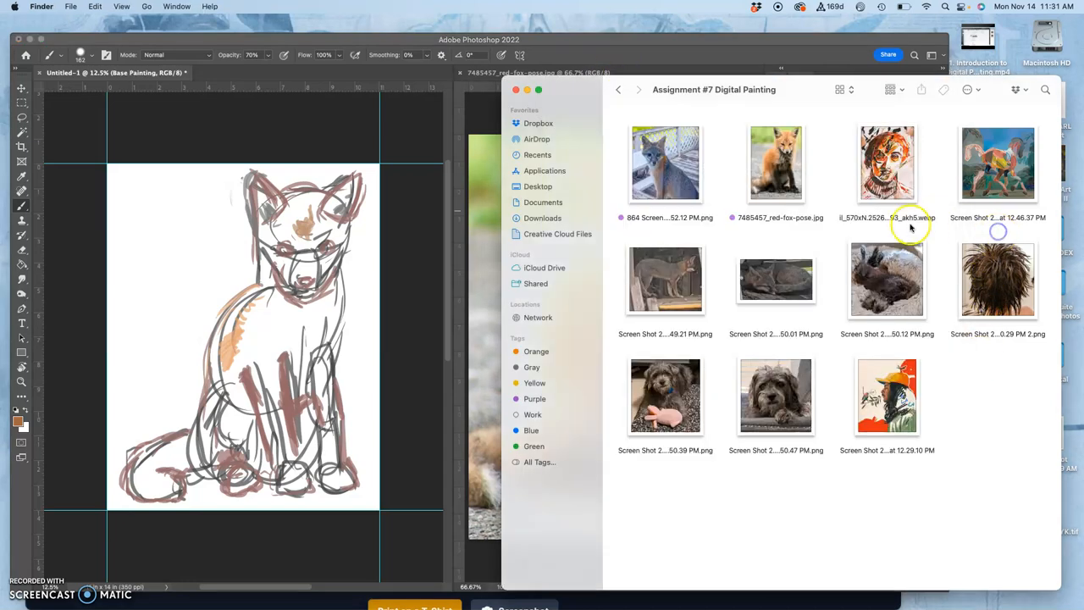
# Open the gray fox screenshot and the 12.46.37 PM screenshot in Photoshop from Finder
pyautogui.click(664, 162)
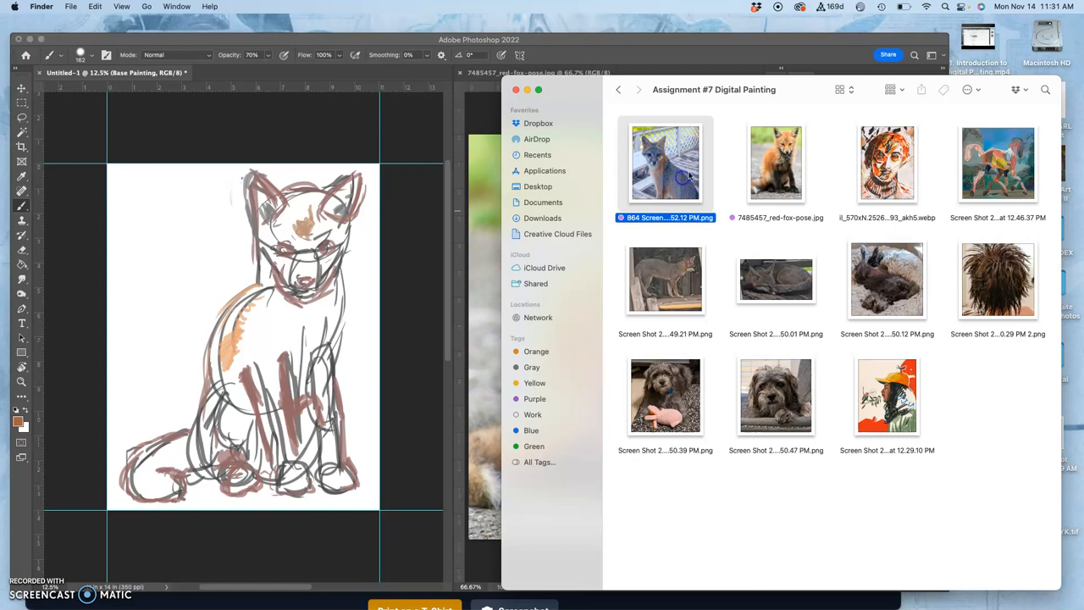
pyautogui.rightClick(665, 162)
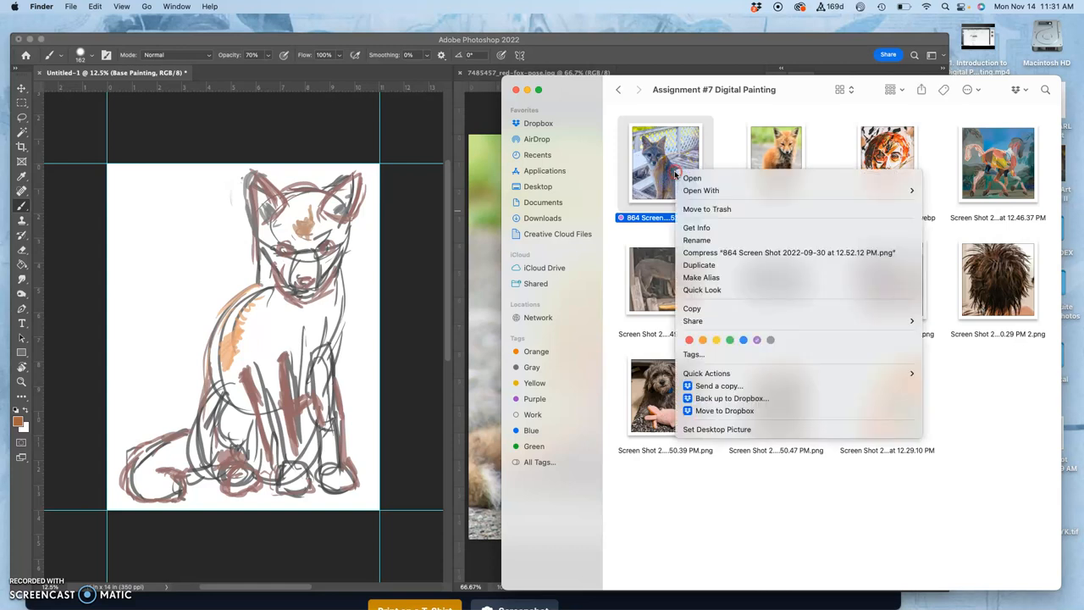
pyautogui.moveTo(701, 189)
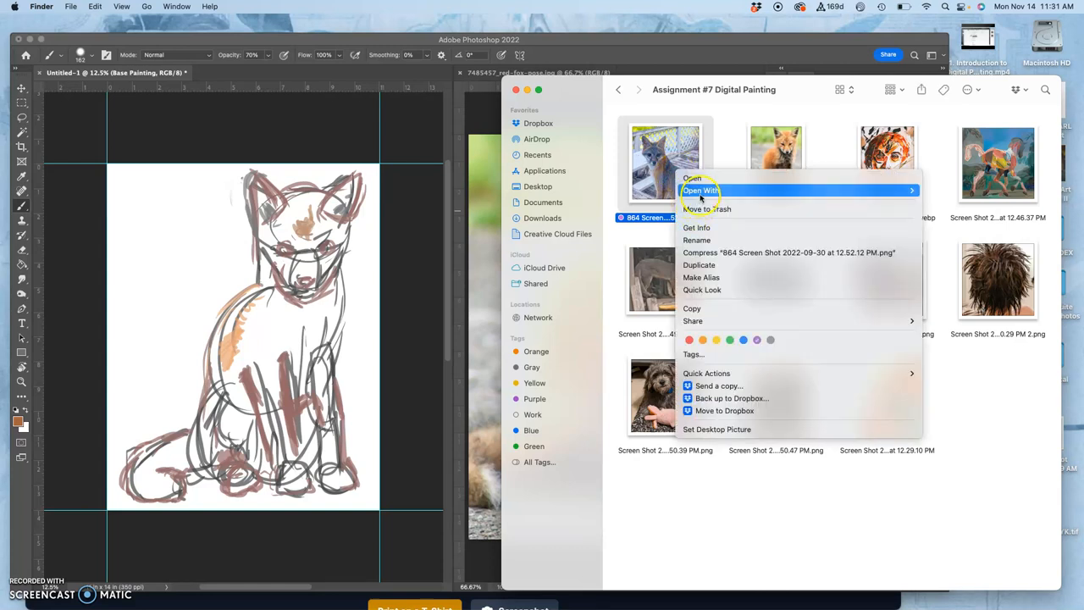
pyautogui.moveTo(815, 190)
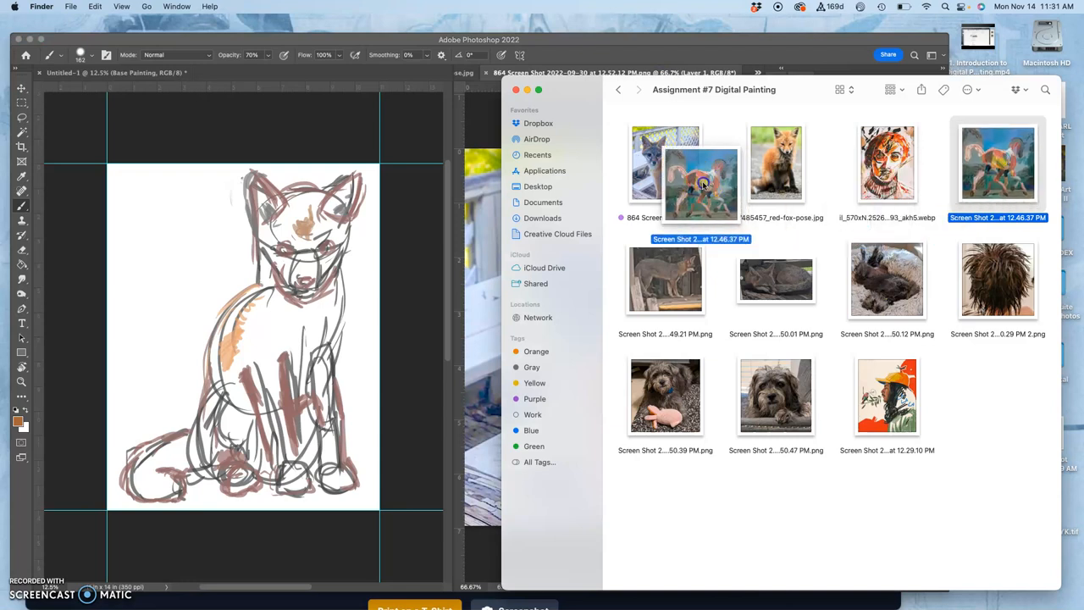
pyautogui.rightClick(998, 163)
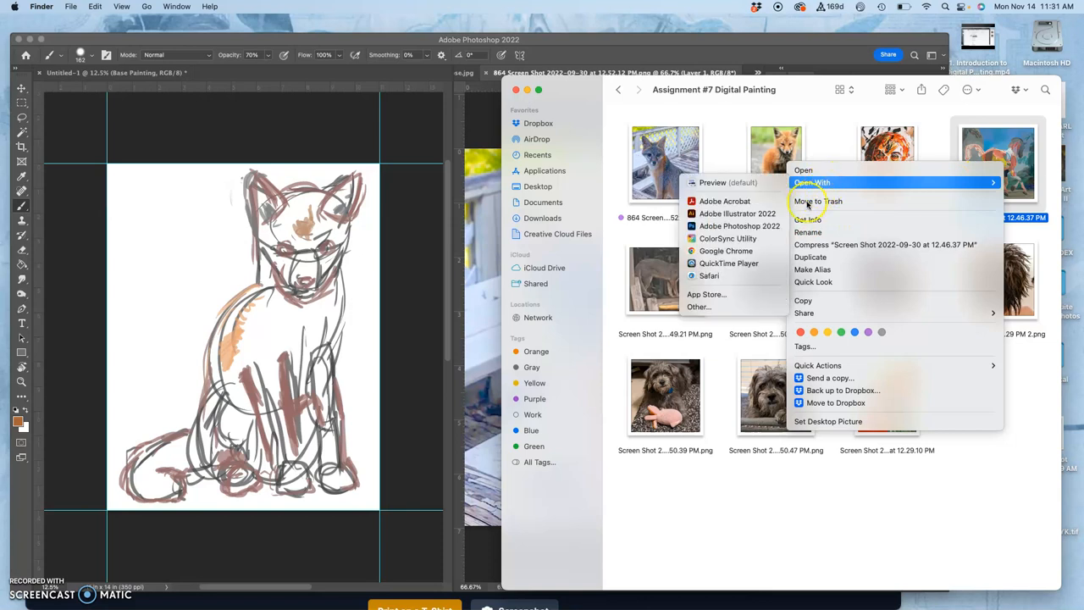
pyautogui.moveTo(735, 226)
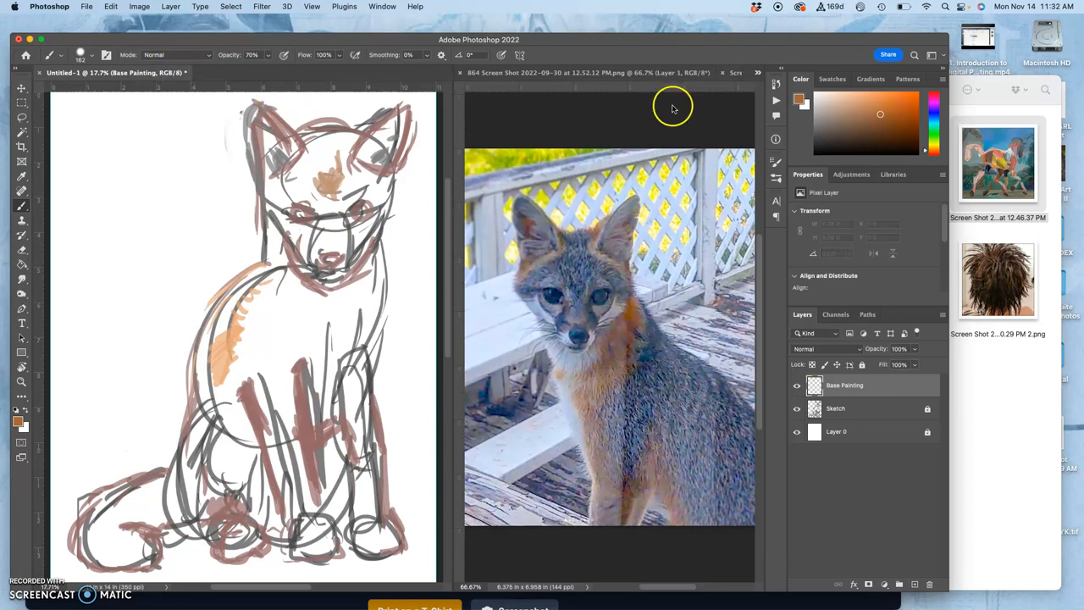
pyautogui.moveTo(385, 7)
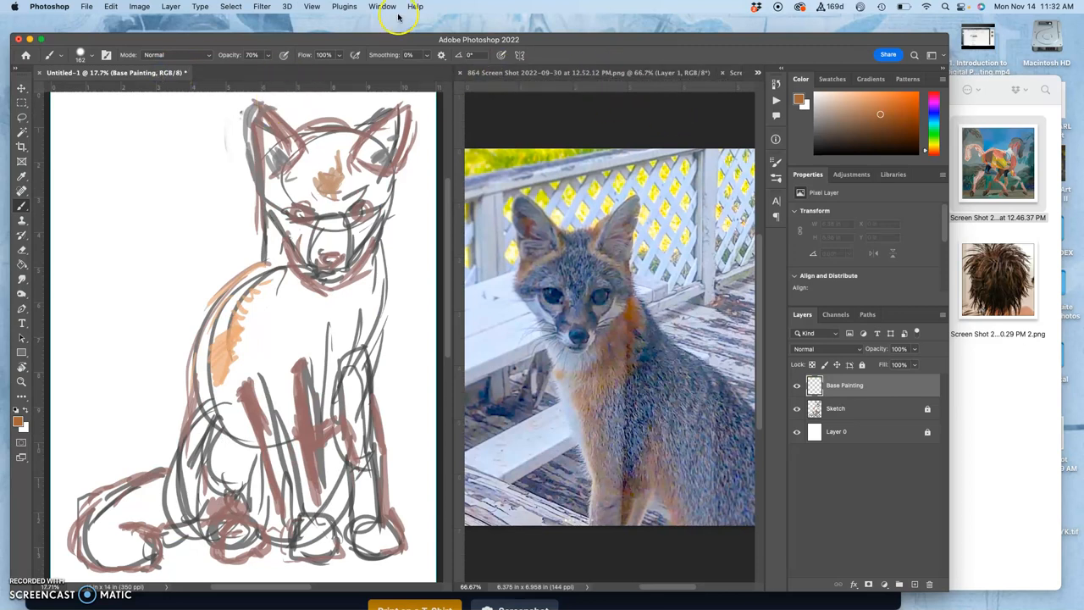
# Arrange the open documents in a 3-up Stacked layout via Window > Arrange
pyautogui.click(372, 7)
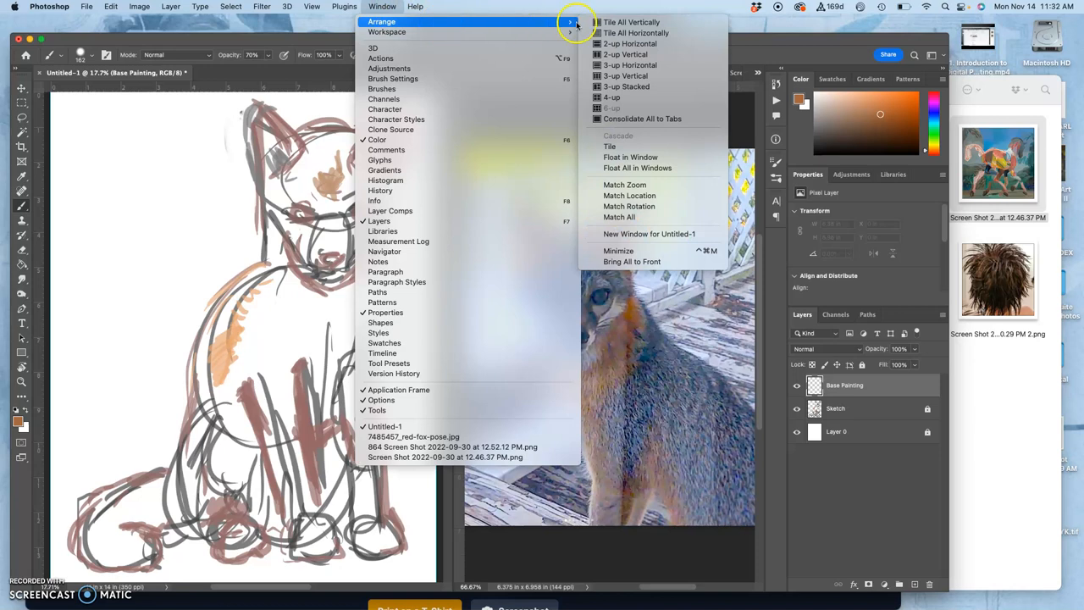
pyautogui.moveTo(641, 32)
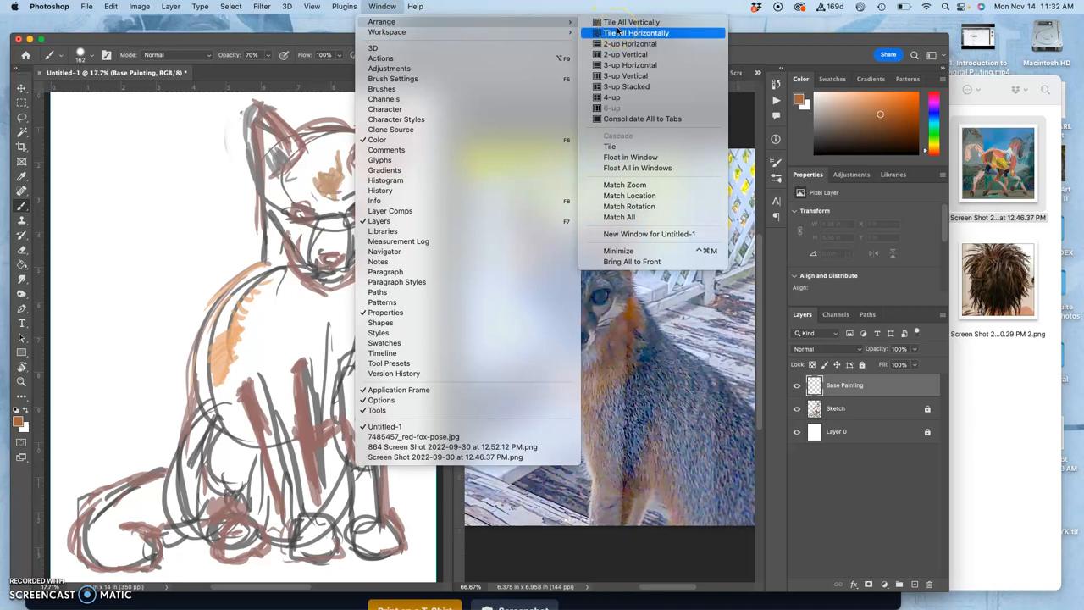
pyautogui.moveTo(629, 86)
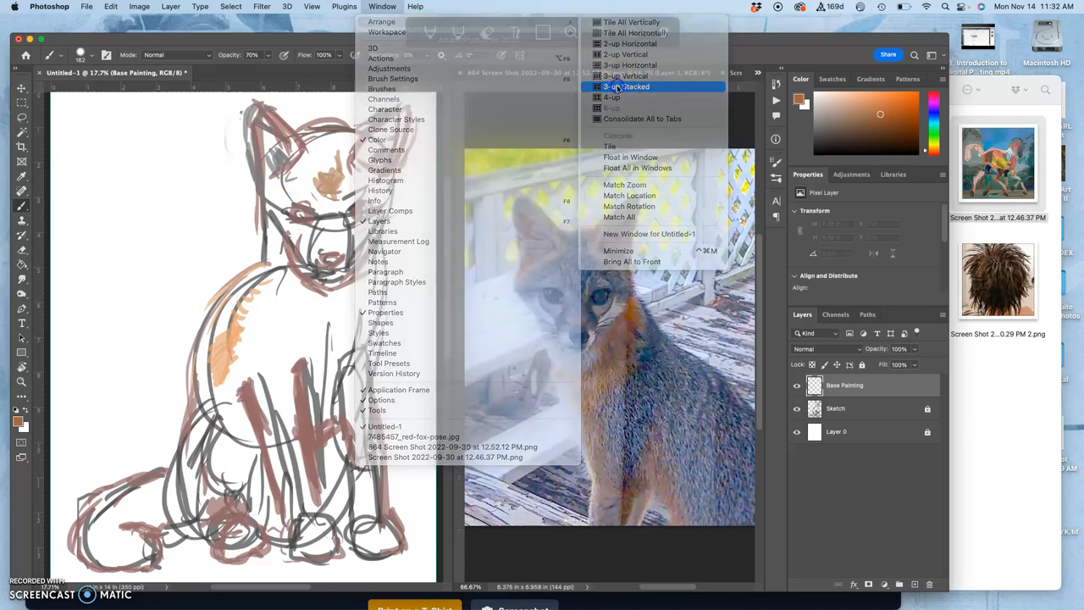
pyautogui.click(623, 87)
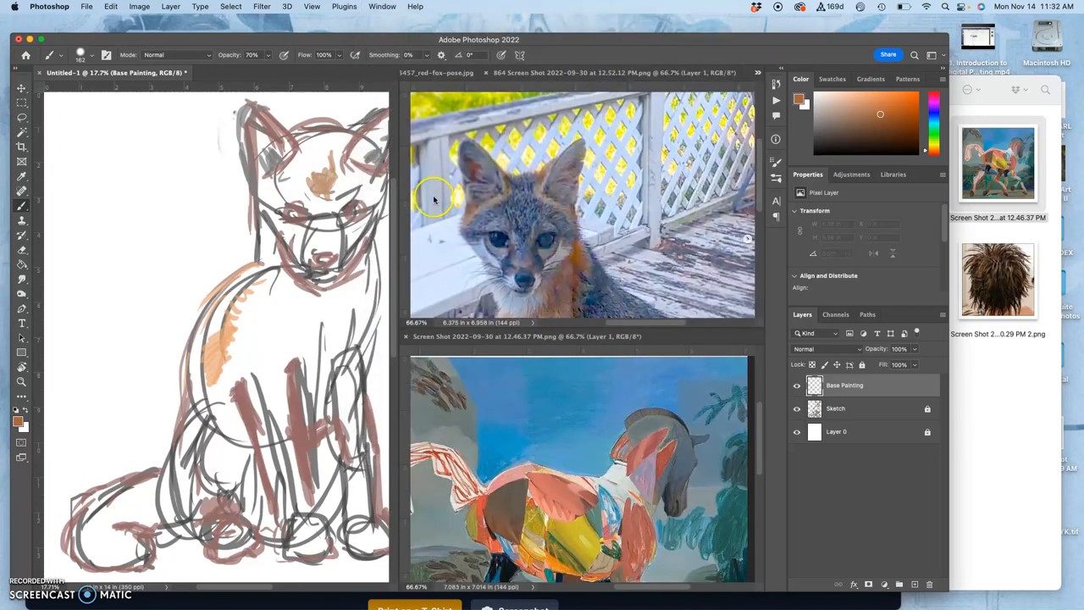
pyautogui.moveTo(396, 200)
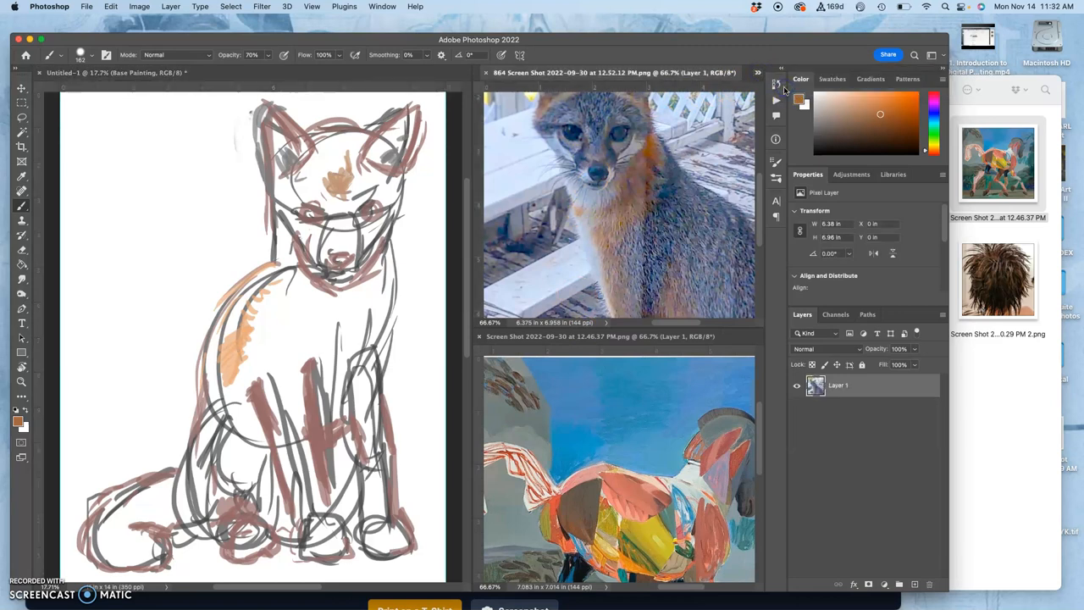
pyautogui.moveTo(633, 146)
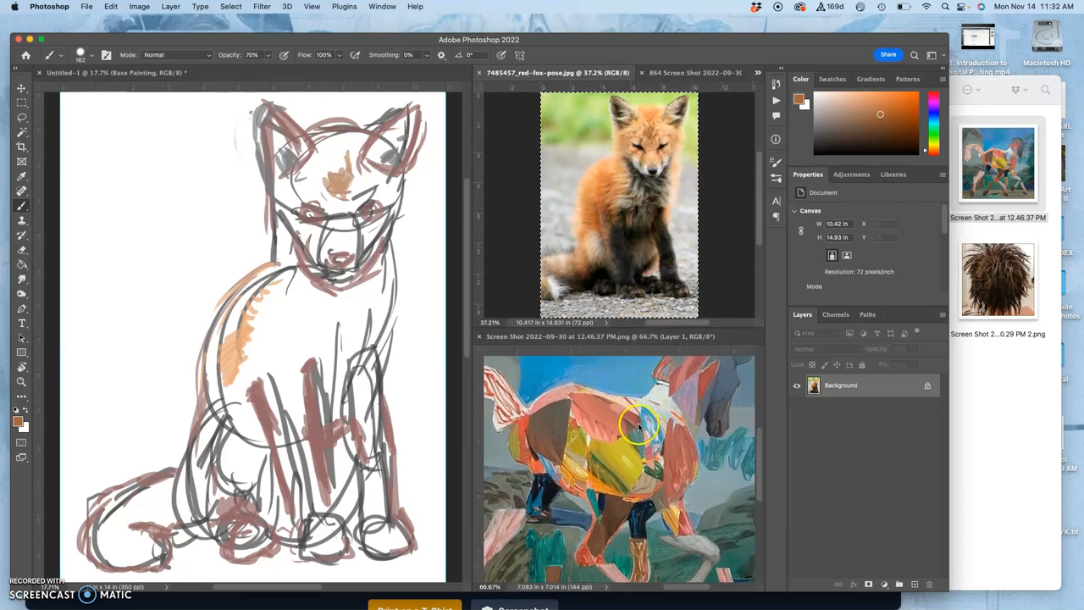
pyautogui.moveTo(642, 454)
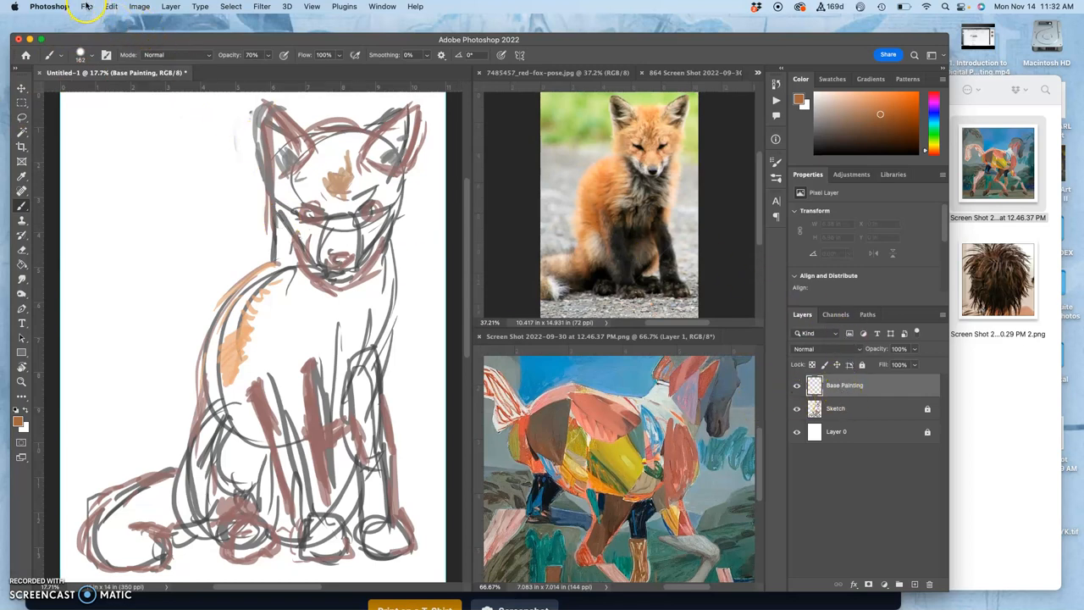
# Save the sketch to Creative Cloud as 'FA22 Karl Assign #7 Digital Painting Backyard Fox'
pyautogui.click(81, 7)
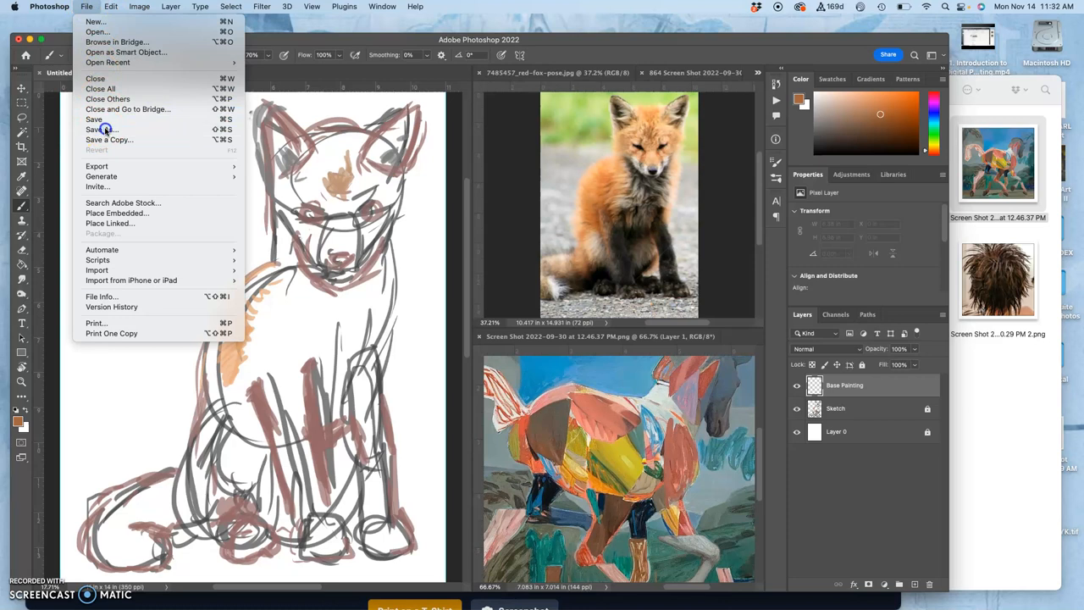
pyautogui.click(95, 129)
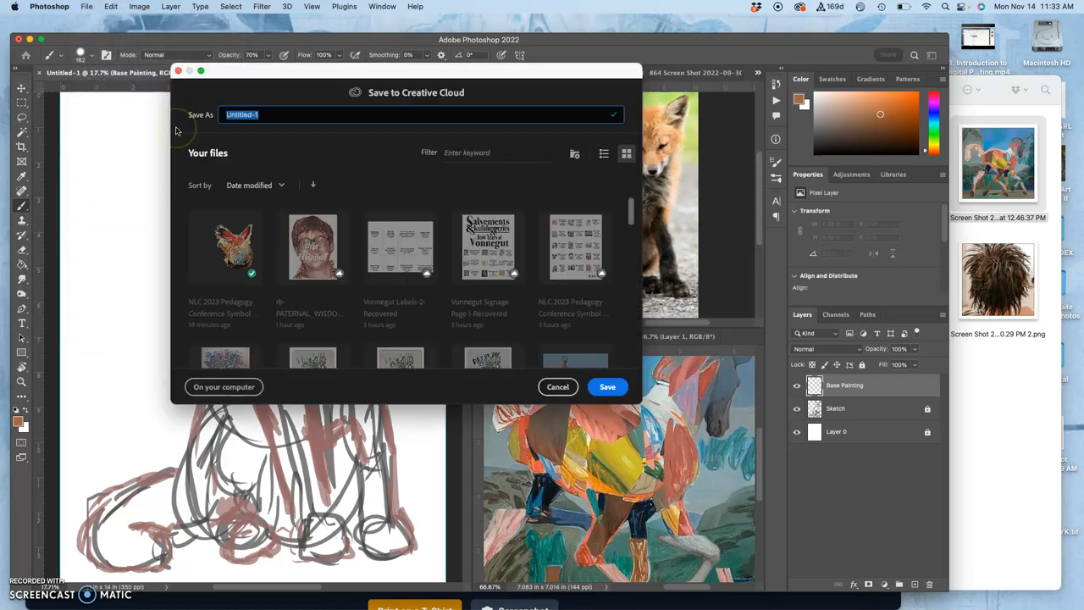
pyautogui.write('FA22')
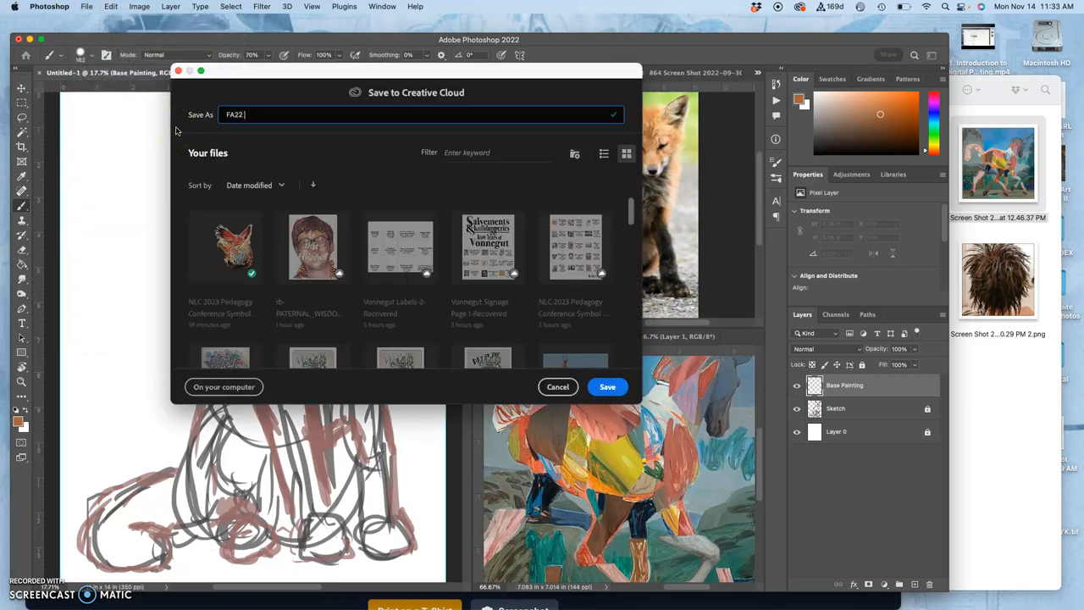
pyautogui.write('Karl')
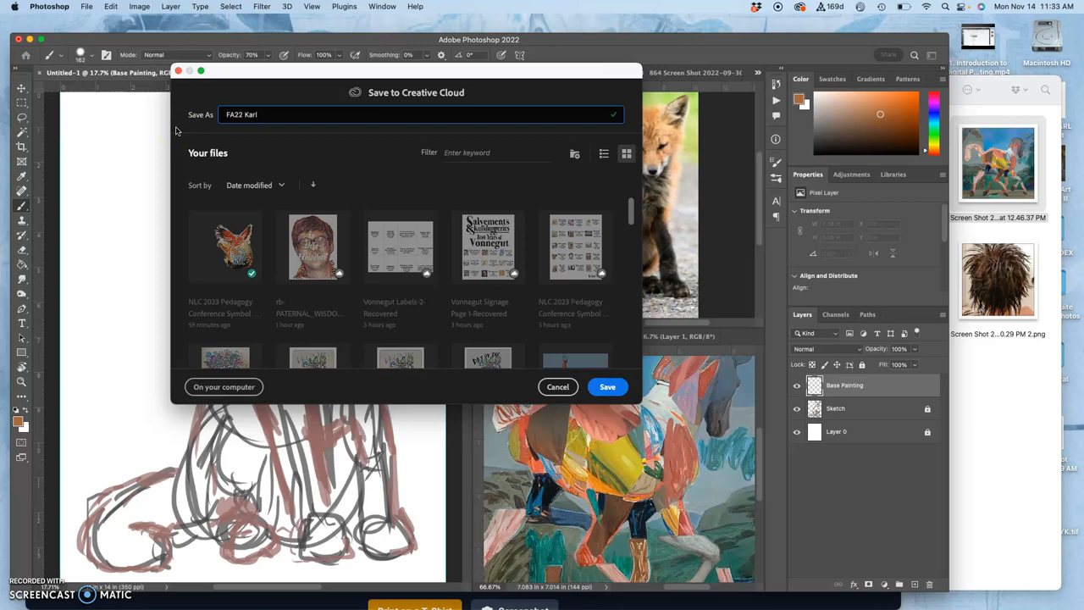
pyautogui.write('Assign')
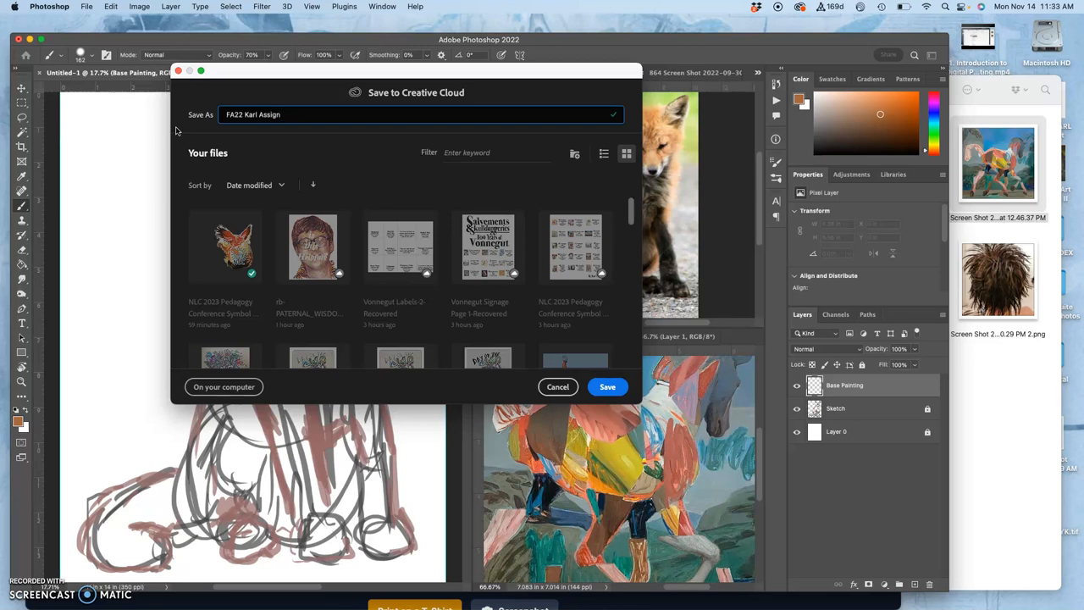
pyautogui.write('#7 Digital Painti')
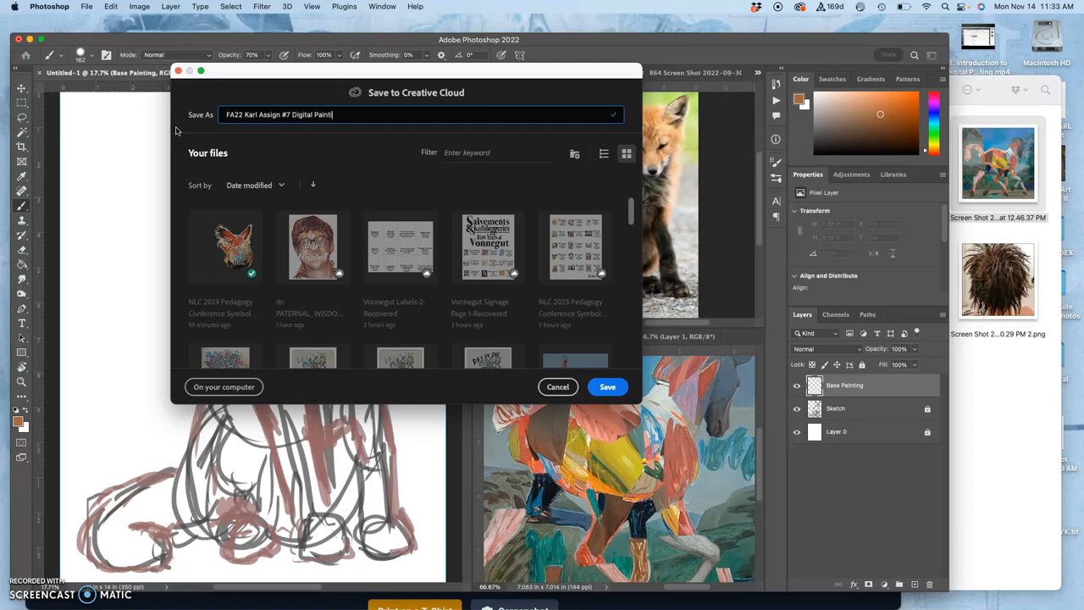
pyautogui.write('n')
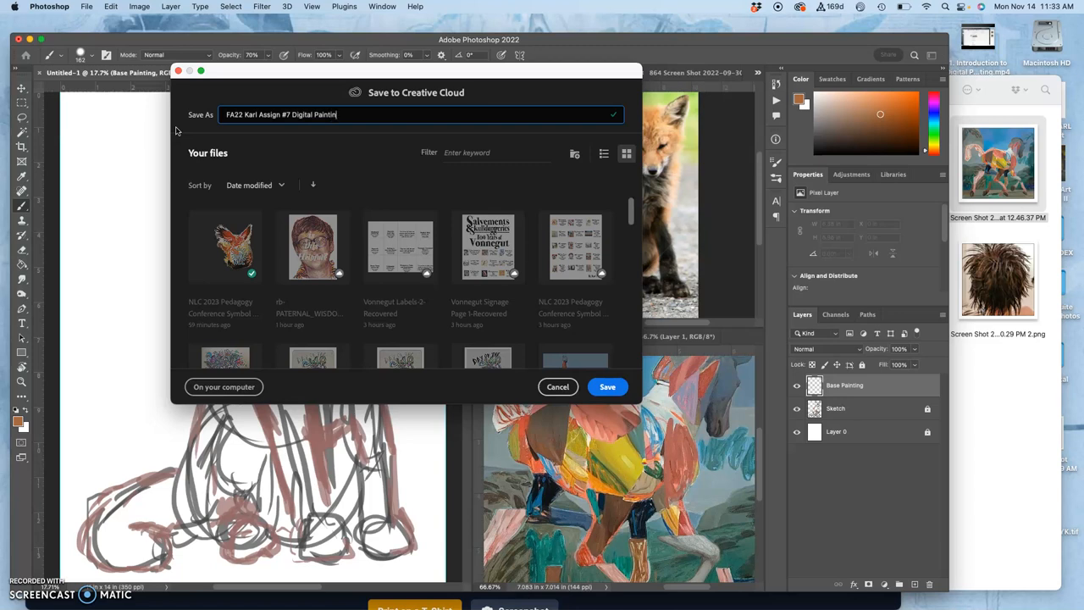
pyautogui.write('Back')
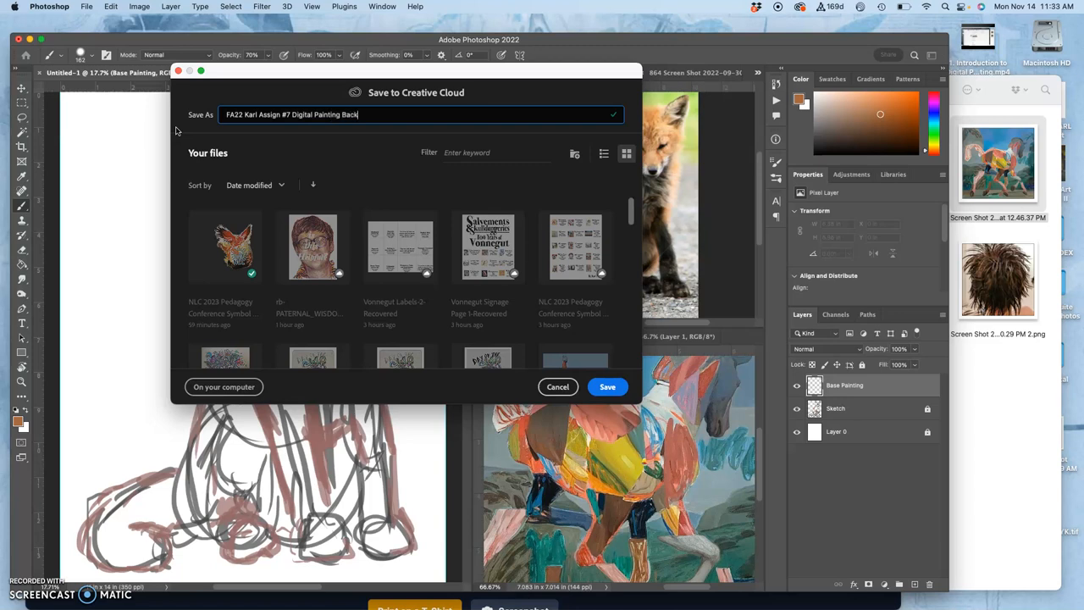
pyautogui.write('yard')
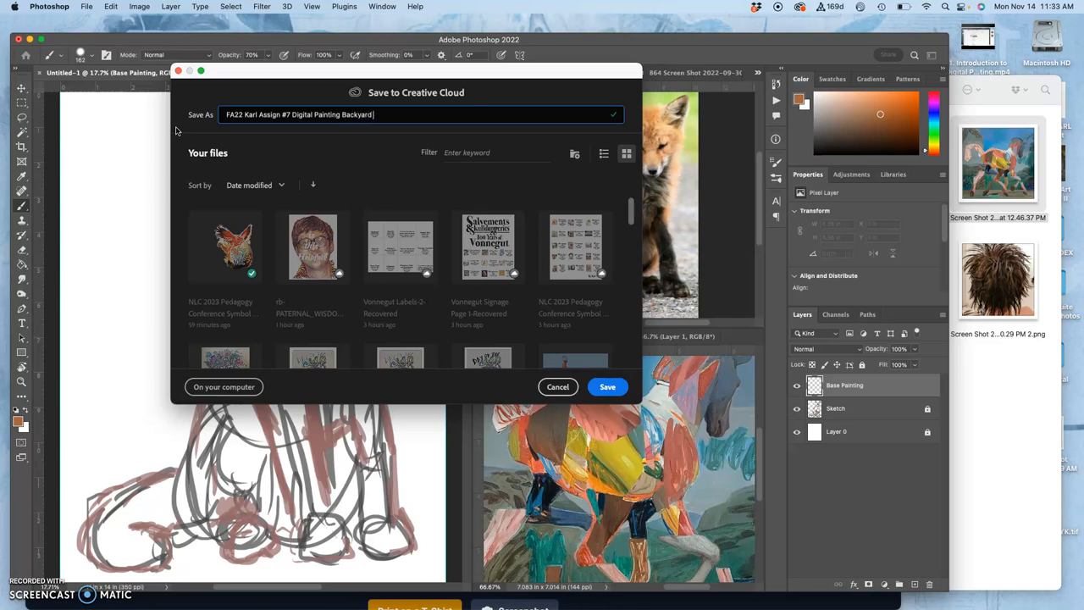
pyautogui.write('Fox')
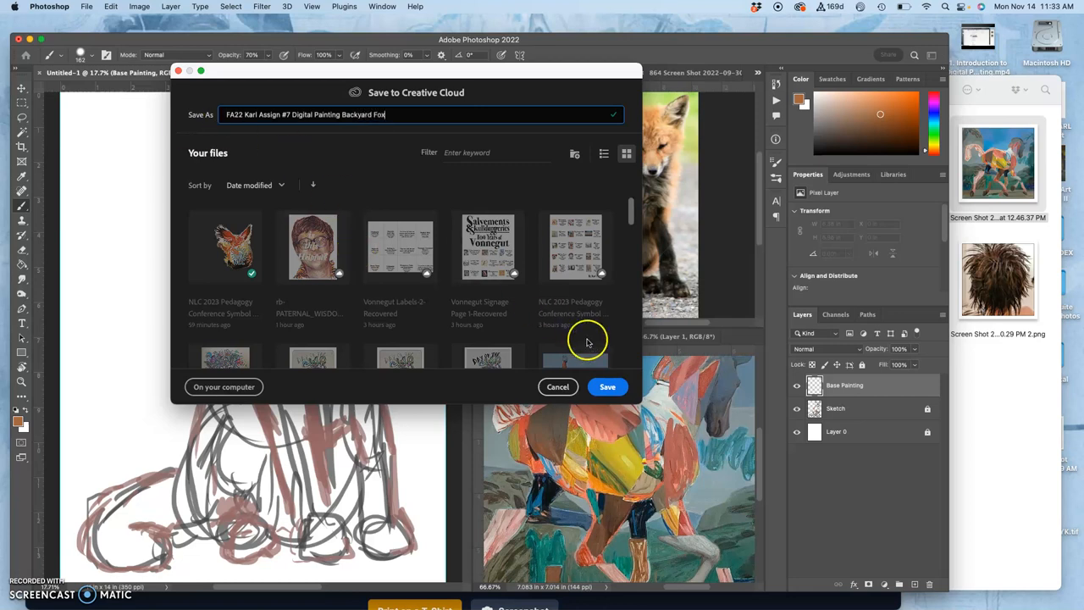
pyautogui.click(606, 386)
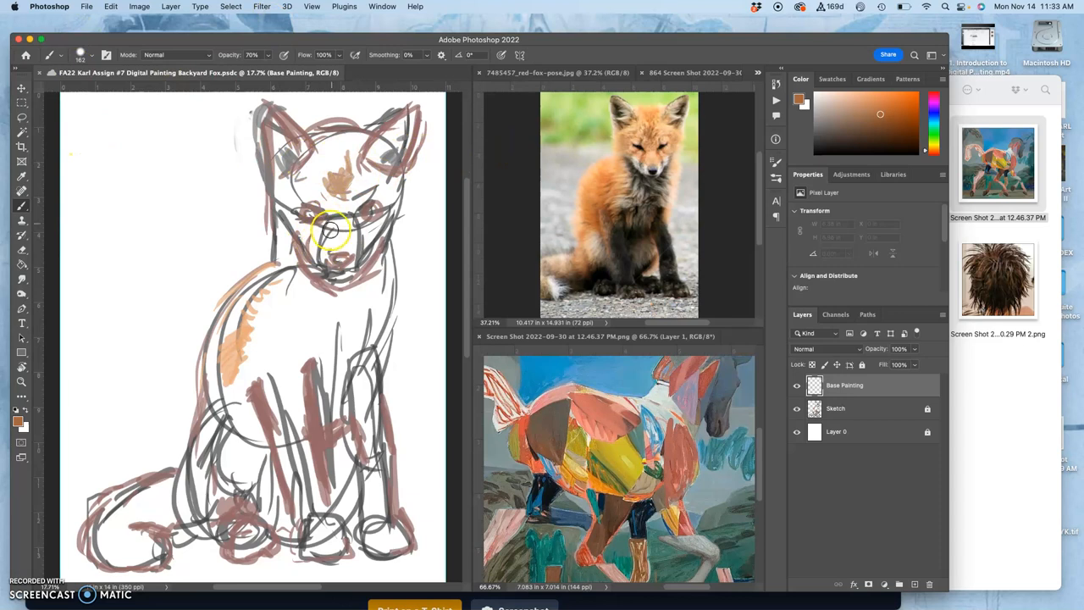
pyautogui.moveTo(330, 234); pyautogui.dragTo(285, 166)
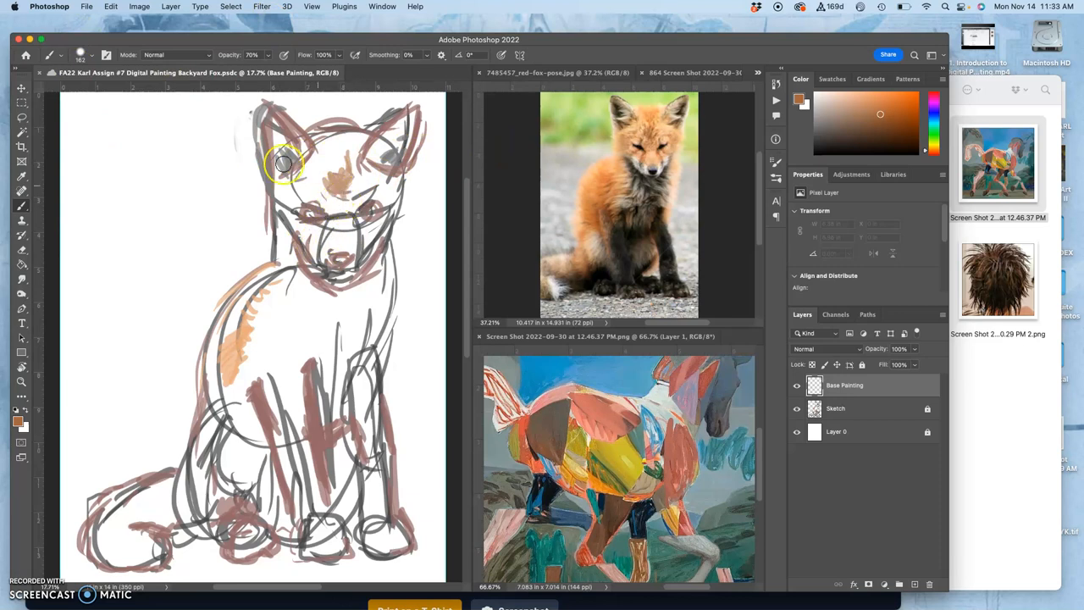
pyautogui.click(82, 7)
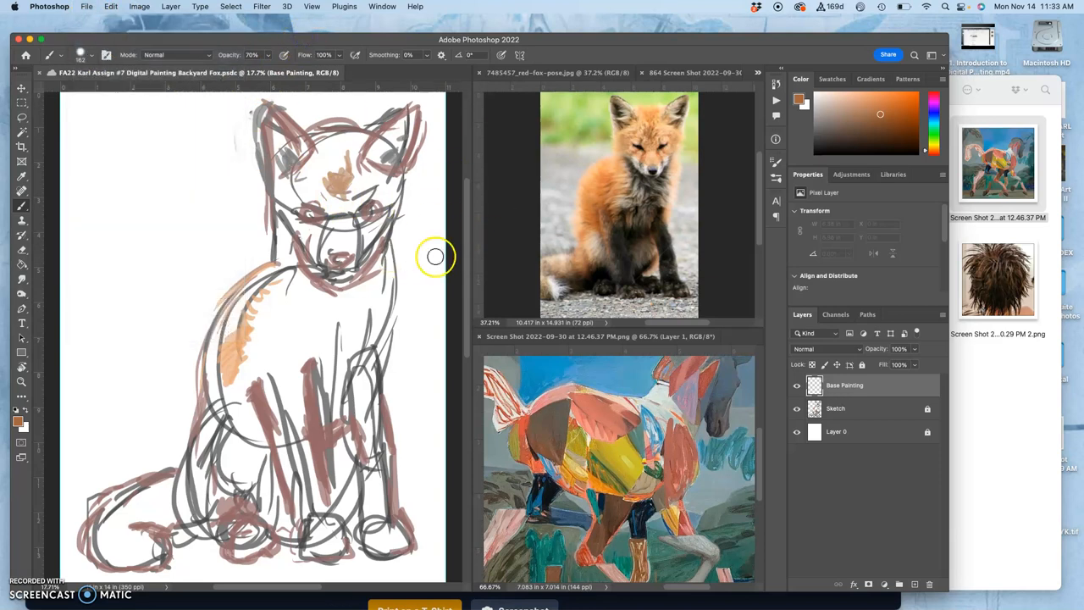
pyautogui.moveTo(380, 298)
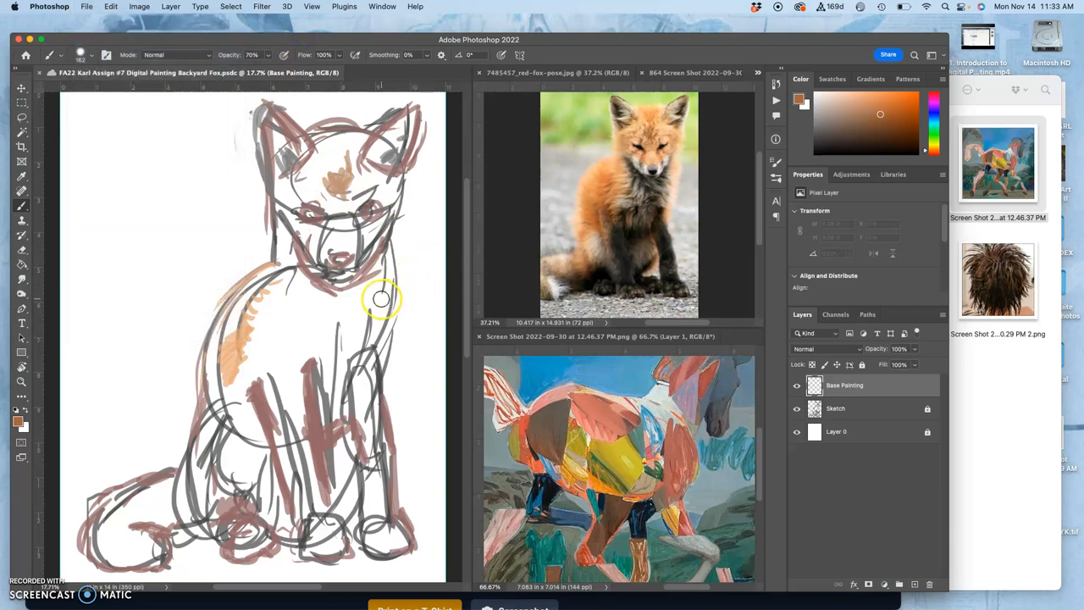
pyautogui.moveTo(461, 188)
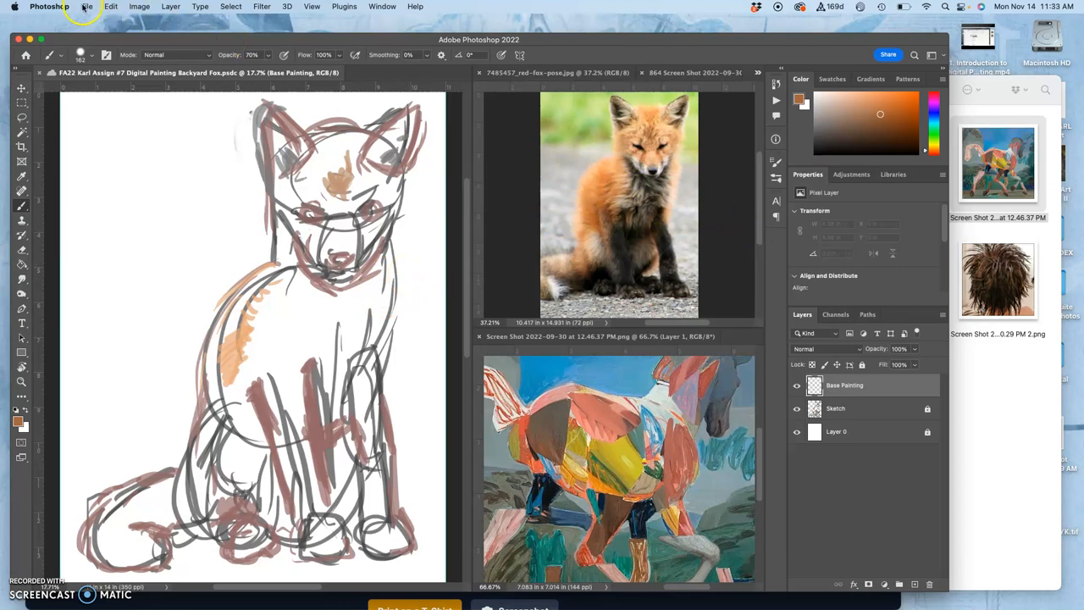
# Save a local Photoshop .psd copy of the Backyard Fox painting to the Desktop
pyautogui.click(81, 7)
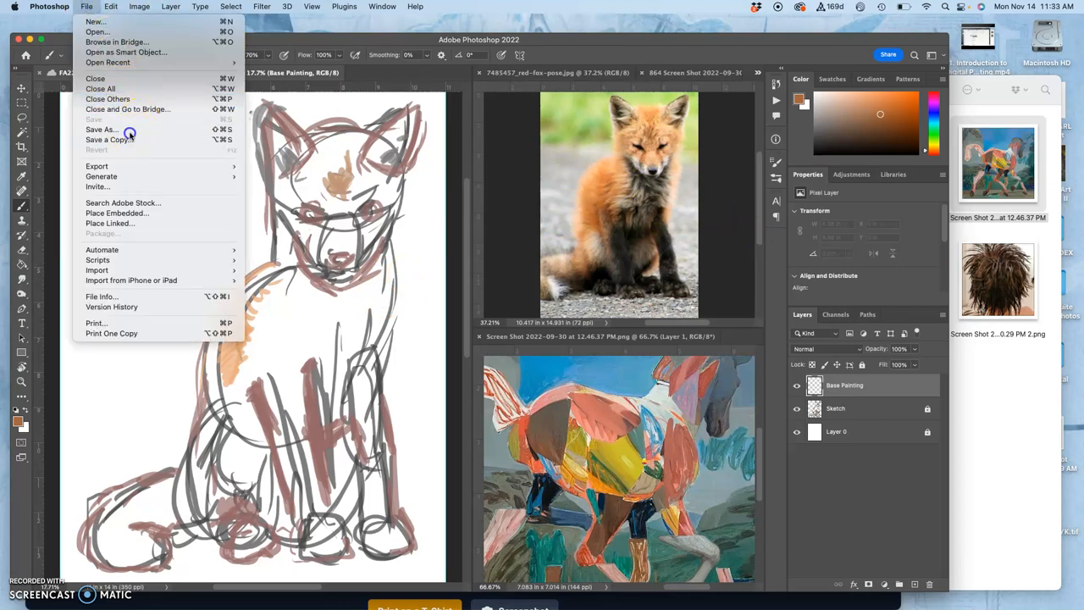
pyautogui.click(100, 129)
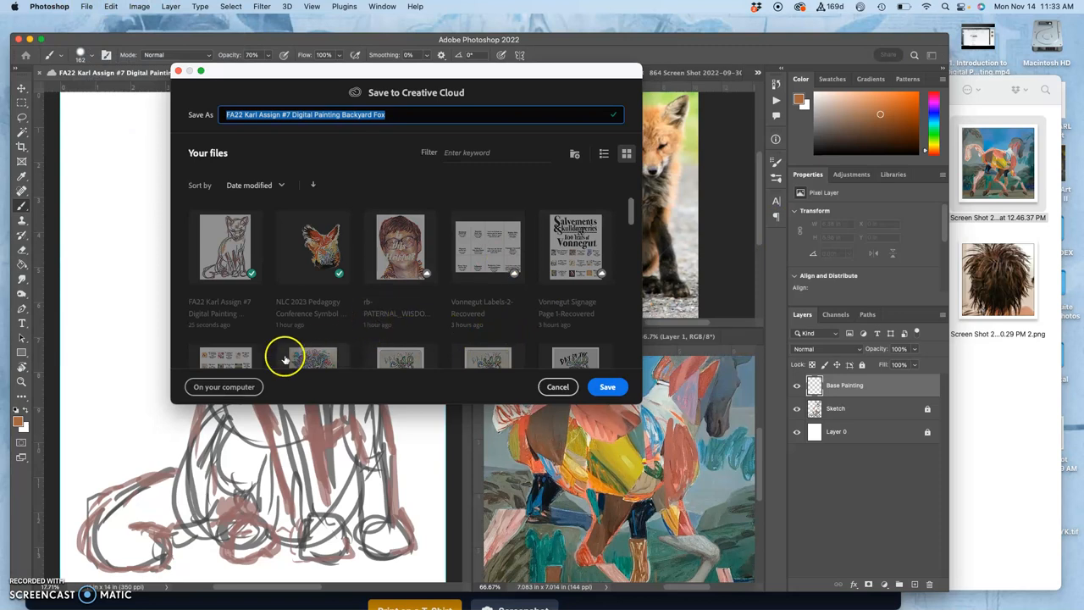
pyautogui.click(224, 386)
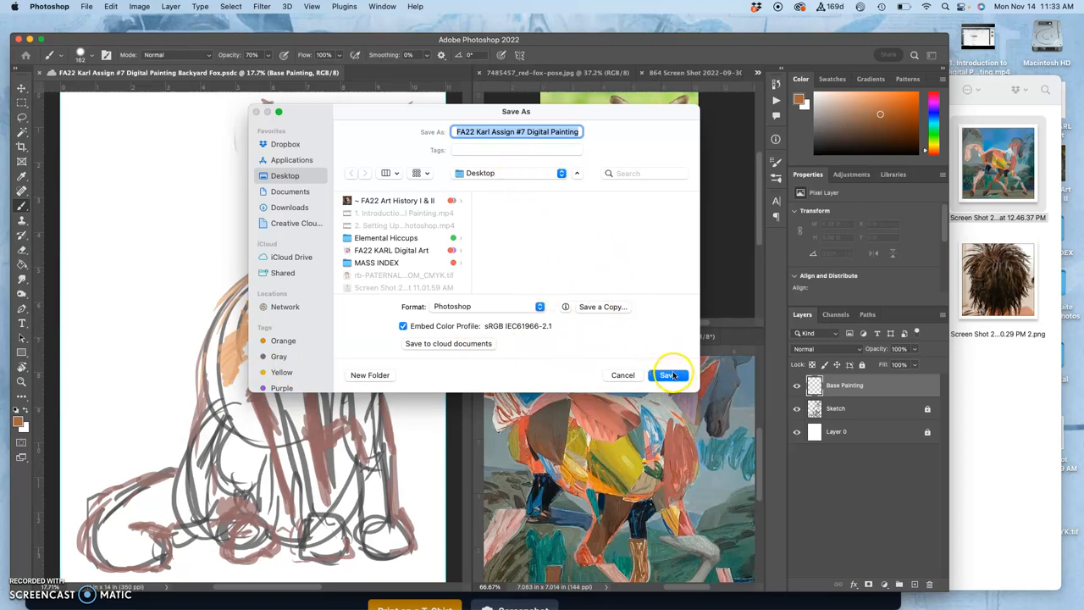
pyautogui.click(670, 374)
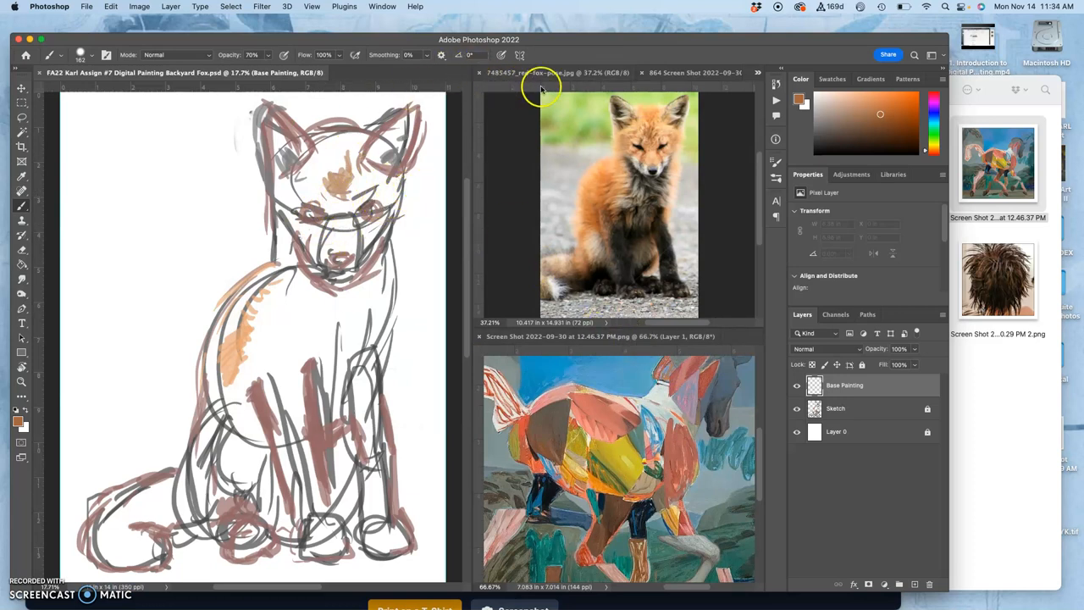
pyautogui.moveTo(424, 254)
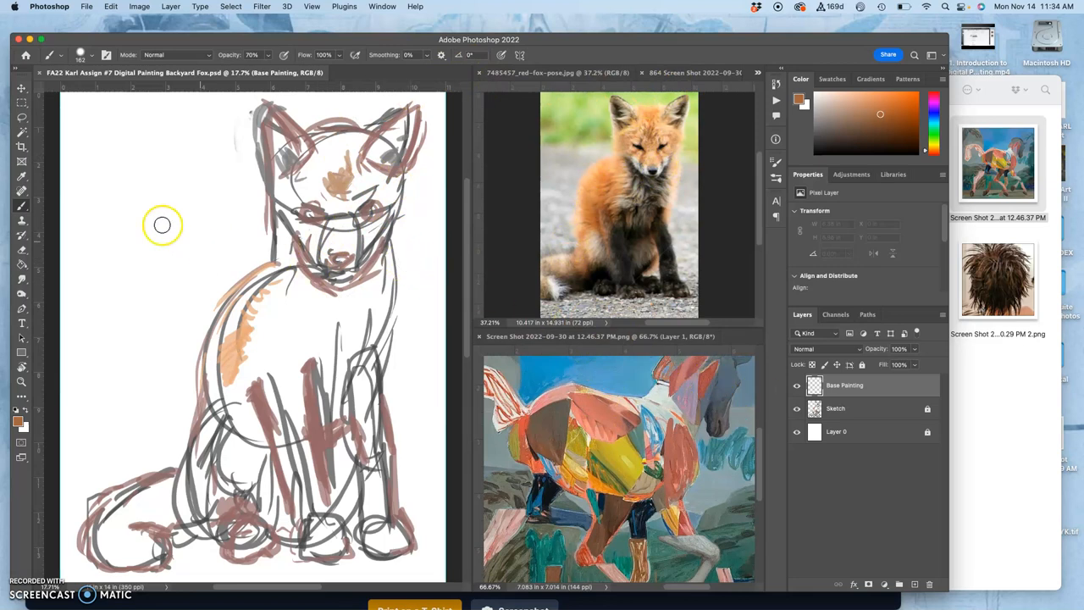
pyautogui.moveTo(241, 196)
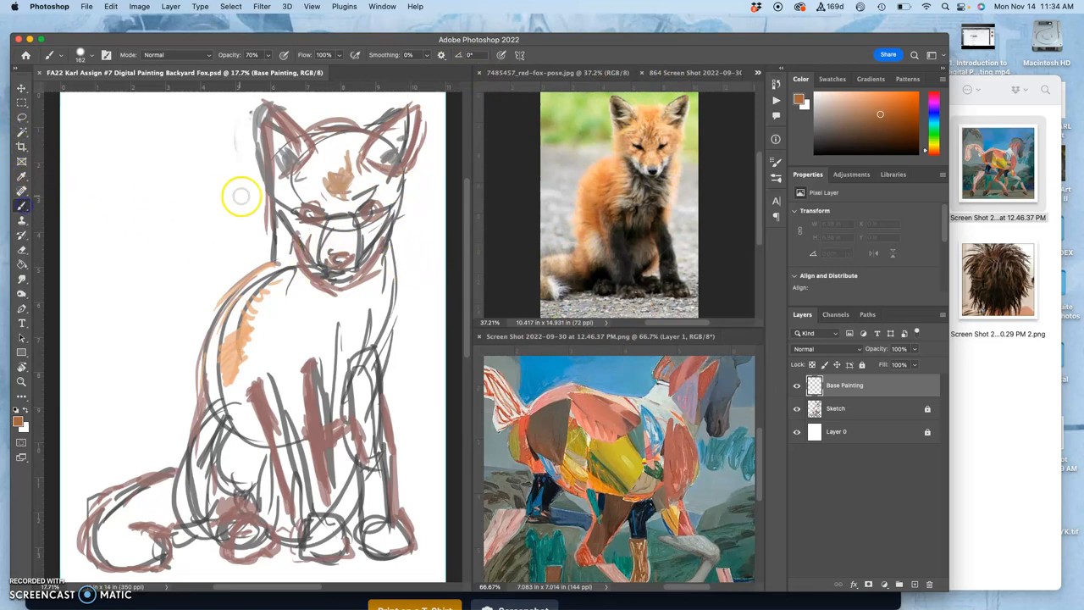
pyautogui.moveTo(227, 198)
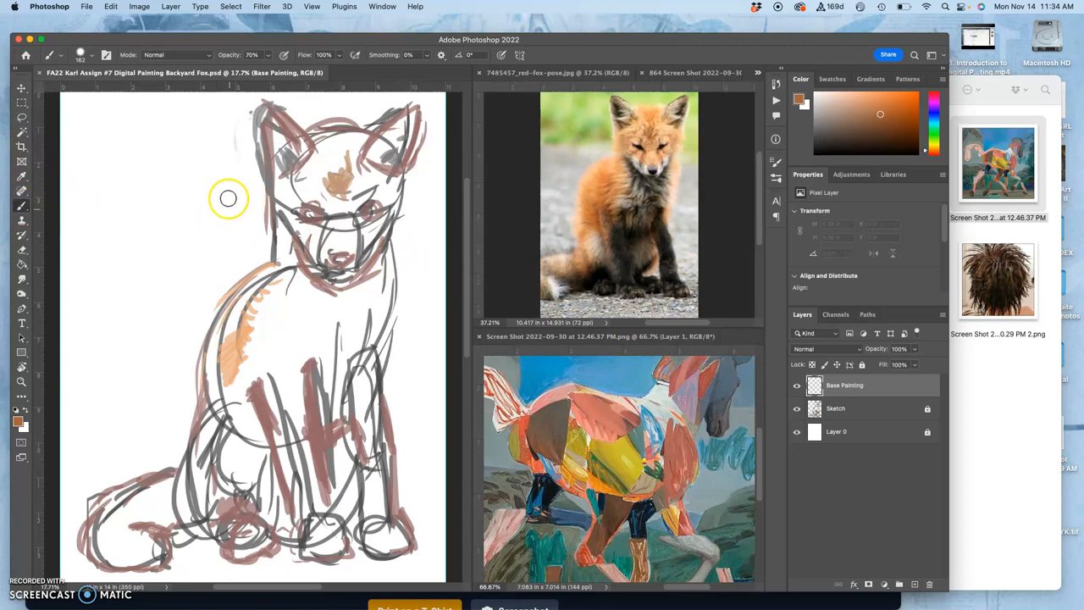
pyautogui.moveTo(234, 230)
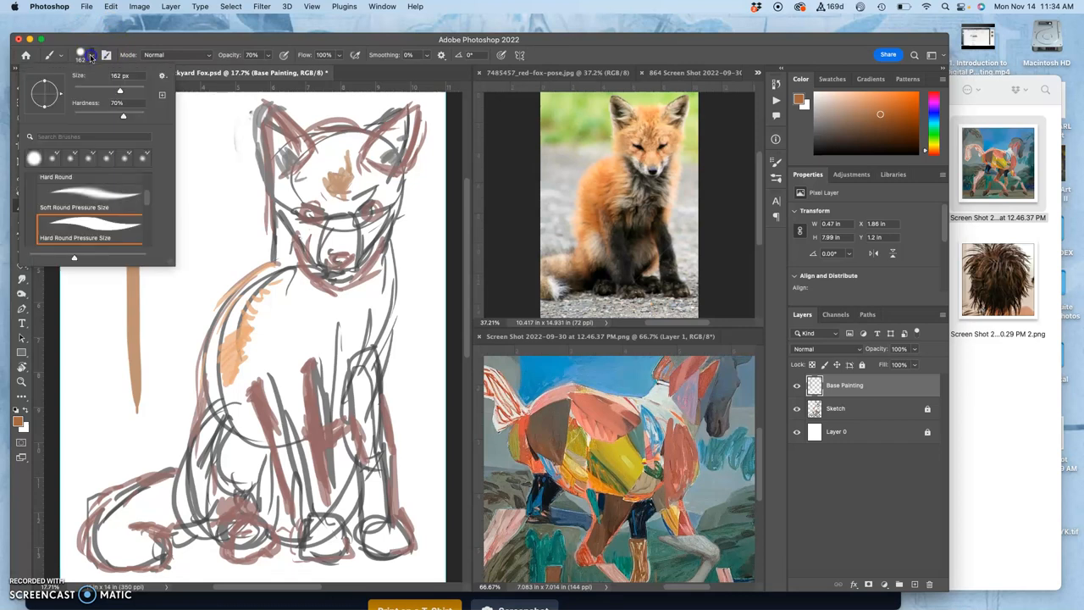
# Switch to the Hard Round Pressure Size brush and paint a tall tan test stroke beside the fox
pyautogui.click(61, 54)
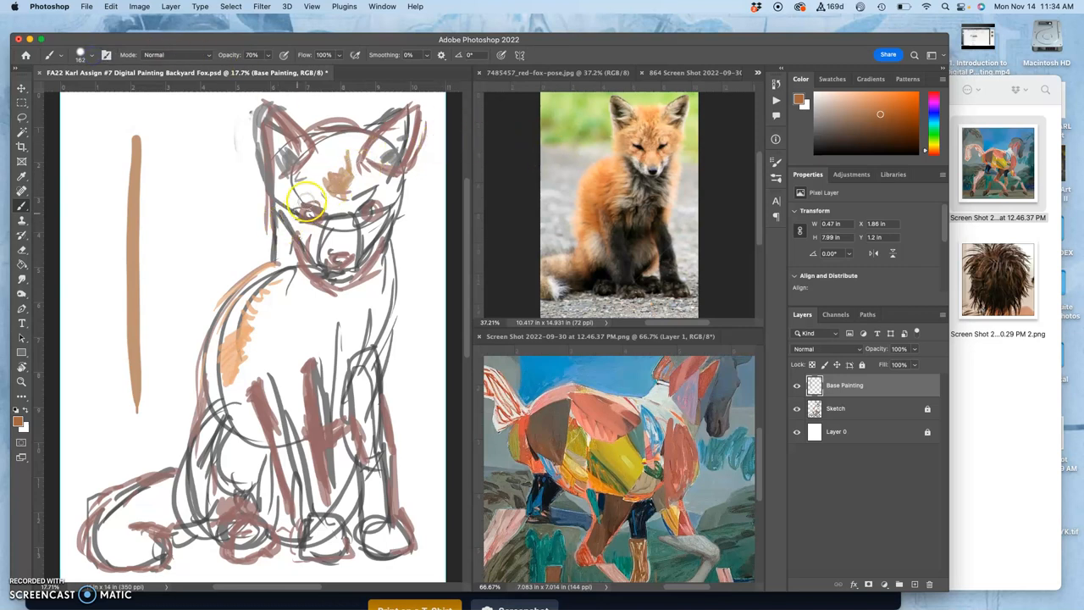
pyautogui.click(88, 7)
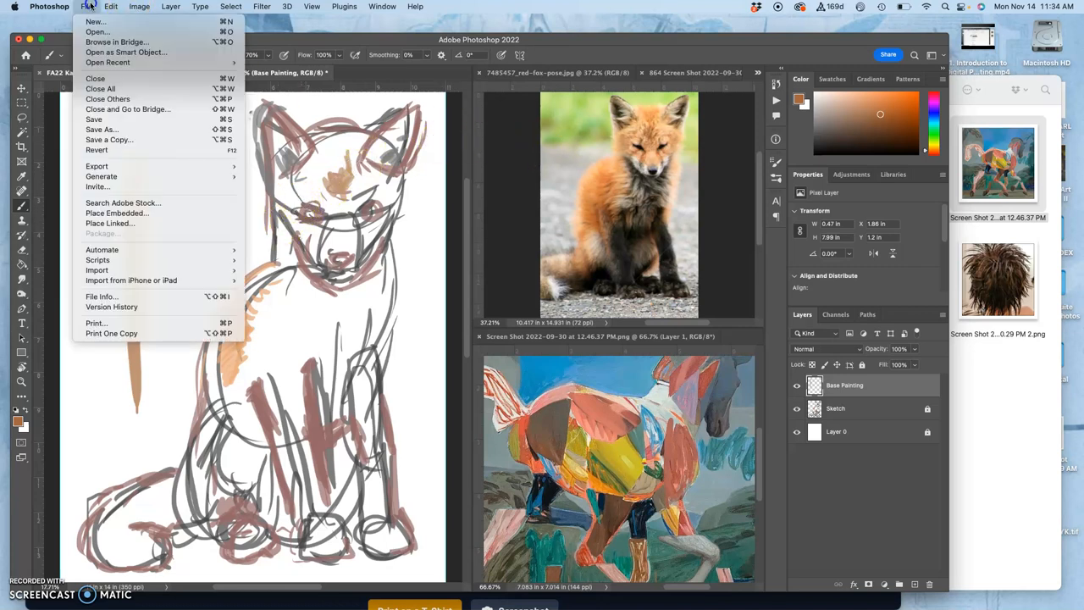
# Create a new blank 1000 × 1000 px document, Untitled-1
pyautogui.click(94, 20)
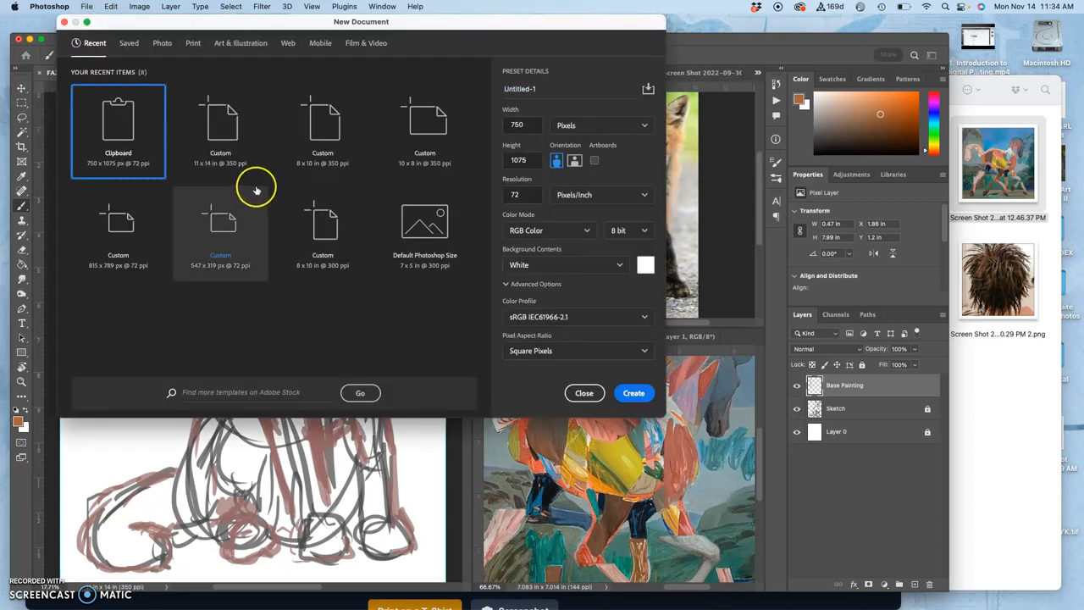
pyautogui.click(520, 125)
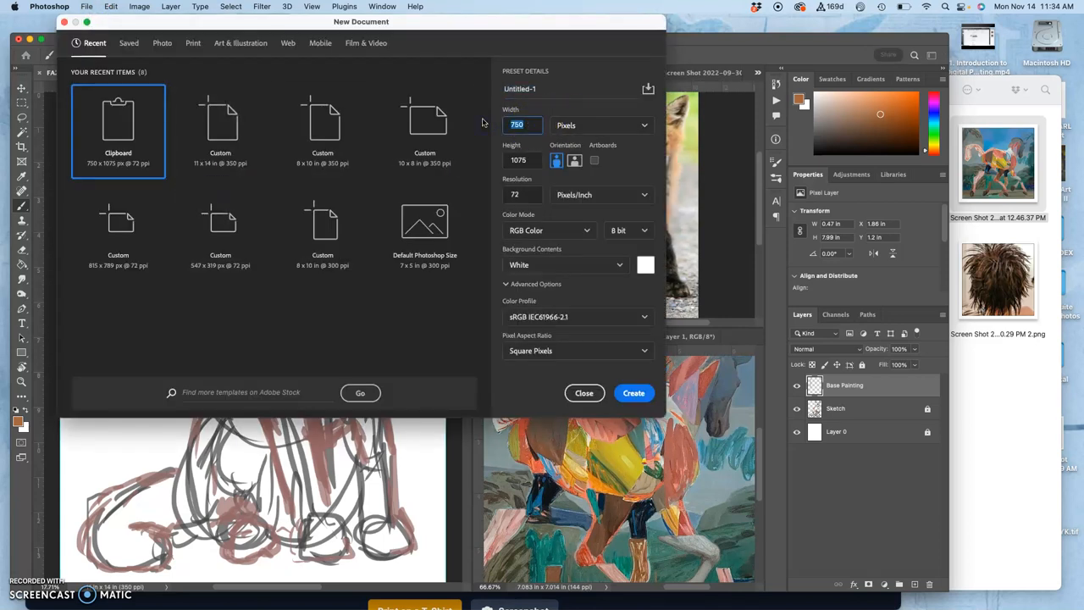
pyautogui.write('1000')
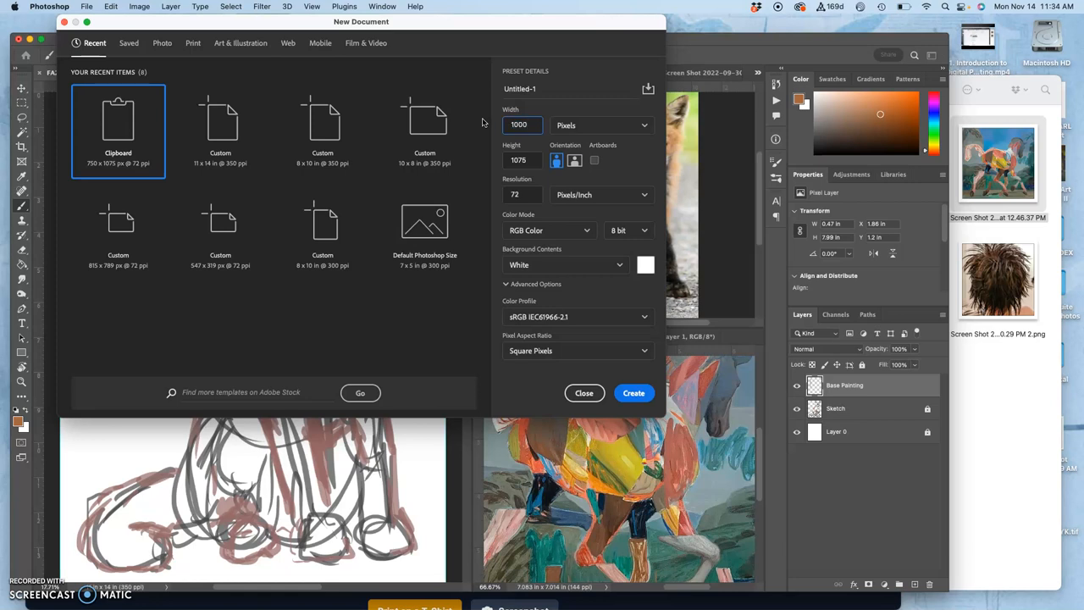
pyautogui.click(522, 159)
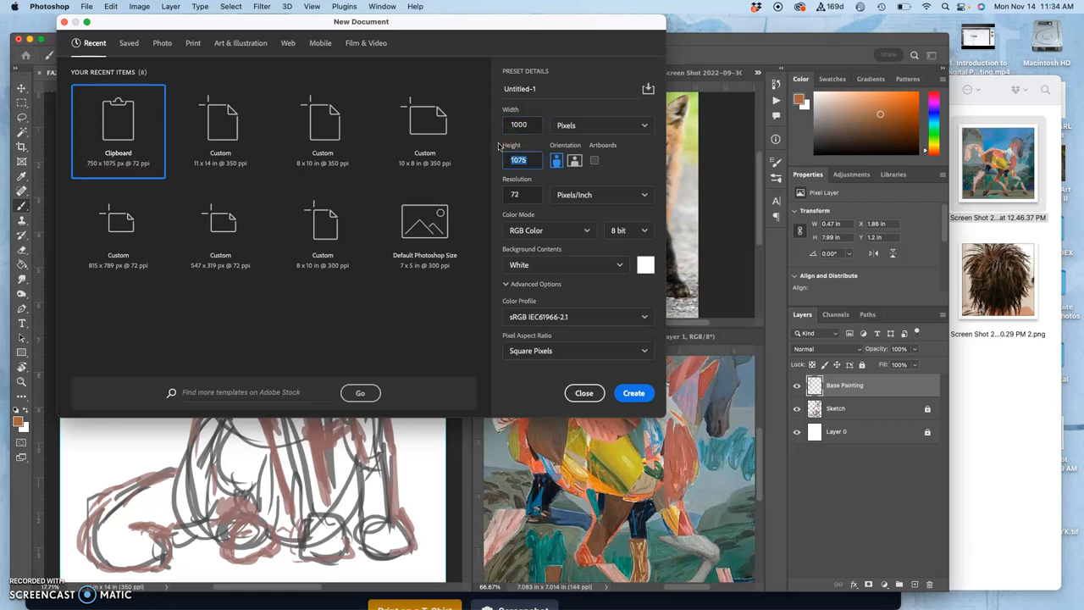
pyautogui.write('1000')
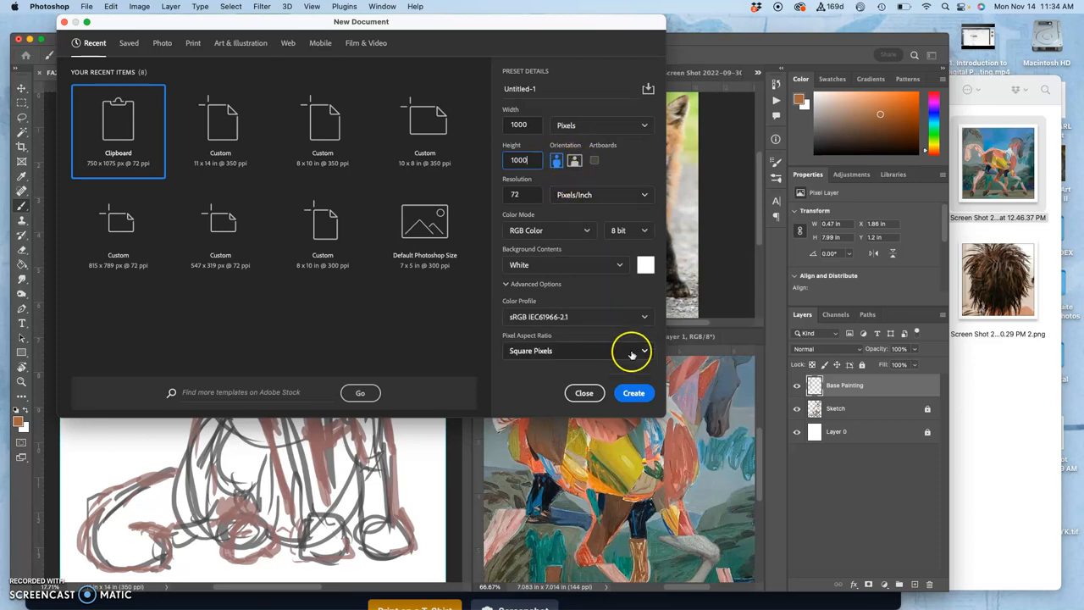
pyautogui.click(633, 393)
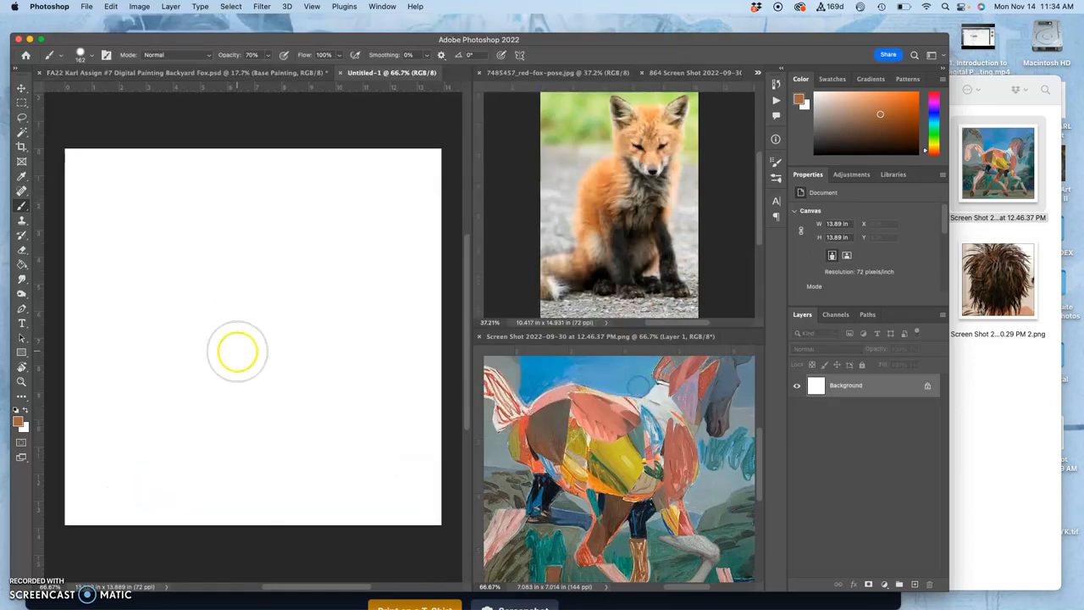
pyautogui.moveTo(17, 413)
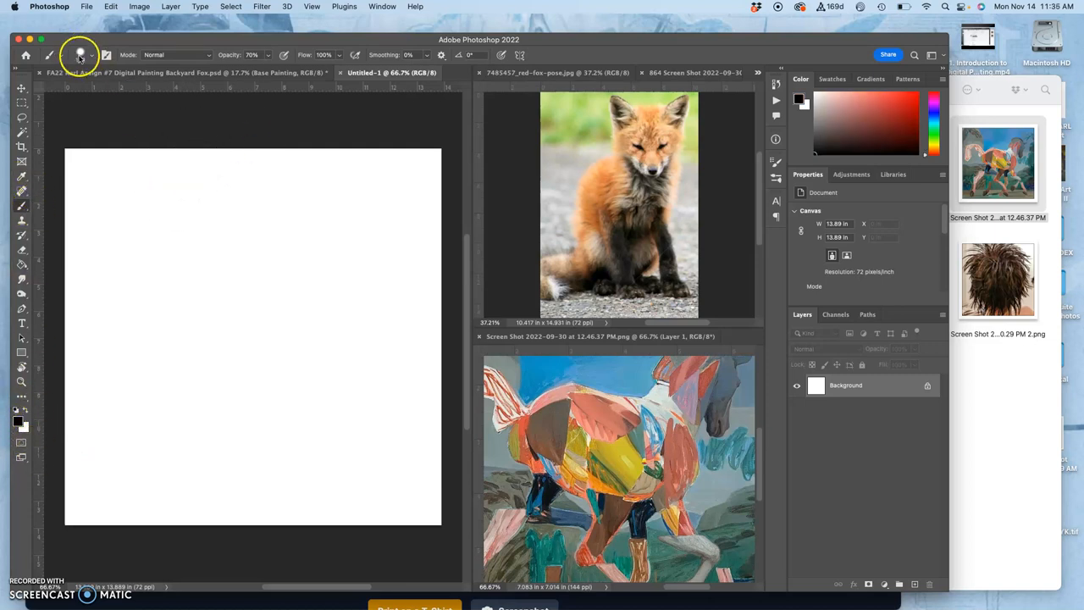
# Pick the custom brush and paint dark diagonal tapered test strokes across the left and upper canvas
pyautogui.click(92, 52)
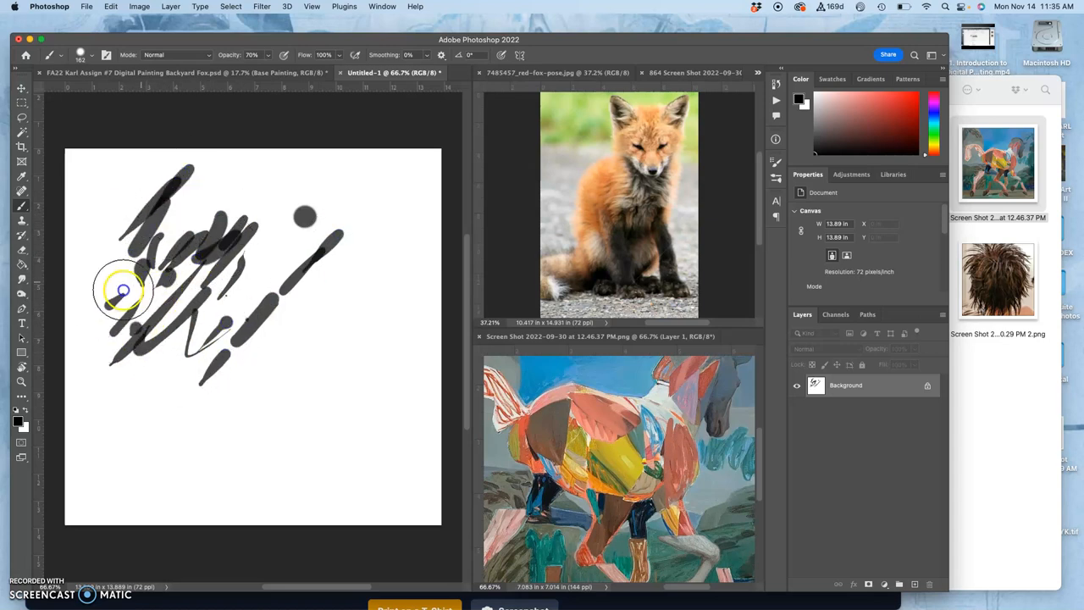
pyautogui.moveTo(128, 288); pyautogui.dragTo(212, 359)
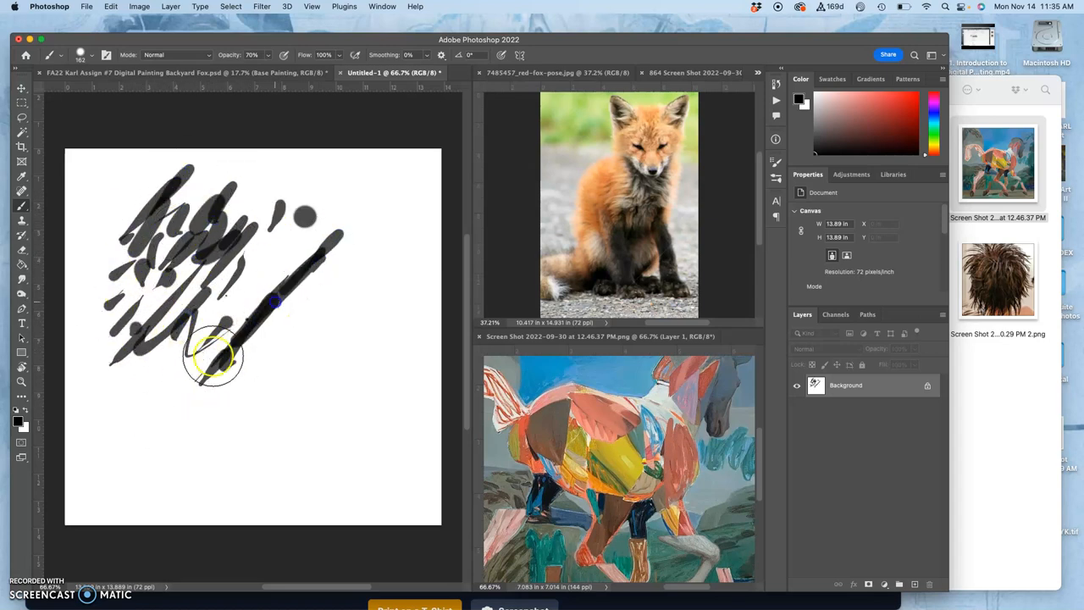
pyautogui.moveTo(212, 356); pyautogui.dragTo(153, 432)
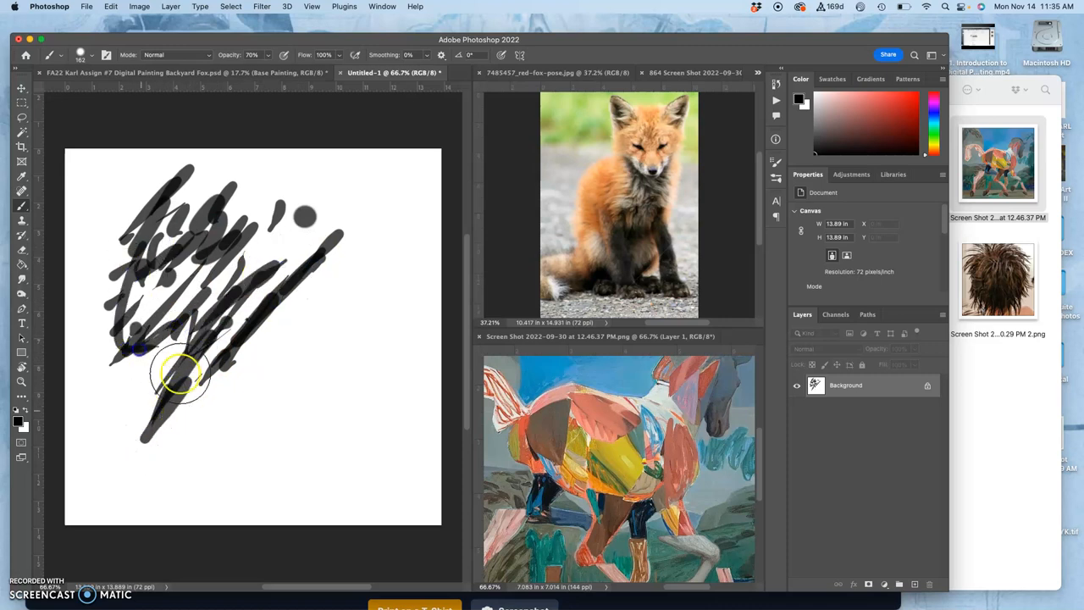
pyautogui.moveTo(186, 373); pyautogui.dragTo(364, 444)
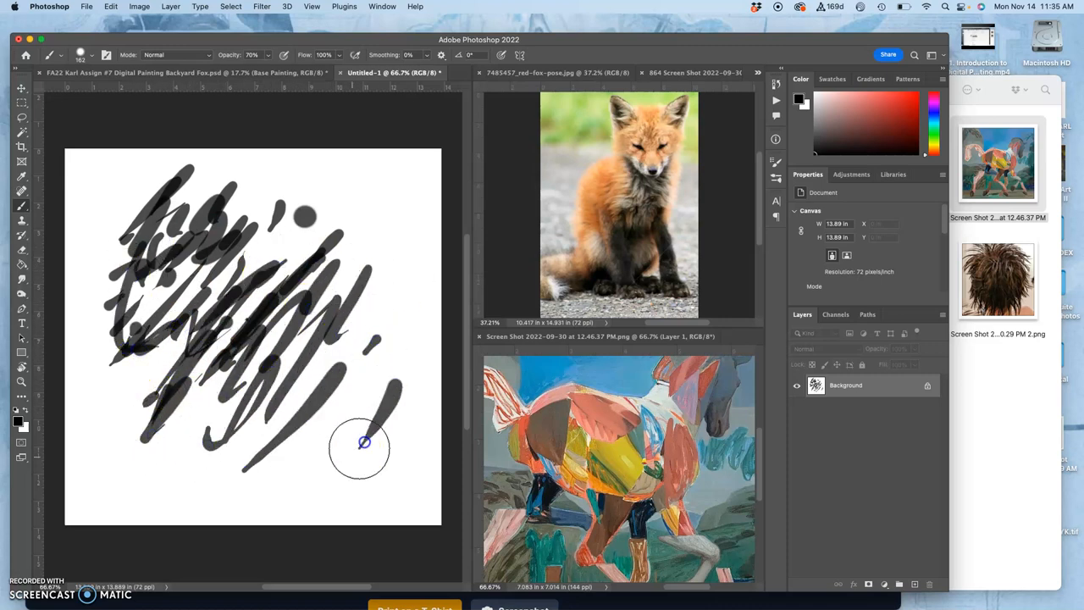
pyautogui.moveTo(365, 440); pyautogui.dragTo(244, 439)
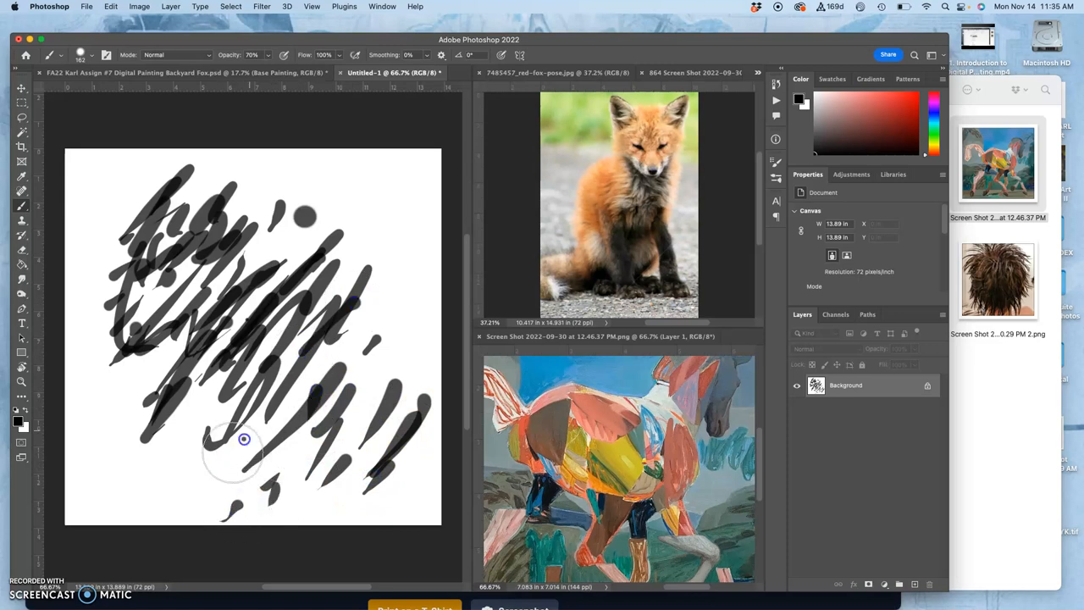
pyautogui.moveTo(244, 439); pyautogui.dragTo(81, 332)
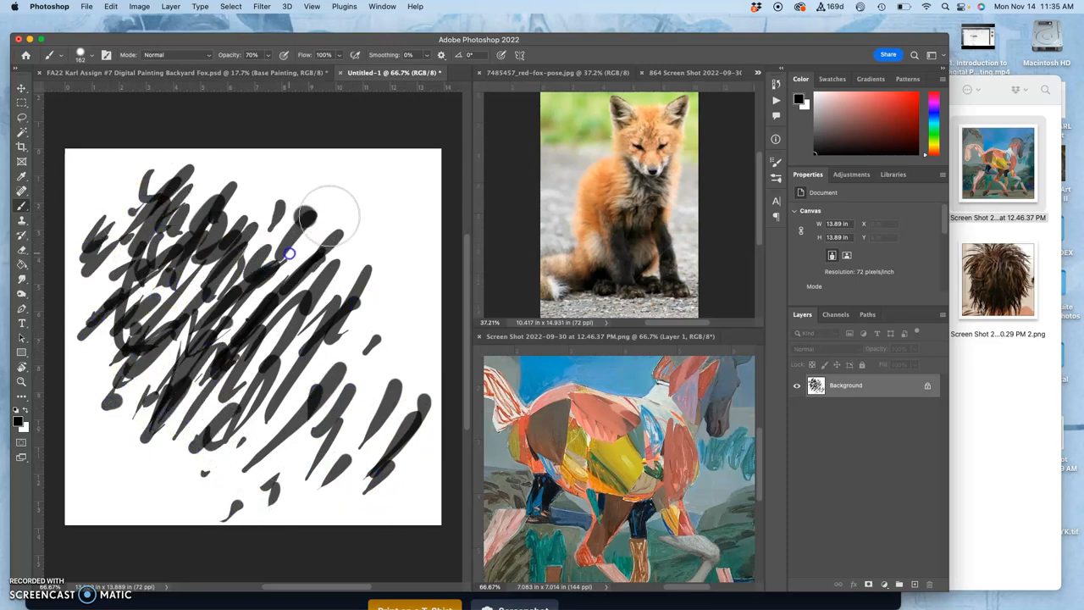
pyautogui.moveTo(288, 254); pyautogui.dragTo(359, 379)
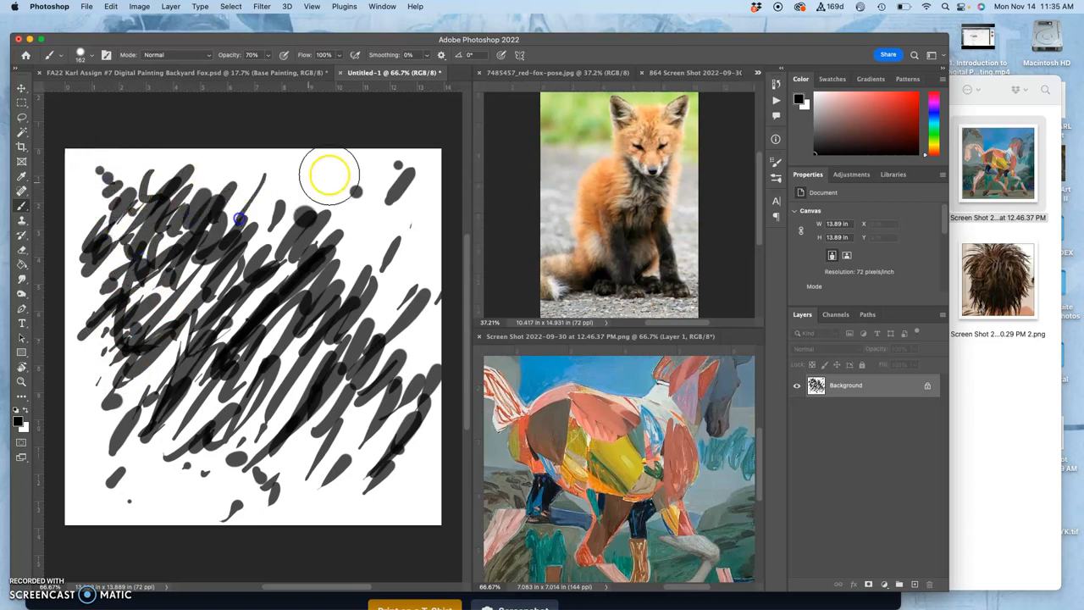
# Cover the rest of the canvas with more overlapping diagonal pen-pressure test strokes
pyautogui.moveTo(330, 173); pyautogui.dragTo(377, 220)
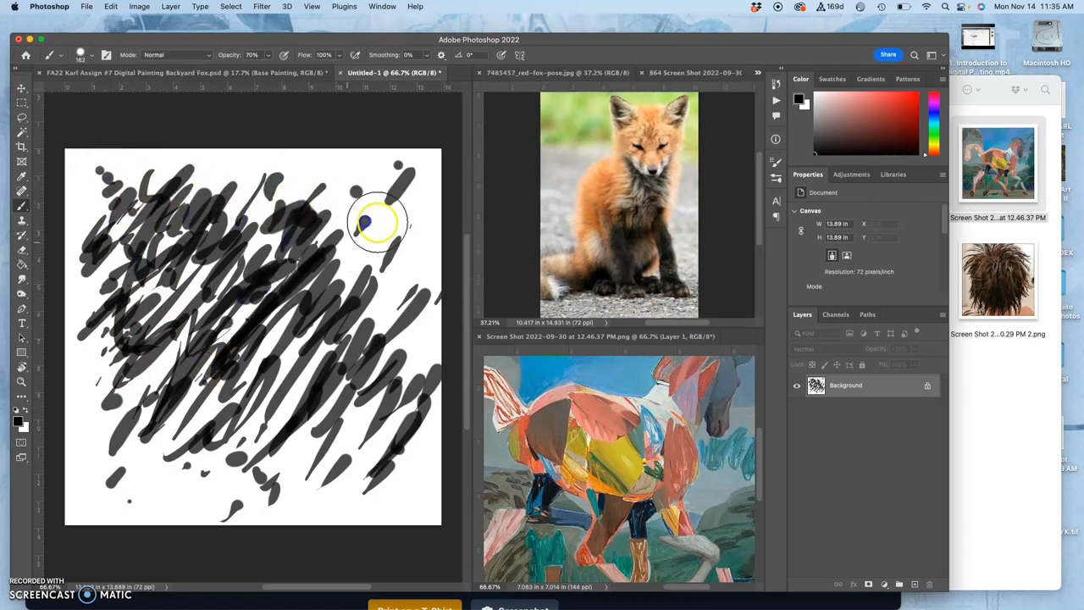
pyautogui.moveTo(376, 222); pyautogui.dragTo(228, 364)
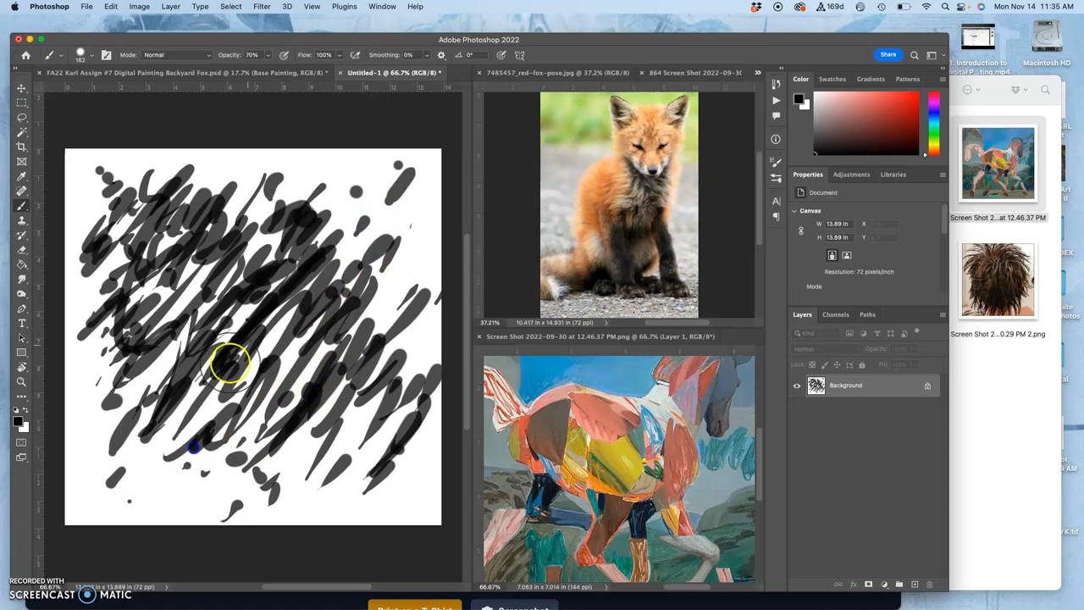
pyautogui.moveTo(237, 364); pyautogui.dragTo(178, 412)
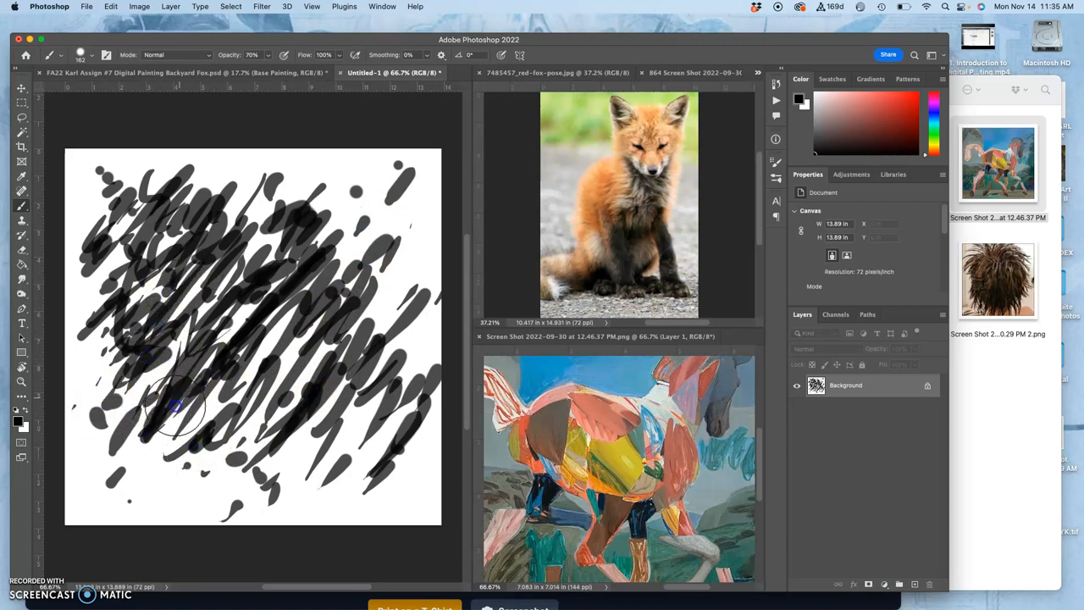
pyautogui.moveTo(178, 406); pyautogui.dragTo(313, 488)
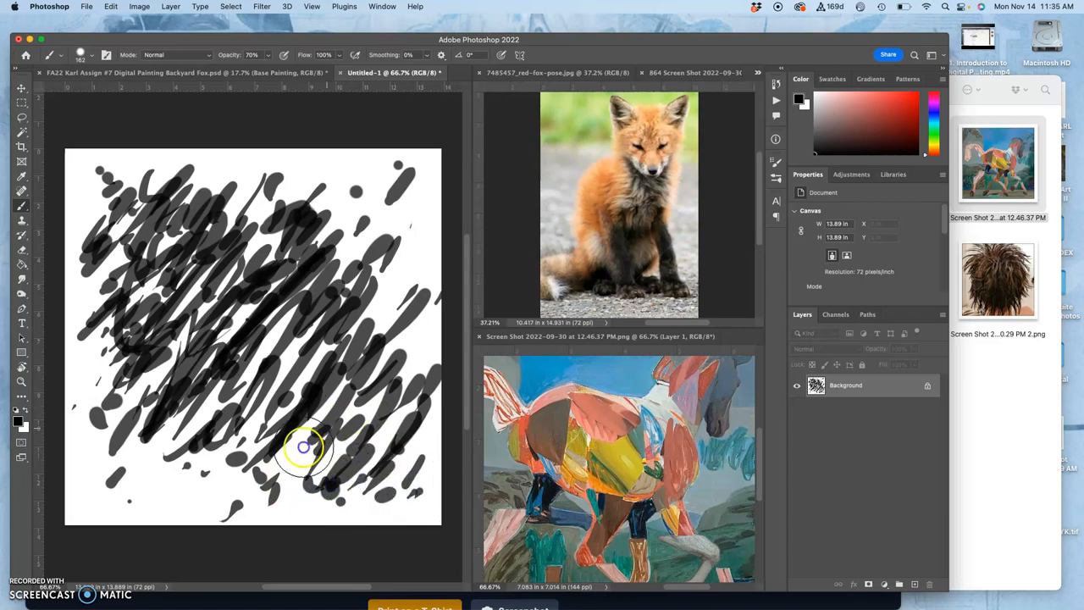
pyautogui.moveTo(305, 447); pyautogui.dragTo(136, 350)
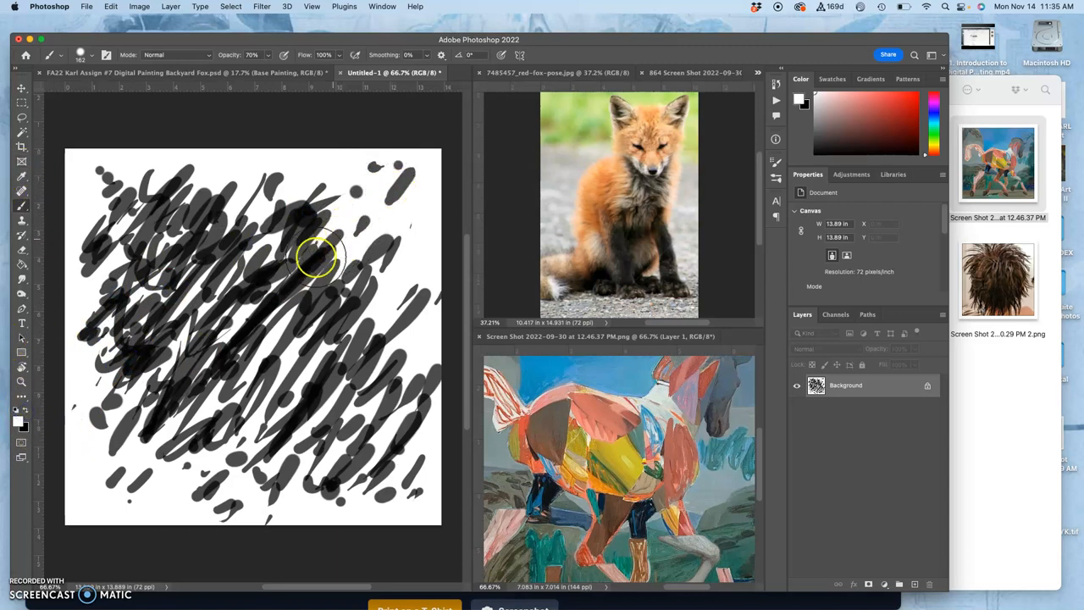
pyautogui.moveTo(319, 257); pyautogui.dragTo(105, 388)
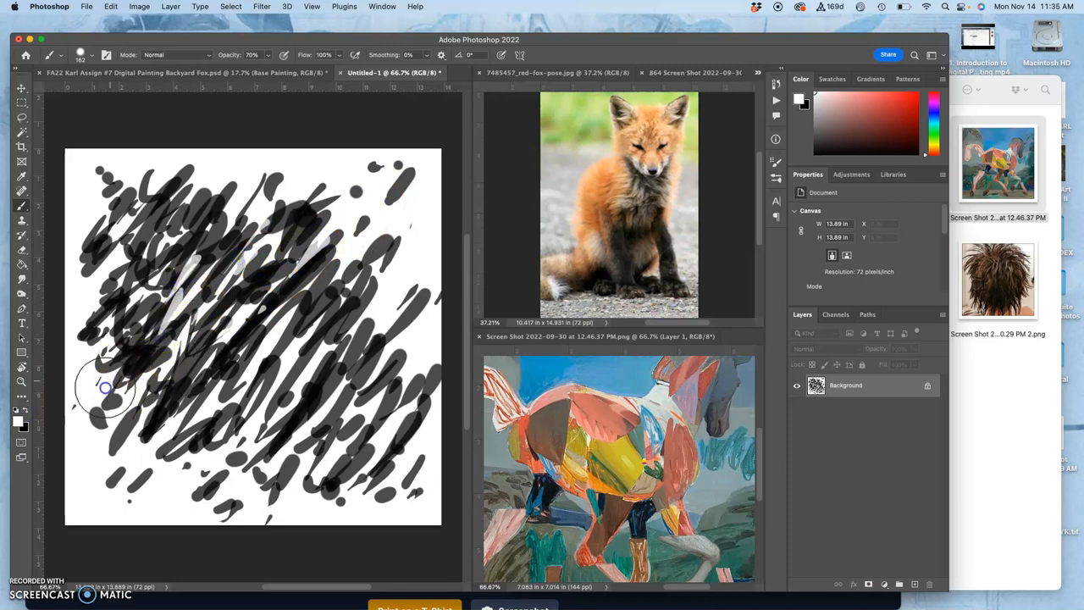
pyautogui.moveTo(105, 388); pyautogui.dragTo(214, 397)
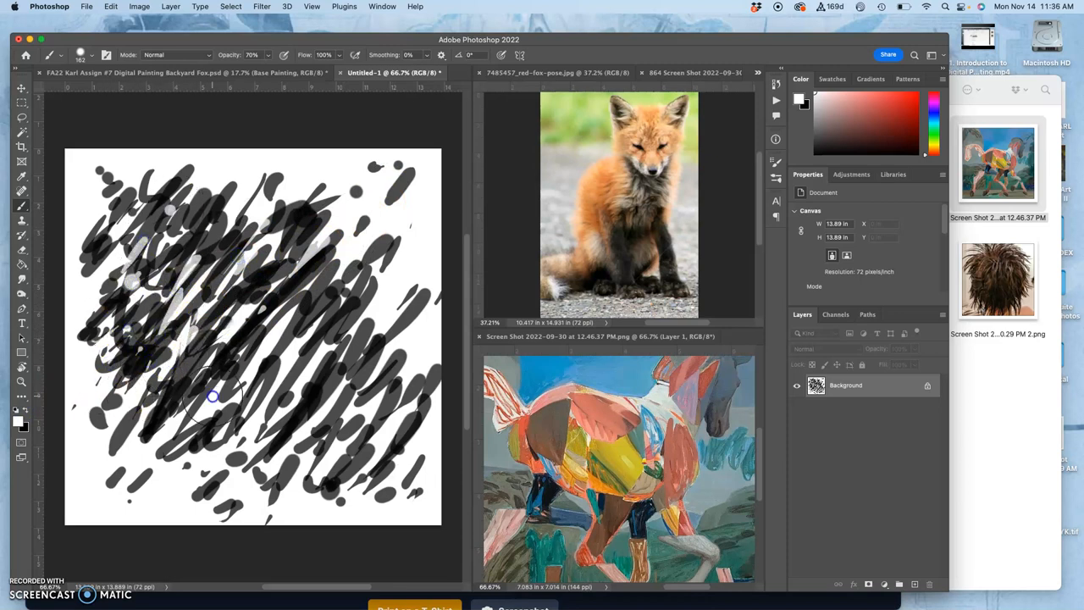
pyautogui.moveTo(213, 396); pyautogui.dragTo(364, 354)
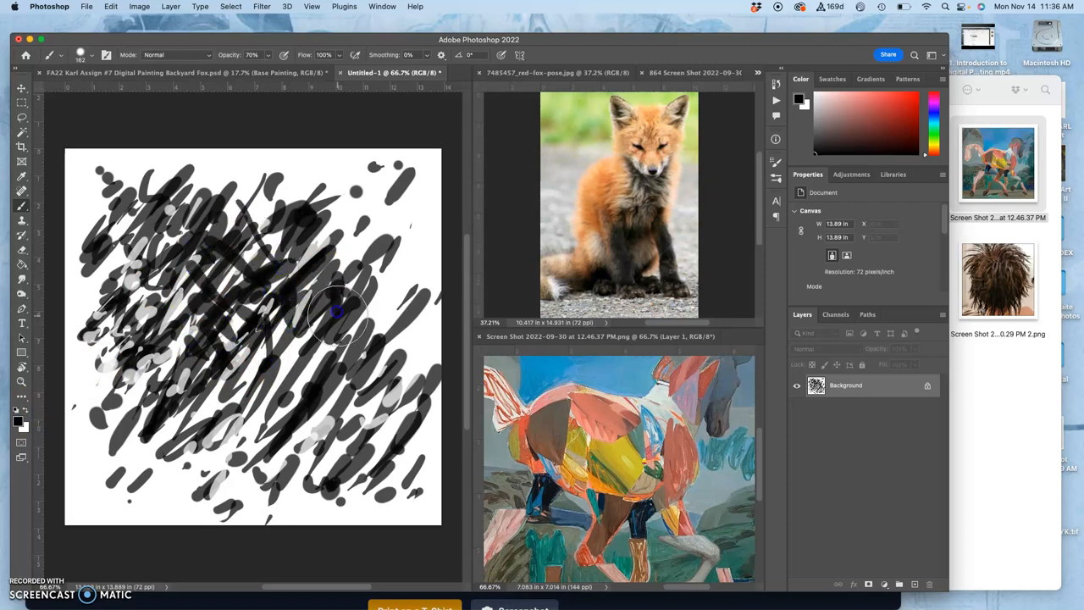
# Paint light grey and white streaks over the dark test strokes using the brush's color dynamics
pyautogui.moveTo(338, 322); pyautogui.dragTo(132, 386)
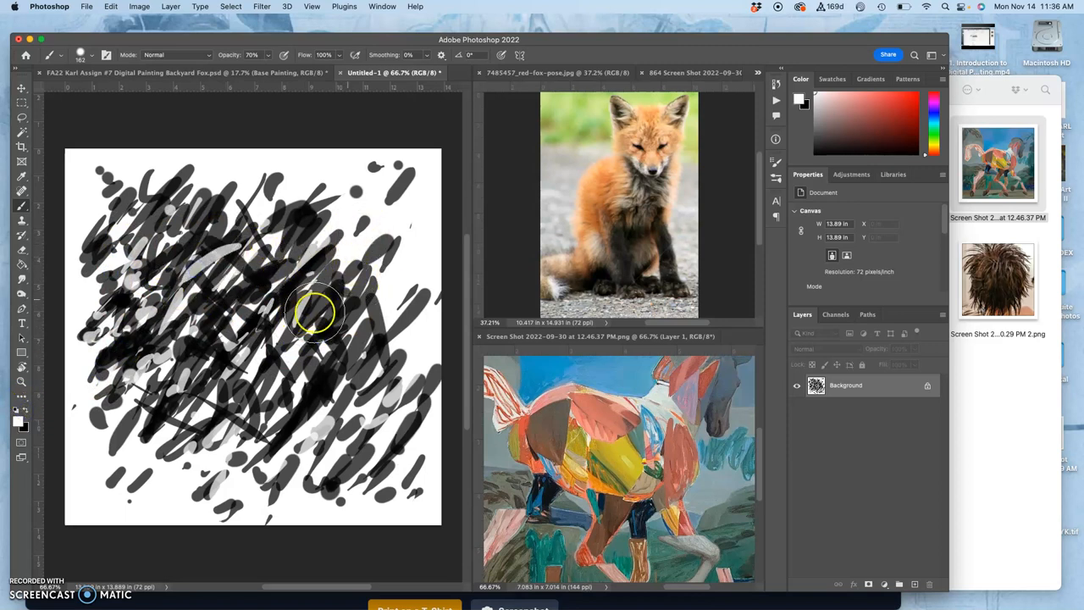
pyautogui.moveTo(313, 313); pyautogui.dragTo(195, 403)
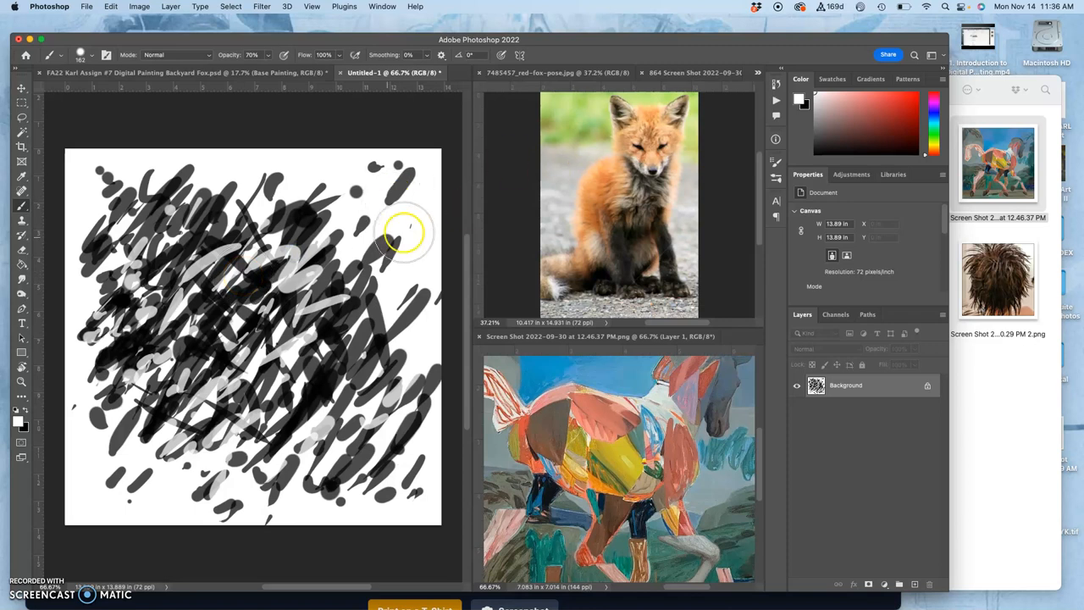
pyautogui.moveTo(398, 237); pyautogui.dragTo(284, 285)
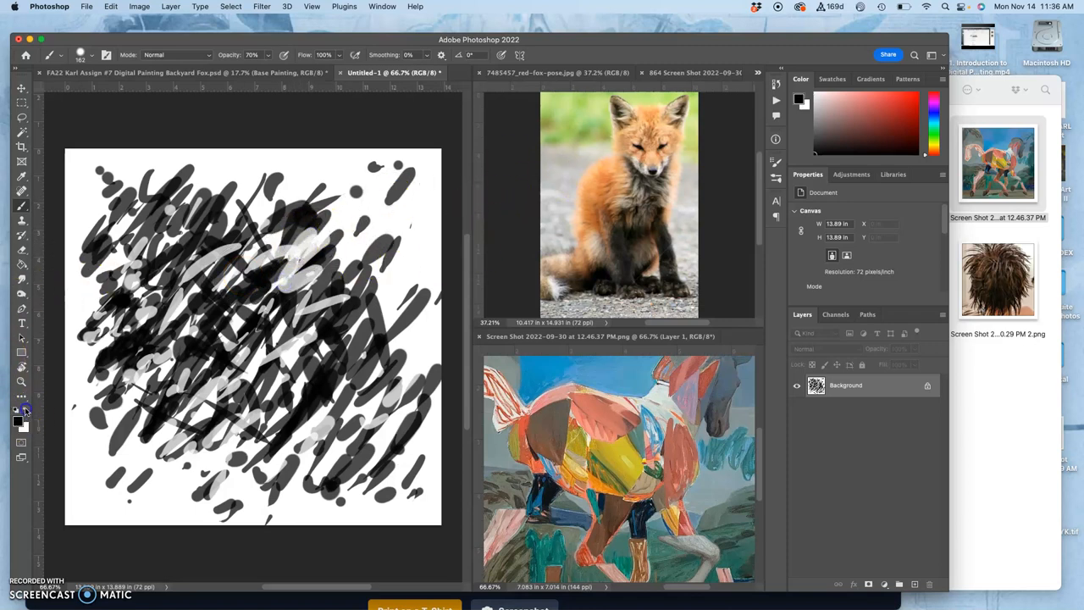
pyautogui.moveTo(244, 273)
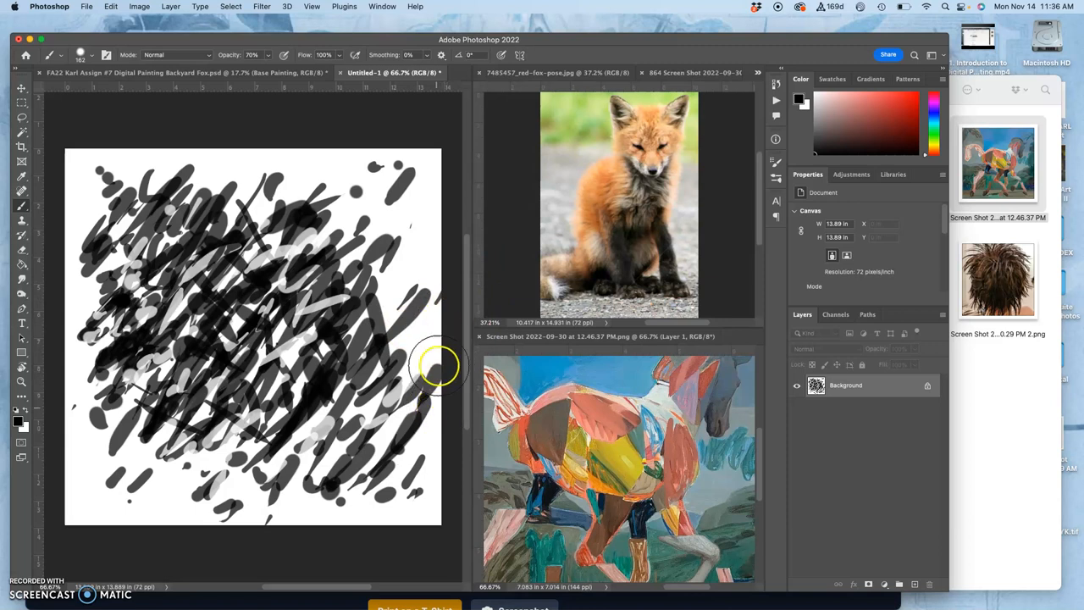
pyautogui.moveTo(432, 305)
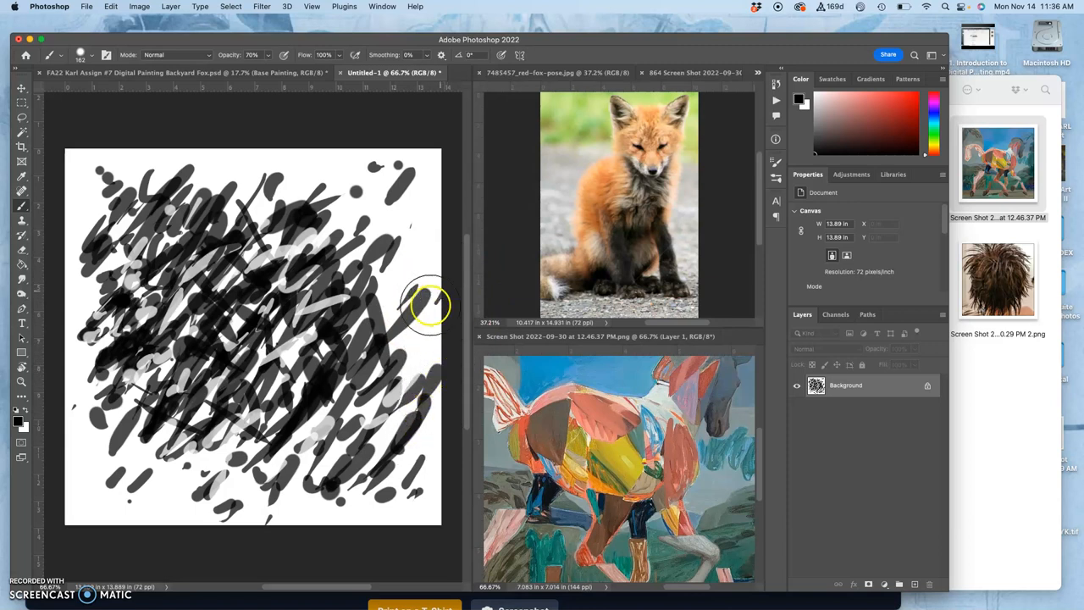
pyautogui.moveTo(19, 285)
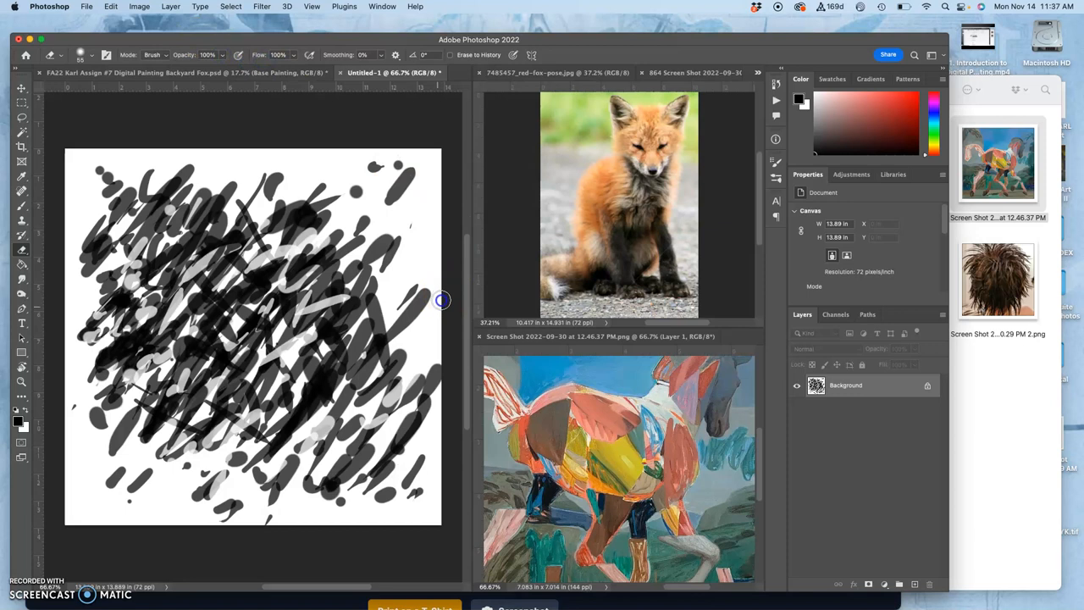
pyautogui.moveTo(440, 393)
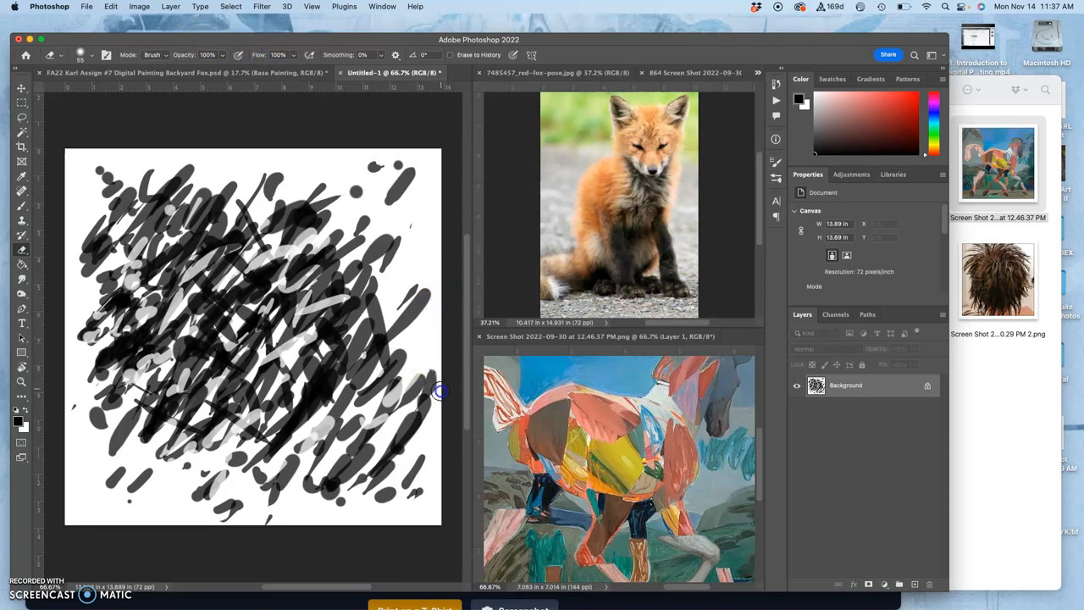
pyautogui.moveTo(454, 448)
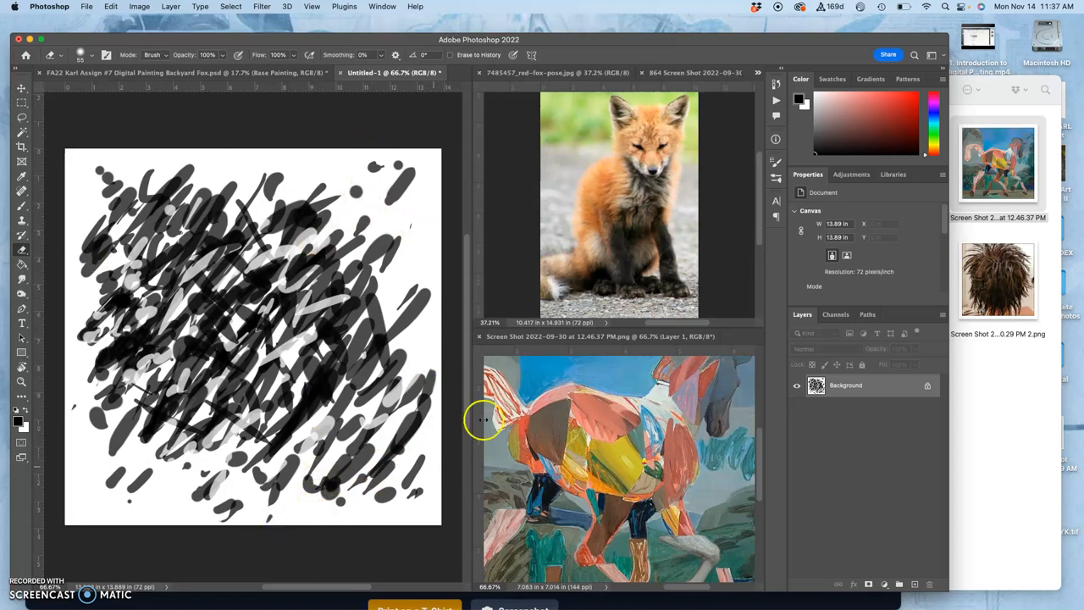
pyautogui.moveTo(122, 51)
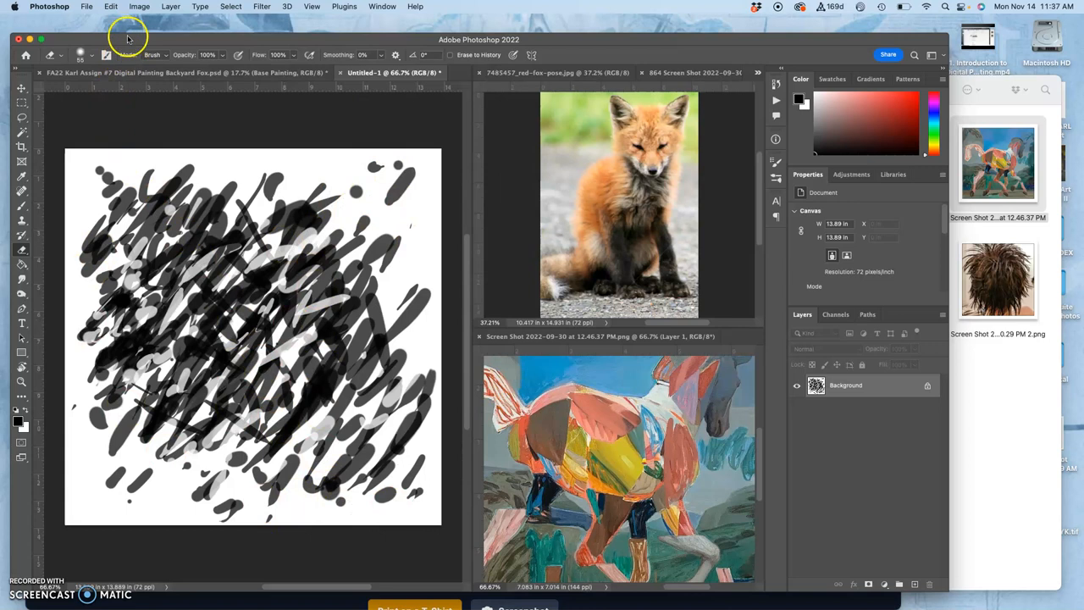
# Bring up the Edit menu to define a brush preset from the scribbled canvas
pyautogui.click(112, 7)
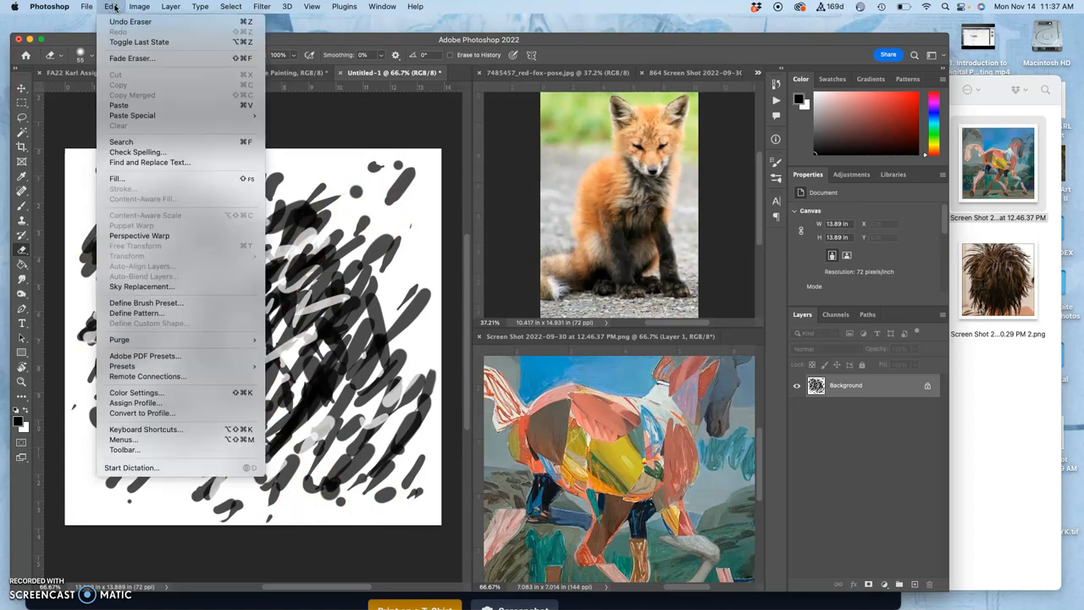
pyautogui.moveTo(168, 301)
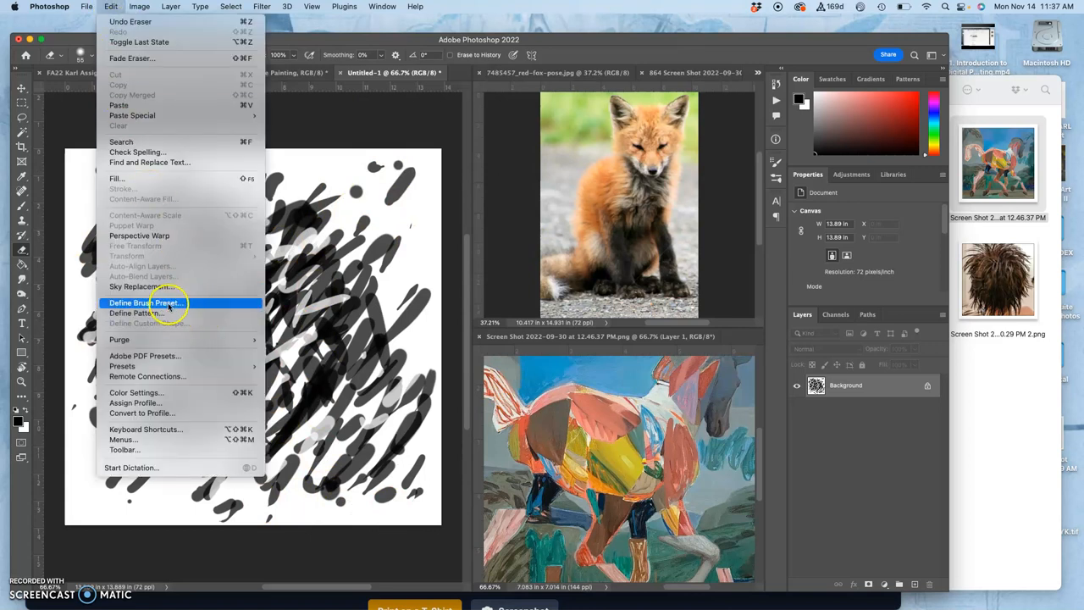
pyautogui.moveTo(135, 312)
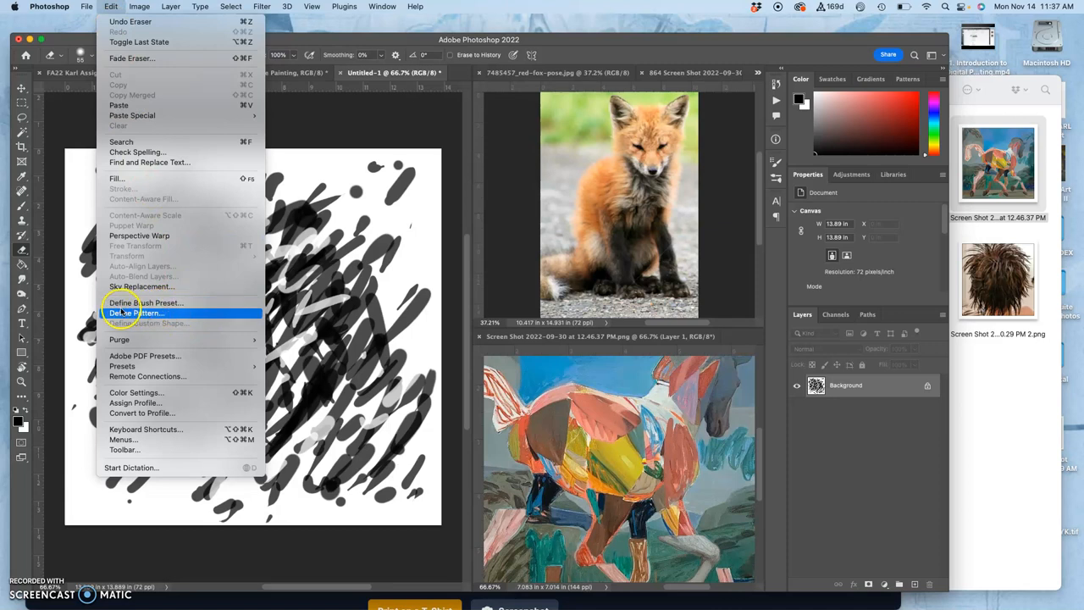
# Define the scribbled marks as a new brush preset named 'FA22 K'
pyautogui.click(145, 302)
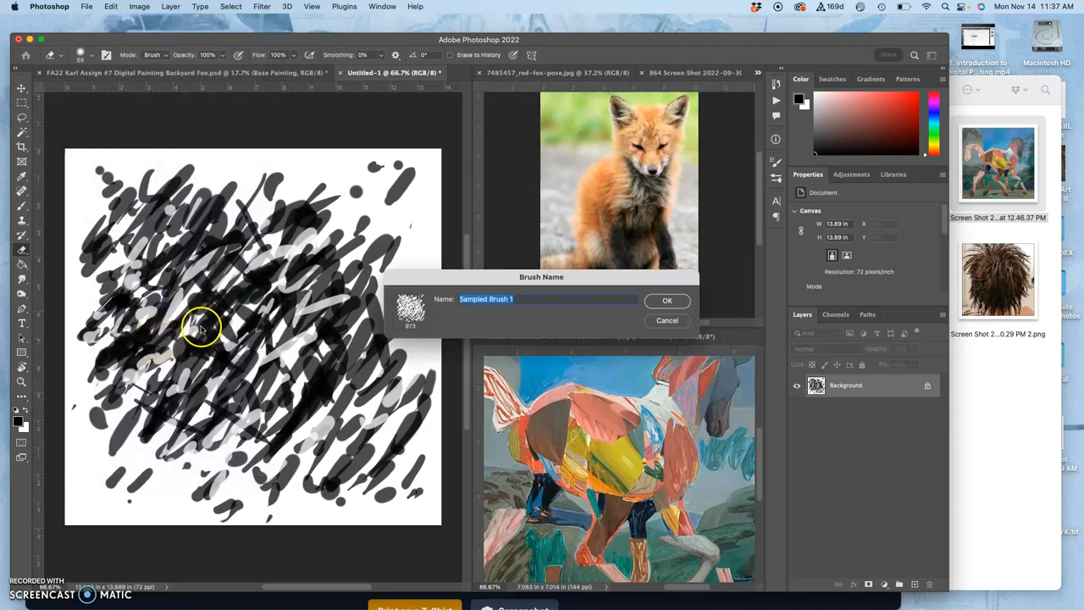
pyautogui.moveTo(236, 298)
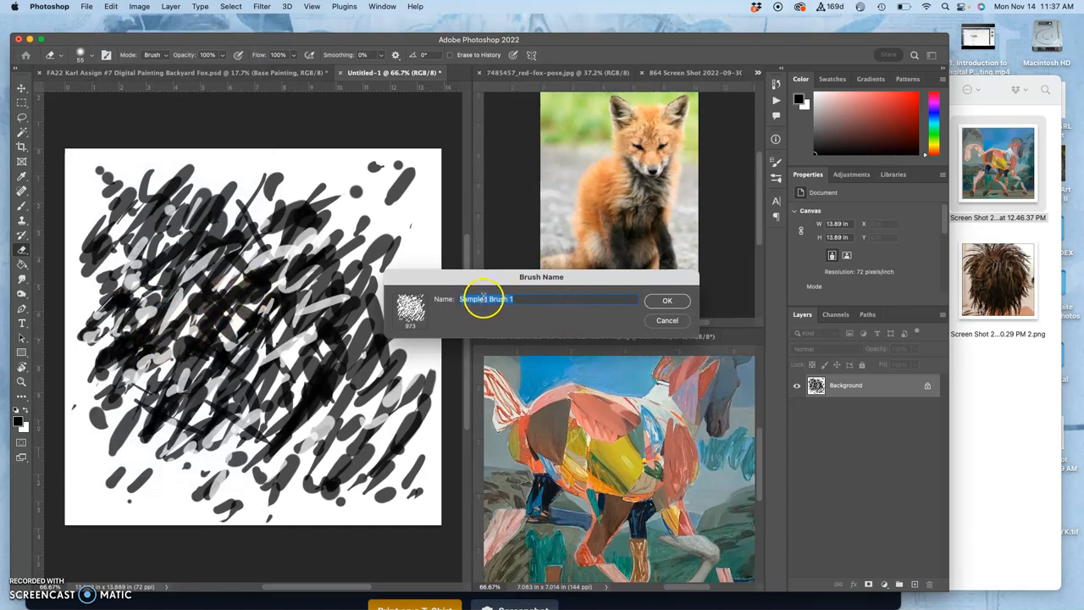
pyautogui.write('F')
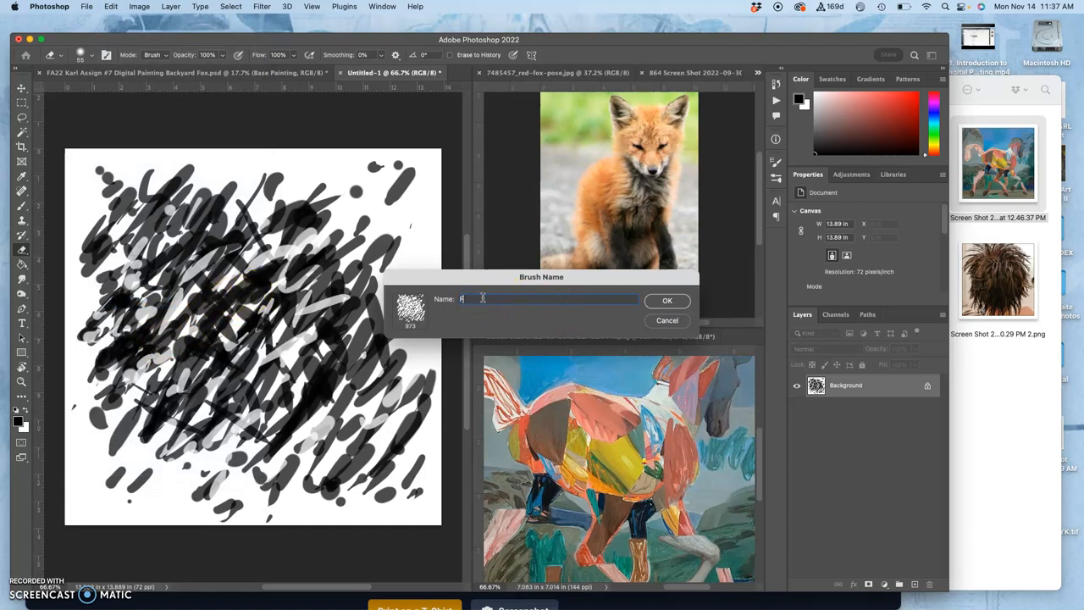
pyautogui.write('FA22 Karl')
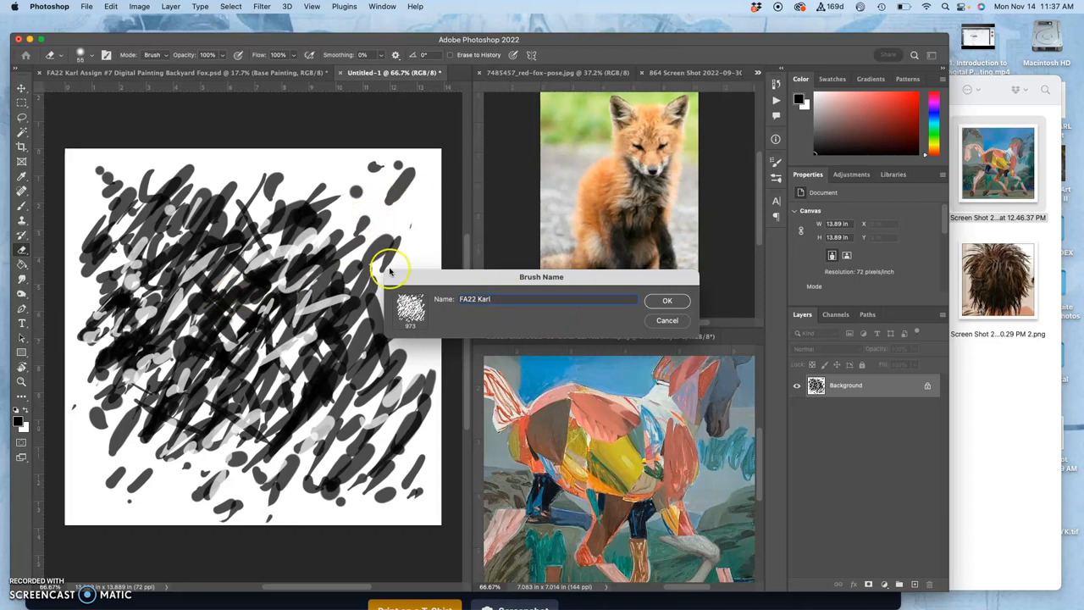
pyautogui.moveTo(435, 144)
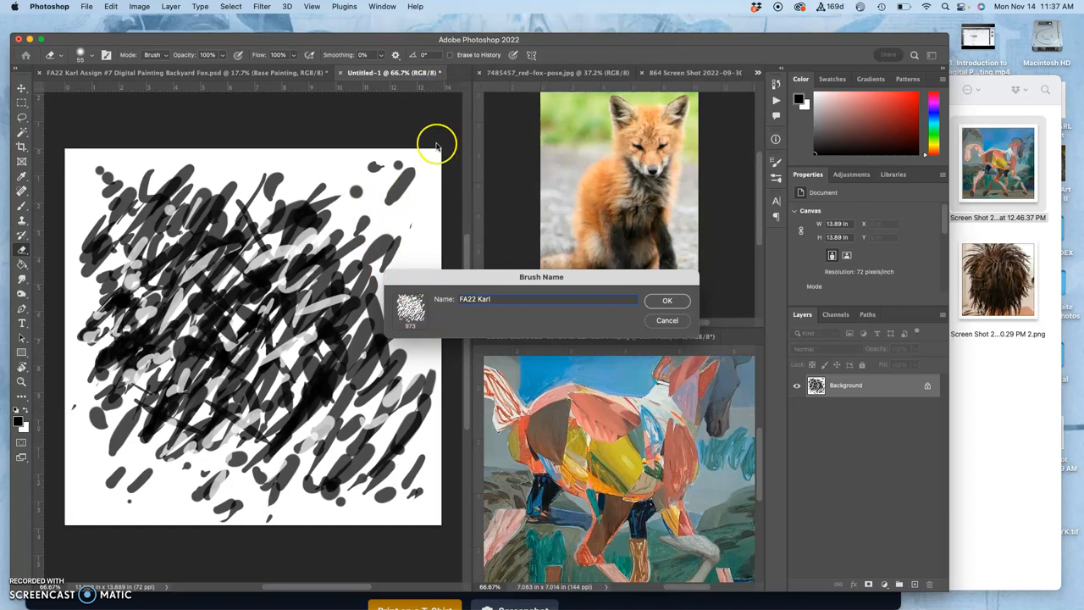
pyautogui.moveTo(407, 328)
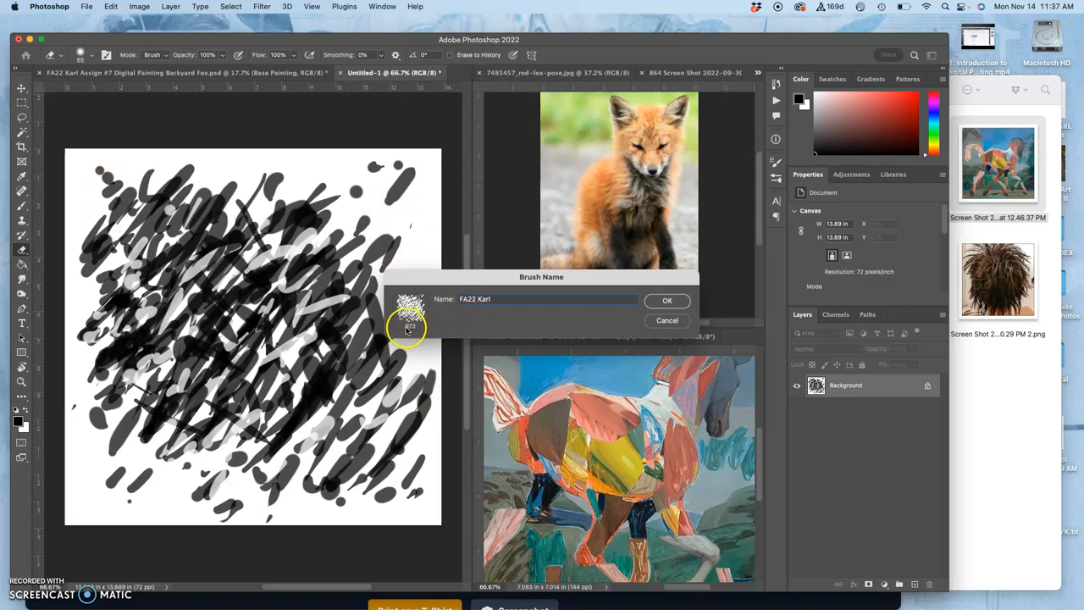
pyautogui.moveTo(206, 207)
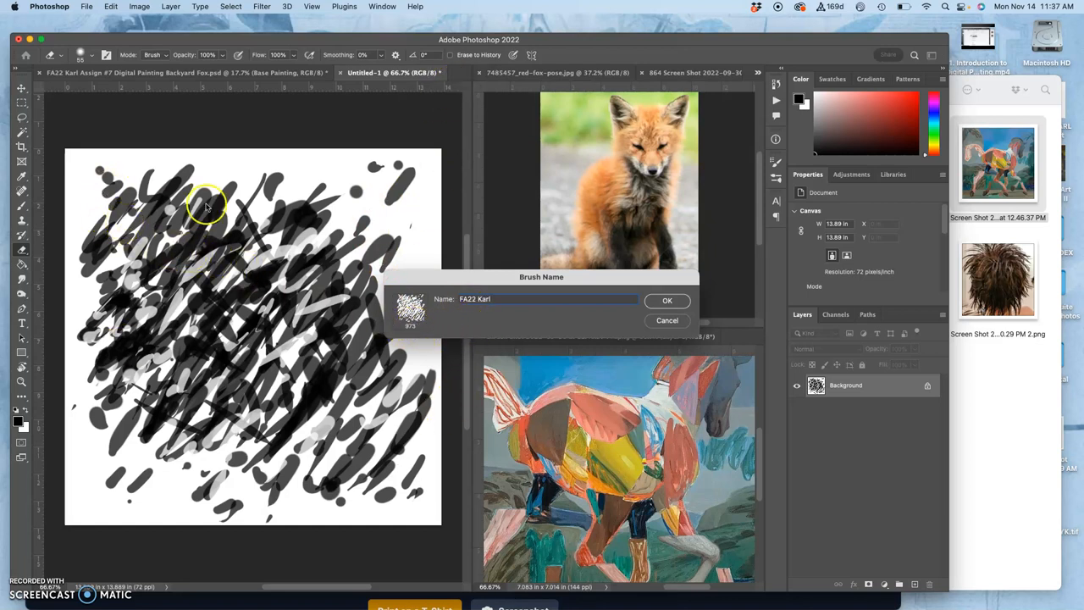
pyautogui.moveTo(667, 298)
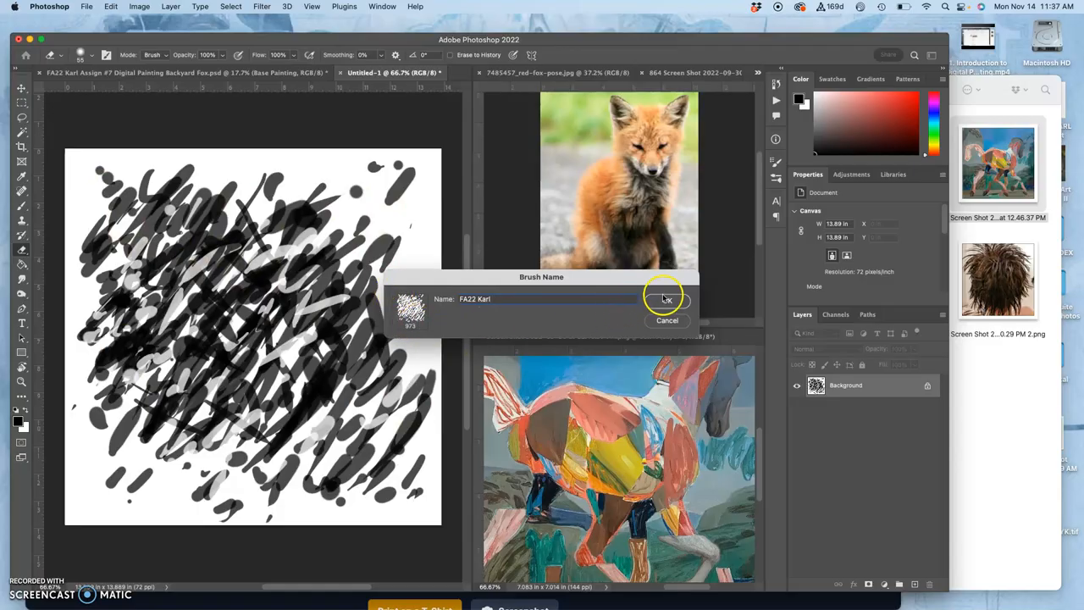
pyautogui.click(667, 298)
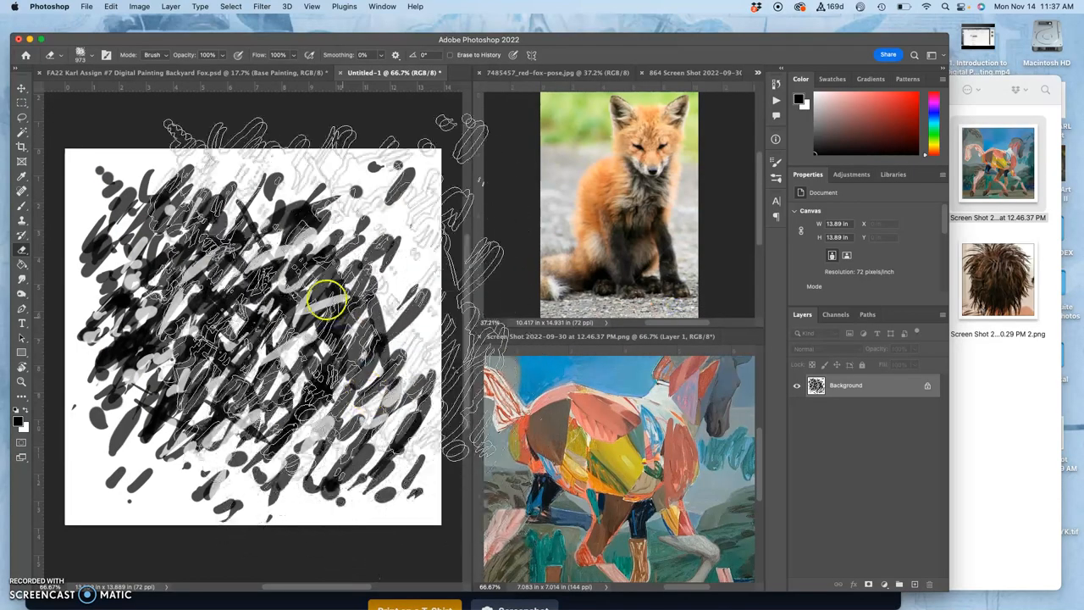
# Select the whole canvas and fill it with a colour
pyautogui.moveTo(325, 302); pyautogui.dragTo(280, 274)
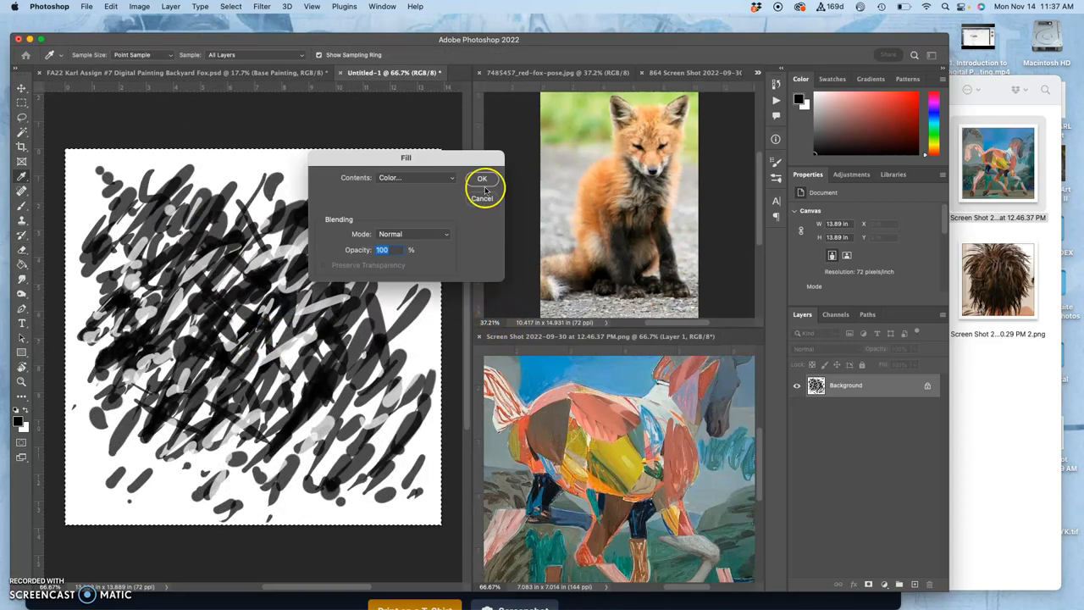
pyautogui.click(414, 178)
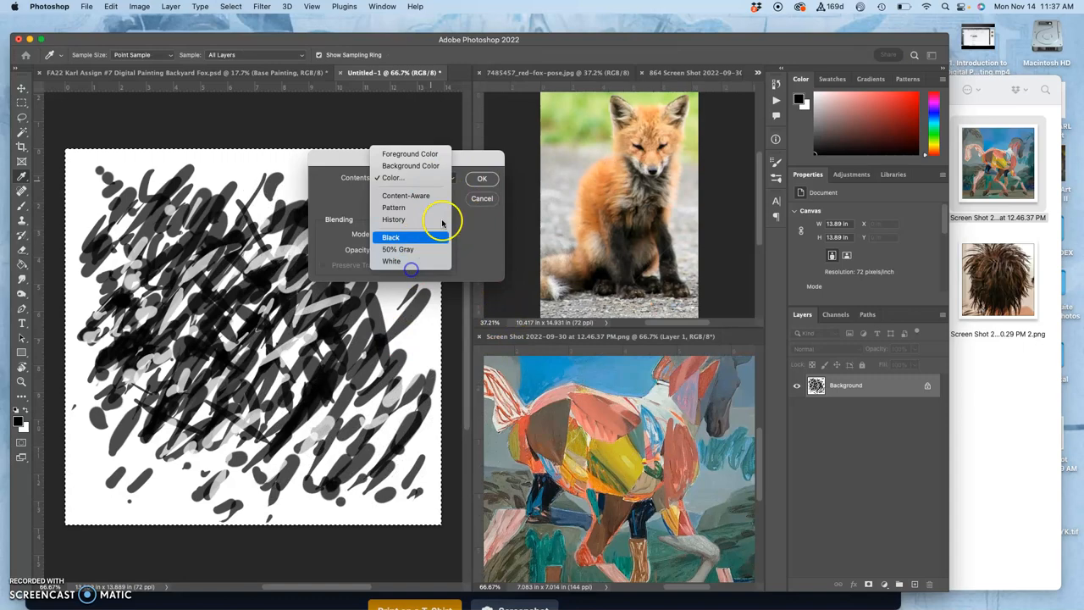
pyautogui.click(482, 178)
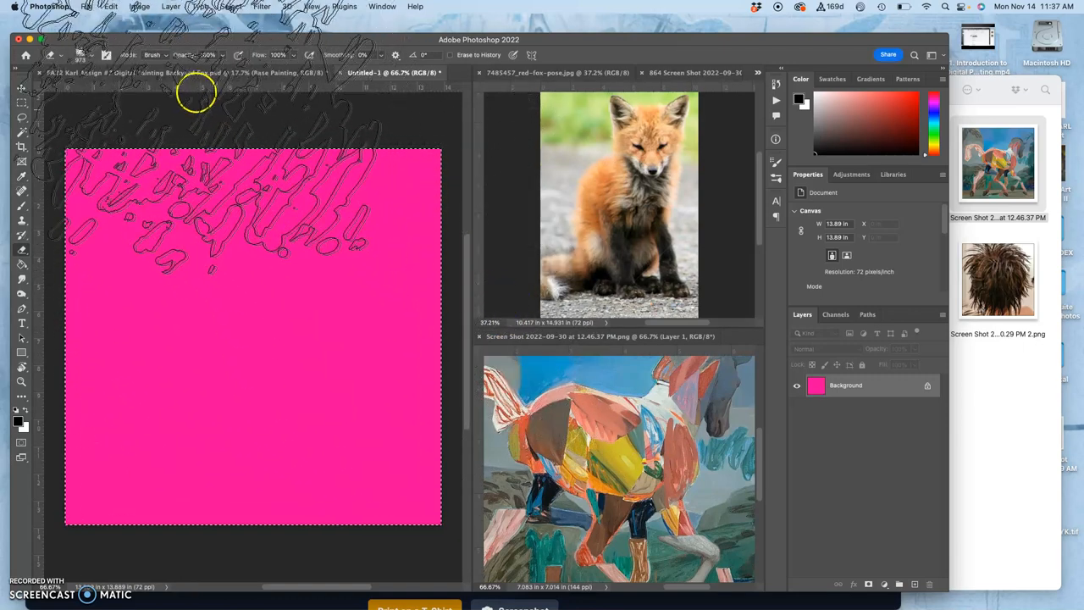
# Fill the canvas again with White in Normal blending mode, clearing the scribbles
pyautogui.click(122, 7)
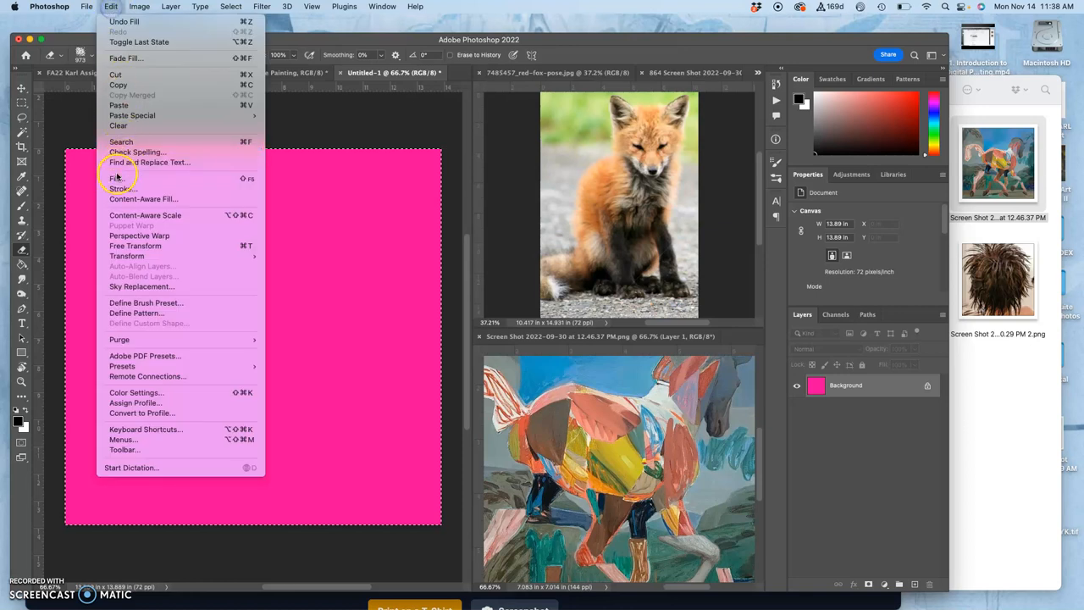
pyautogui.click(118, 180)
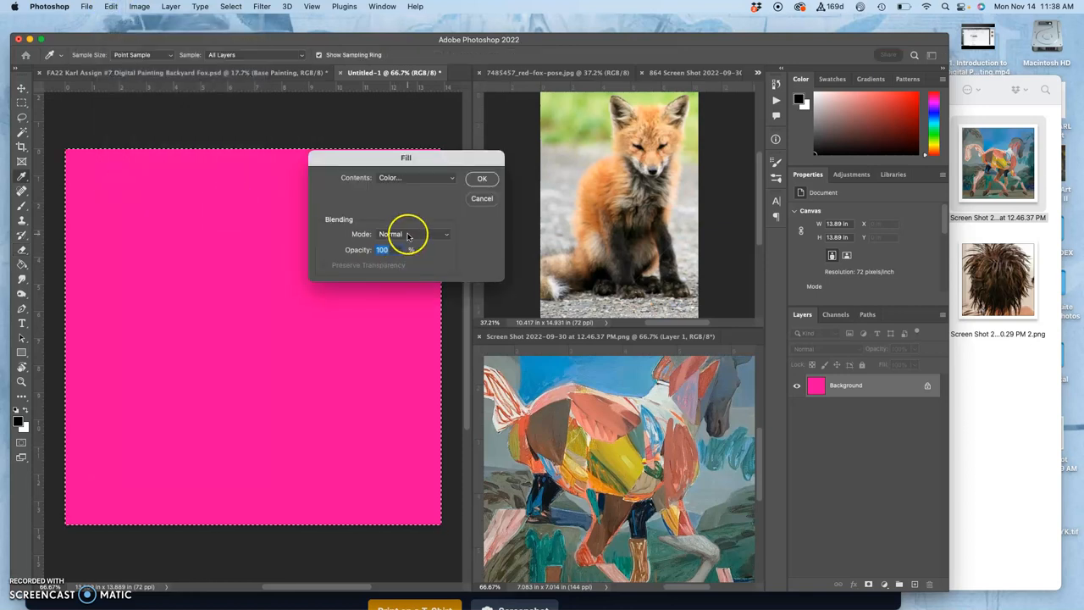
pyautogui.click(410, 234)
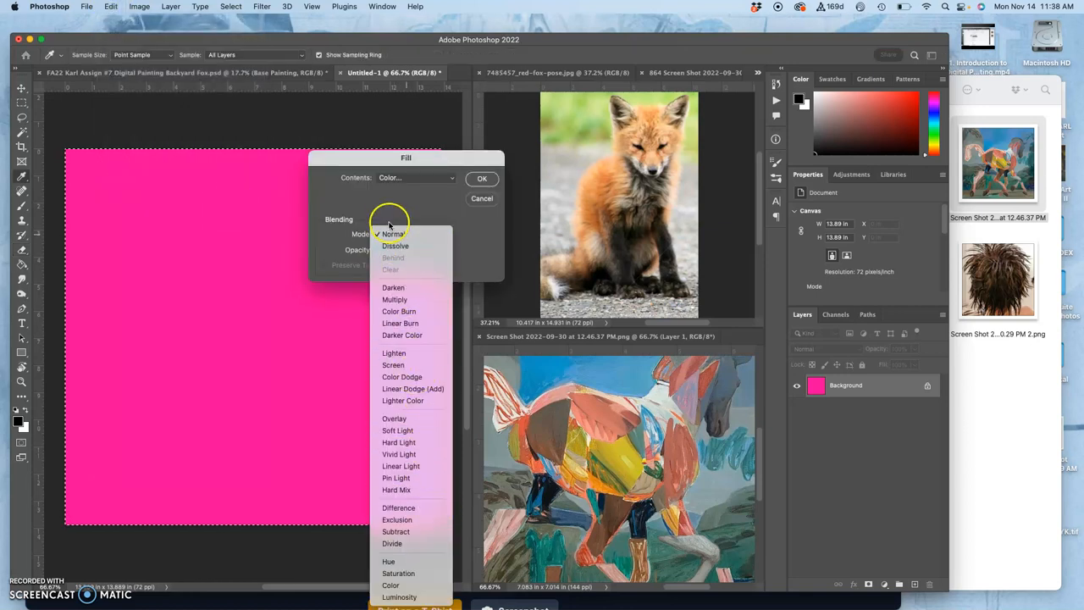
pyautogui.click(415, 178)
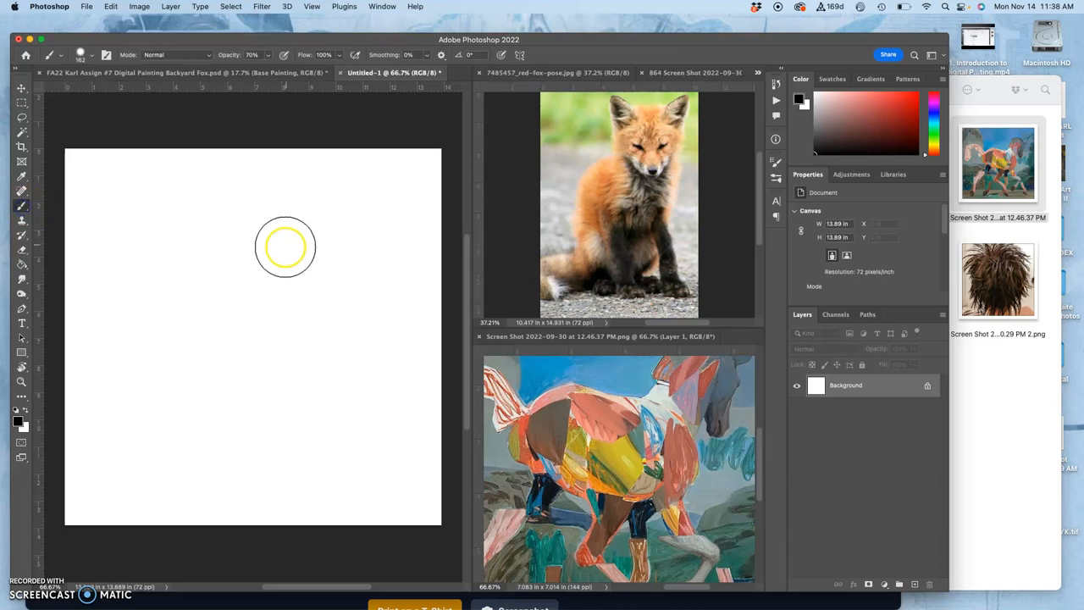
pyautogui.click(91, 52)
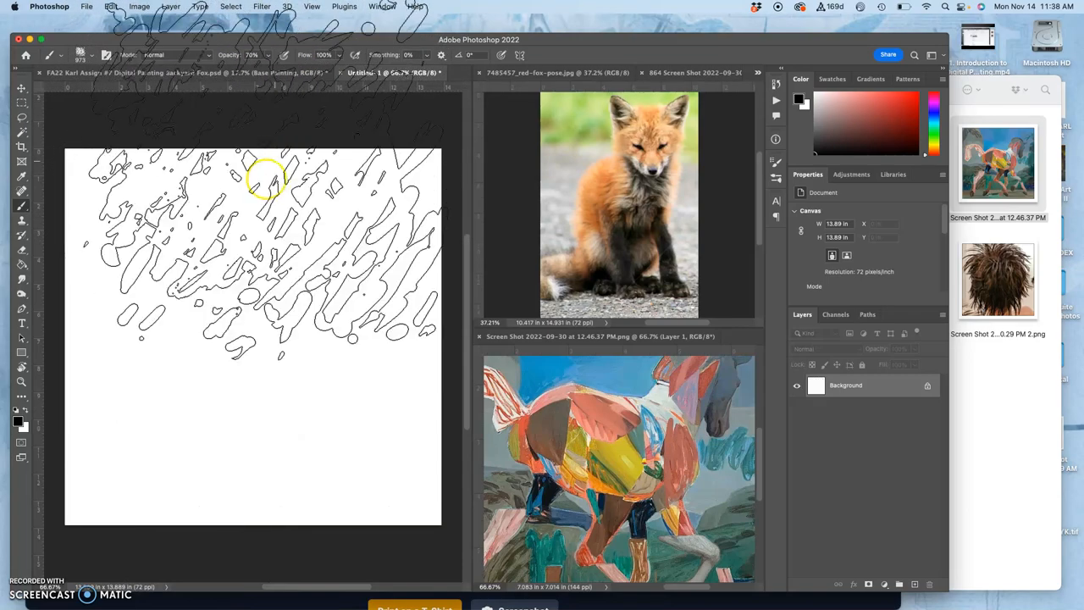
pyautogui.click(105, 52)
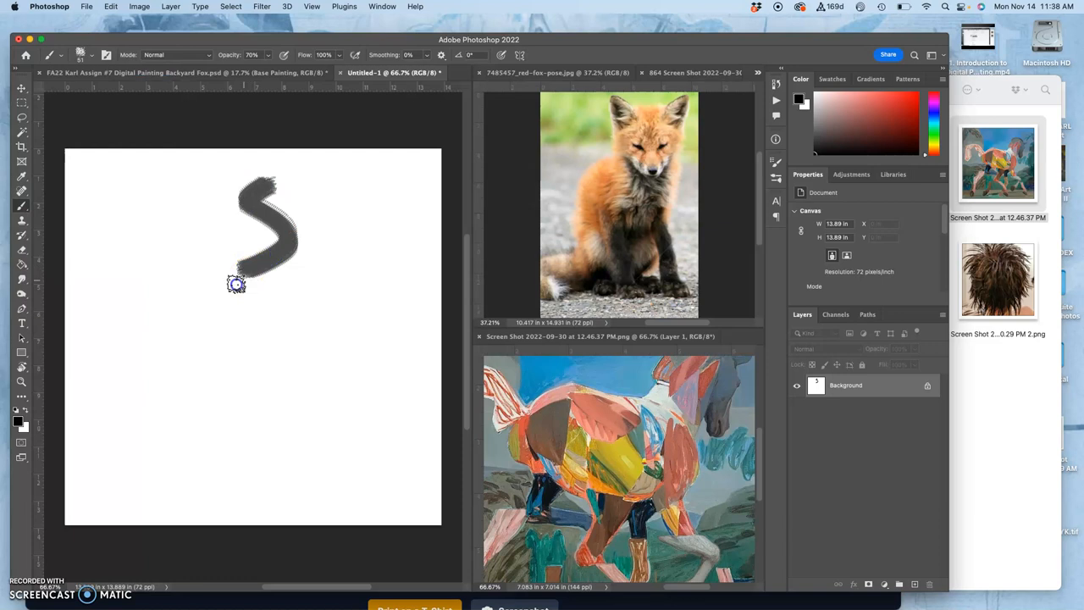
pyautogui.moveTo(237, 284); pyautogui.dragTo(335, 440)
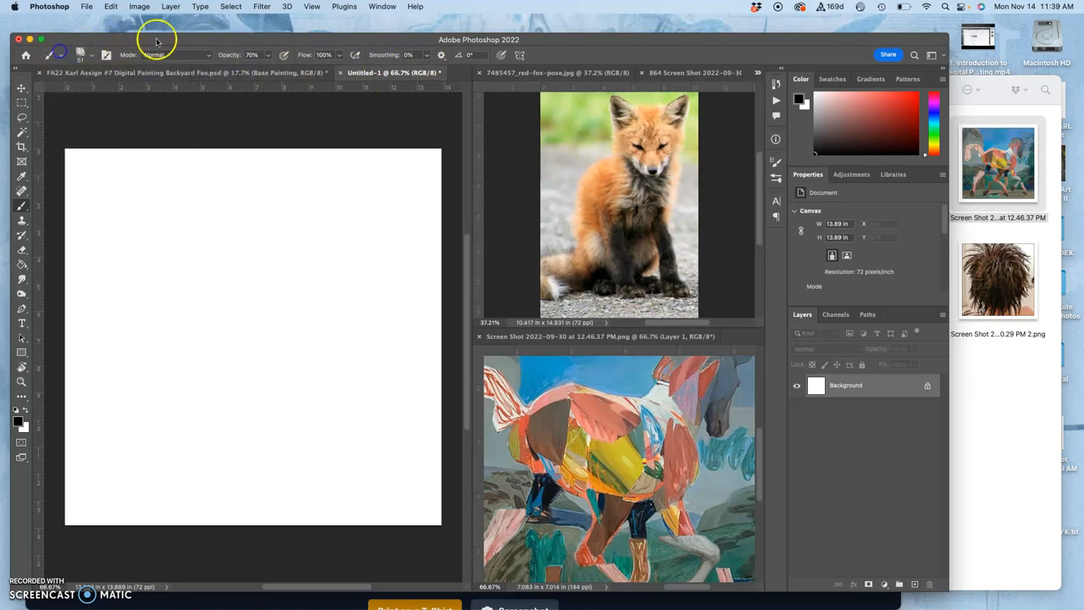
pyautogui.moveTo(783, 146)
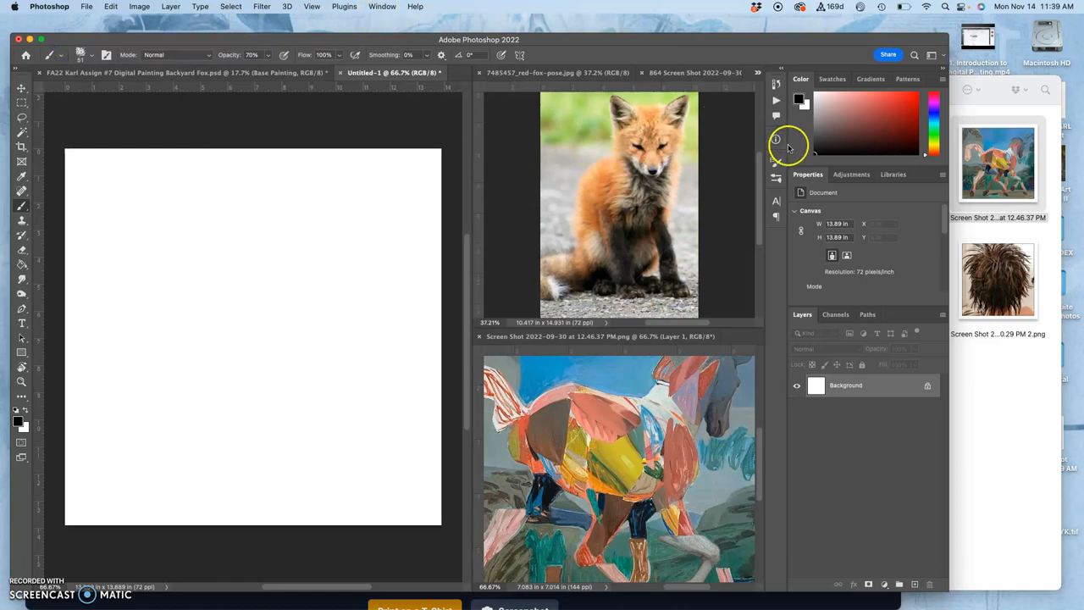
# Show the Brush Settings panel from the Window menu with the brush tip shape options
pyautogui.click(776, 139)
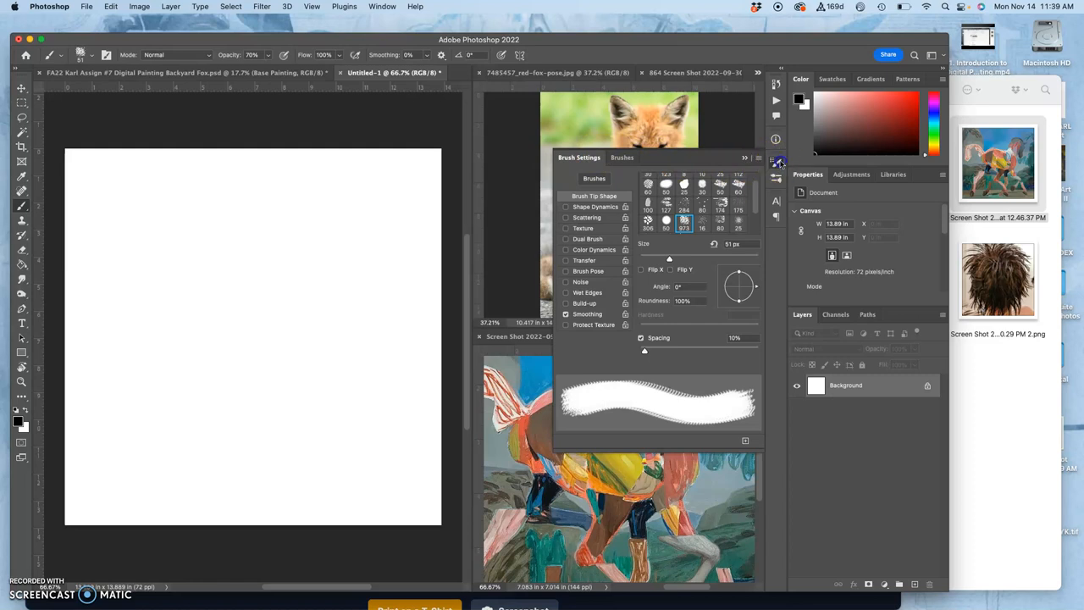
pyautogui.click(383, 6)
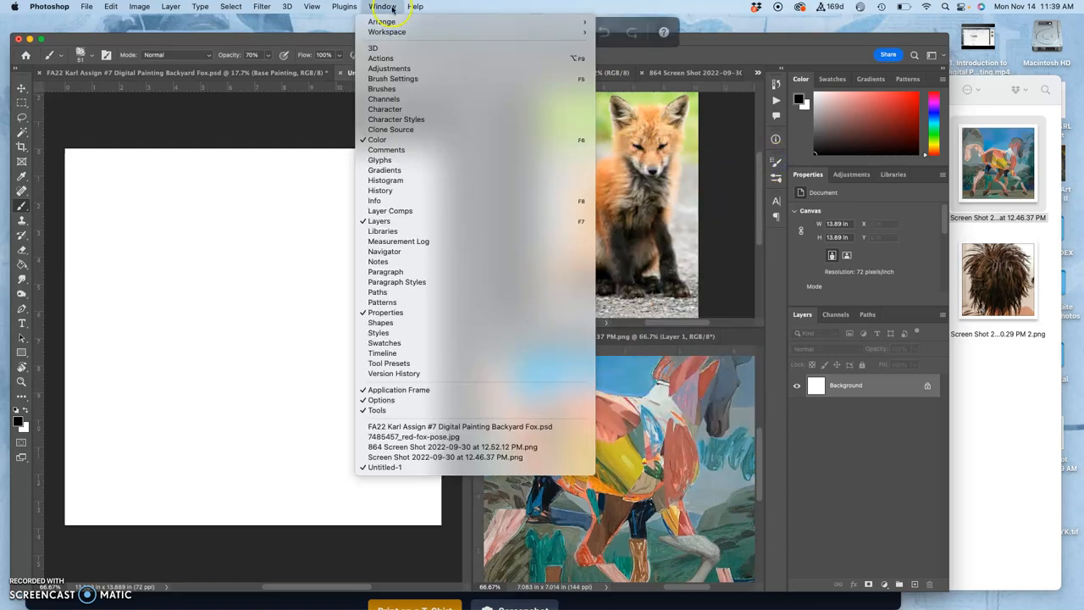
pyautogui.moveTo(393, 78)
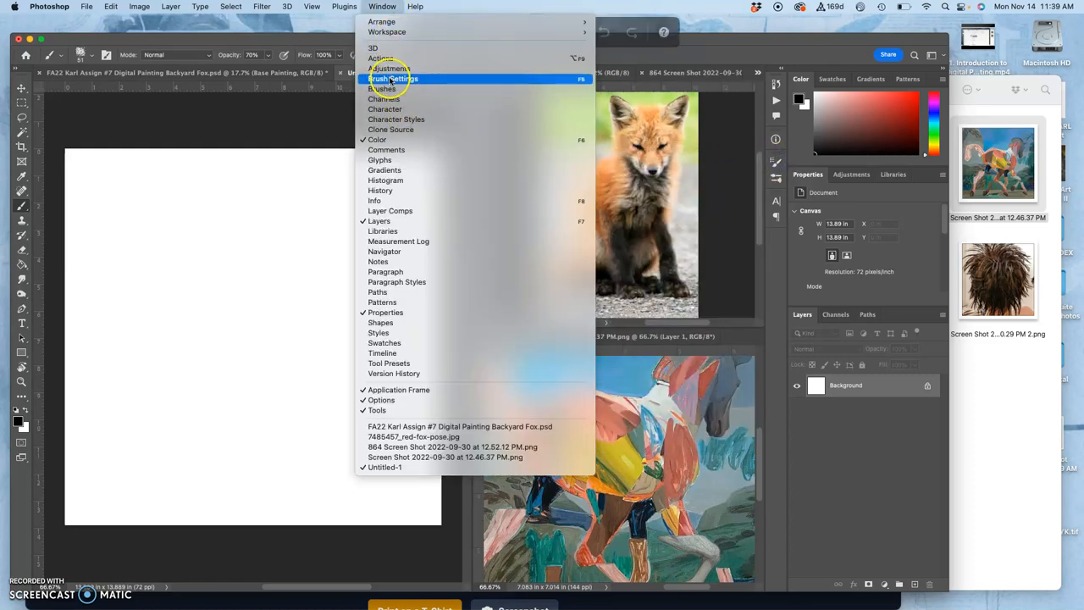
pyautogui.moveTo(379, 88)
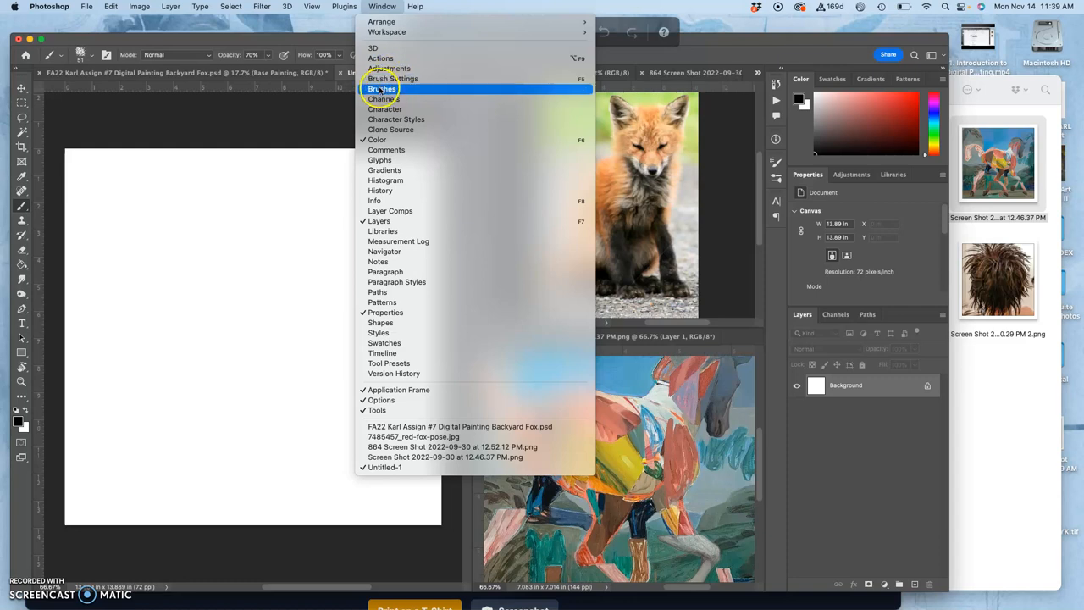
pyautogui.moveTo(393, 78)
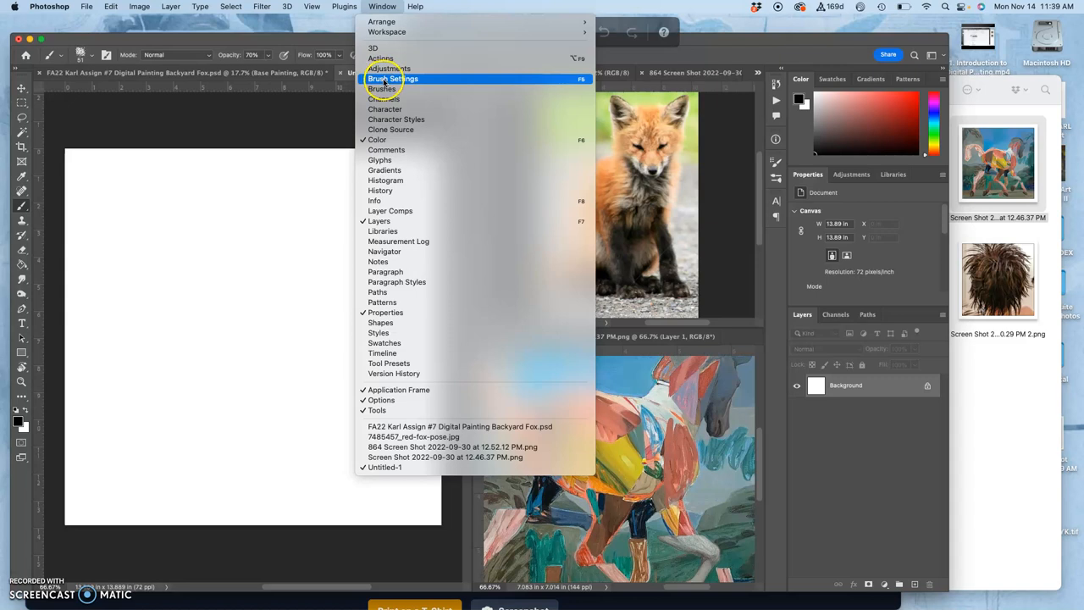
pyautogui.click(388, 80)
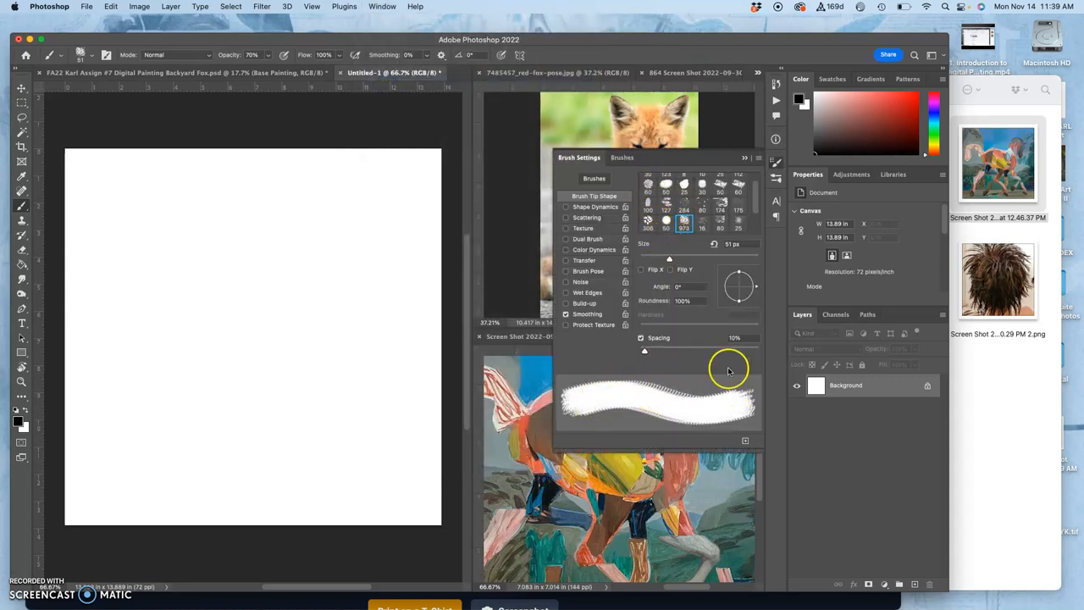
pyautogui.click(566, 313)
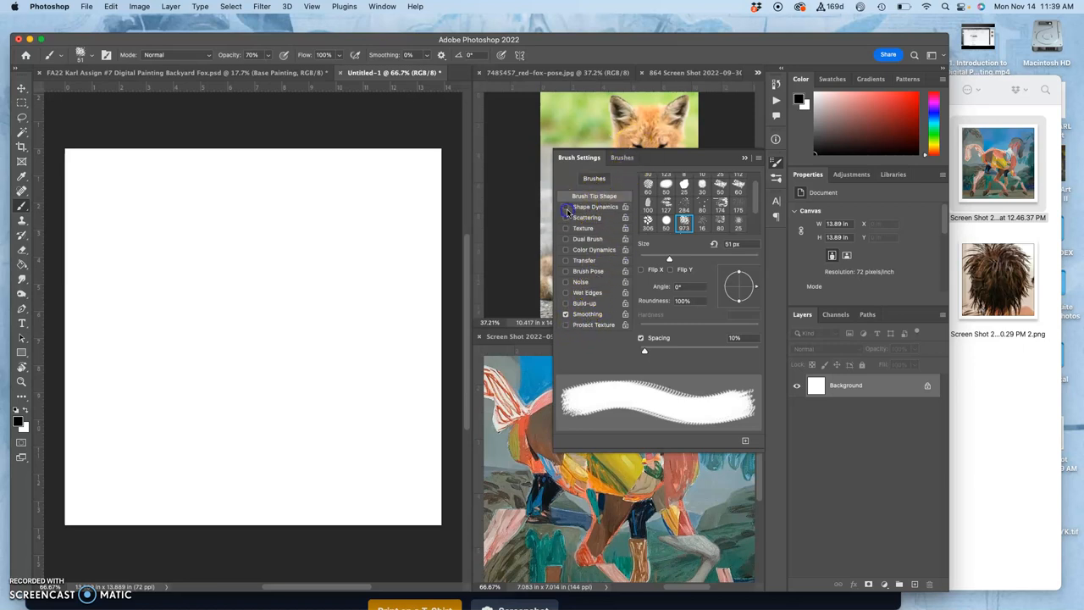
# Set Shape Dynamics Size Jitter to 47% controlled by Pen Pressure
pyautogui.click(593, 207)
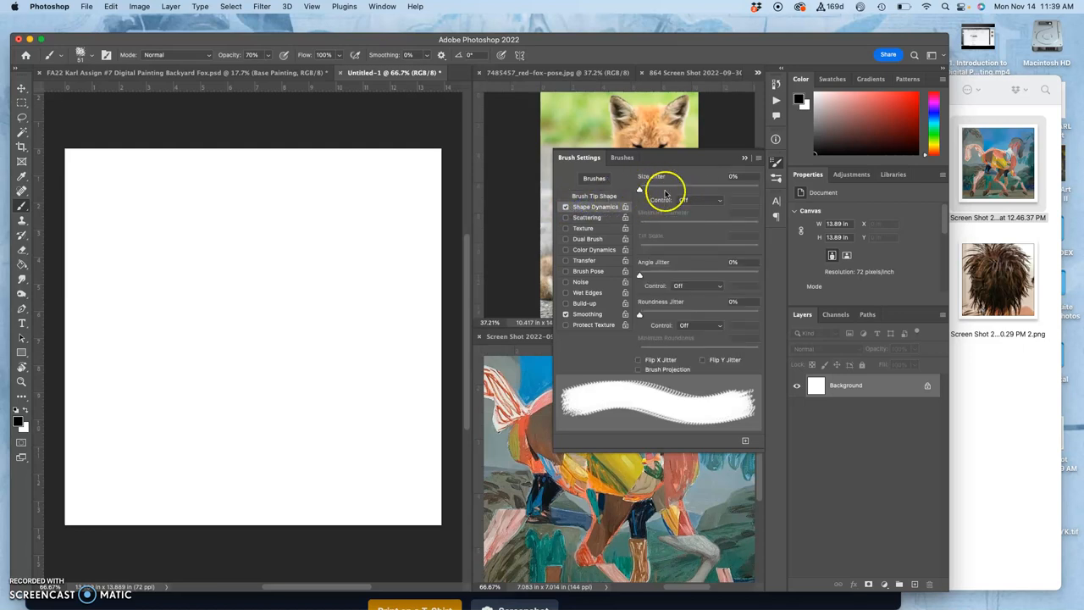
pyautogui.moveTo(640, 188); pyautogui.dragTo(640, 188)
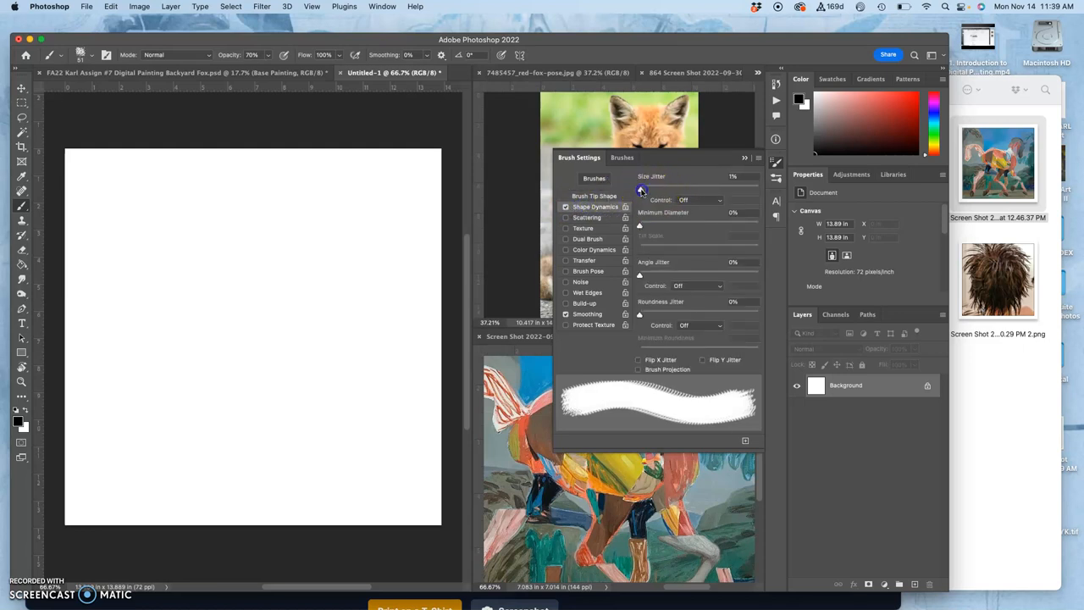
pyautogui.moveTo(640, 186); pyautogui.dragTo(695, 187)
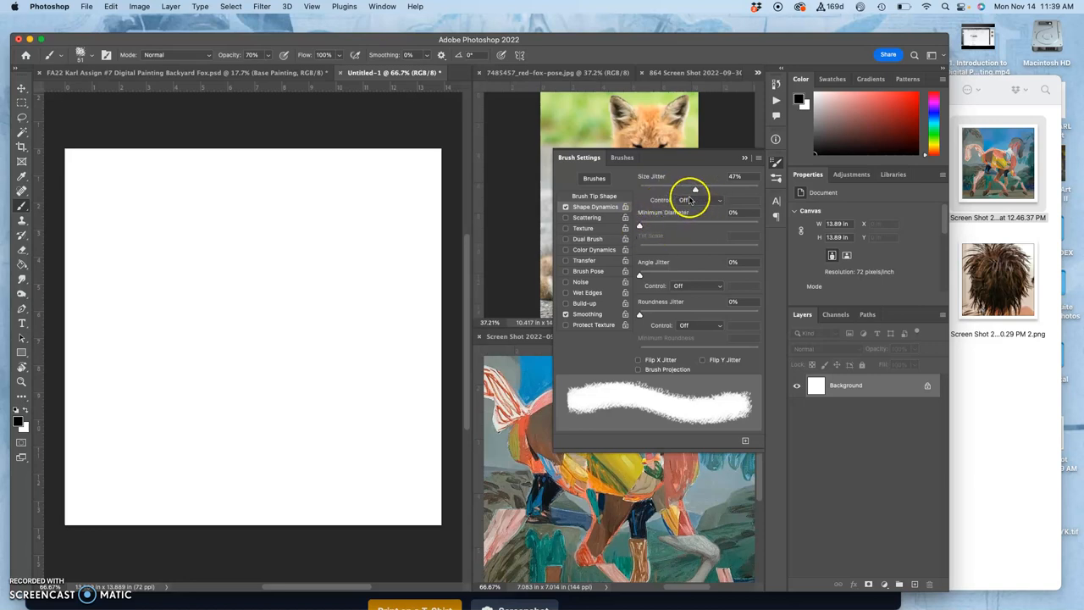
pyautogui.click(698, 200)
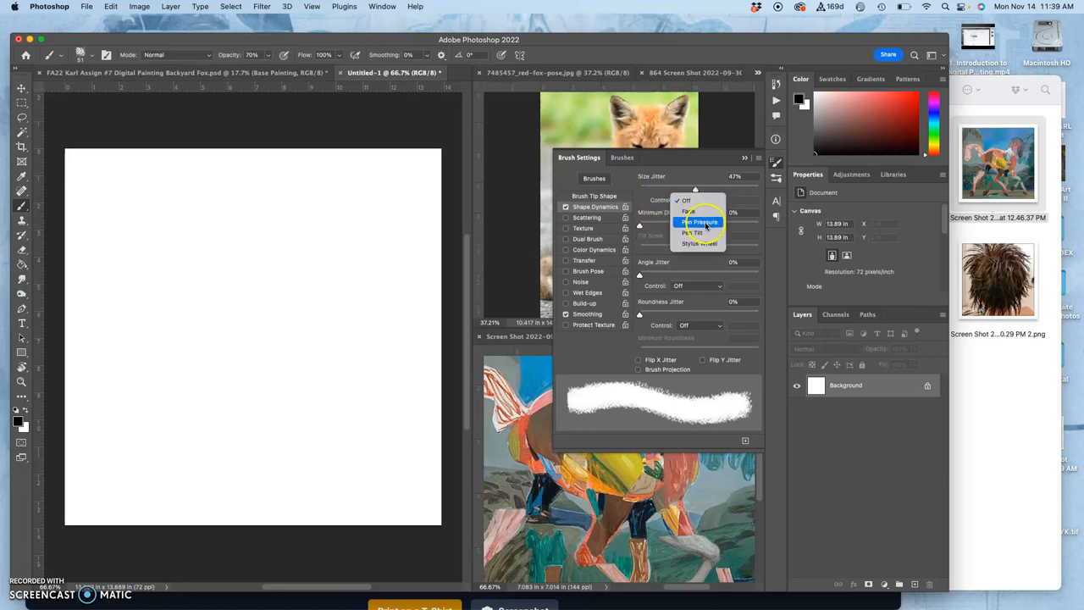
pyautogui.click(696, 220)
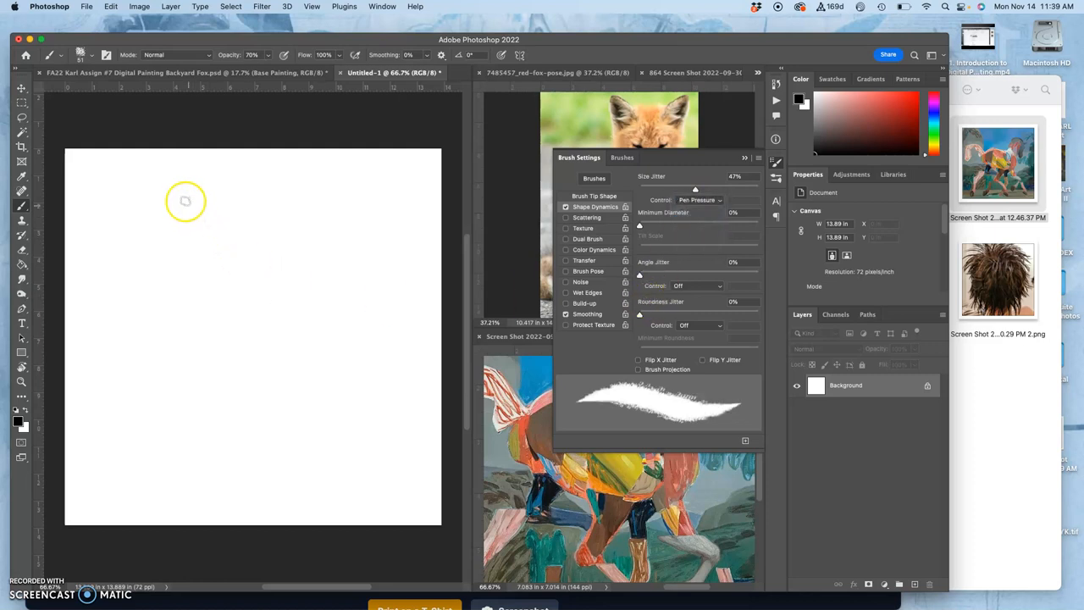
# Paint curvy test strokes on the canvas to check the pressure-driven size variation
pyautogui.moveTo(169, 195); pyautogui.dragTo(294, 414)
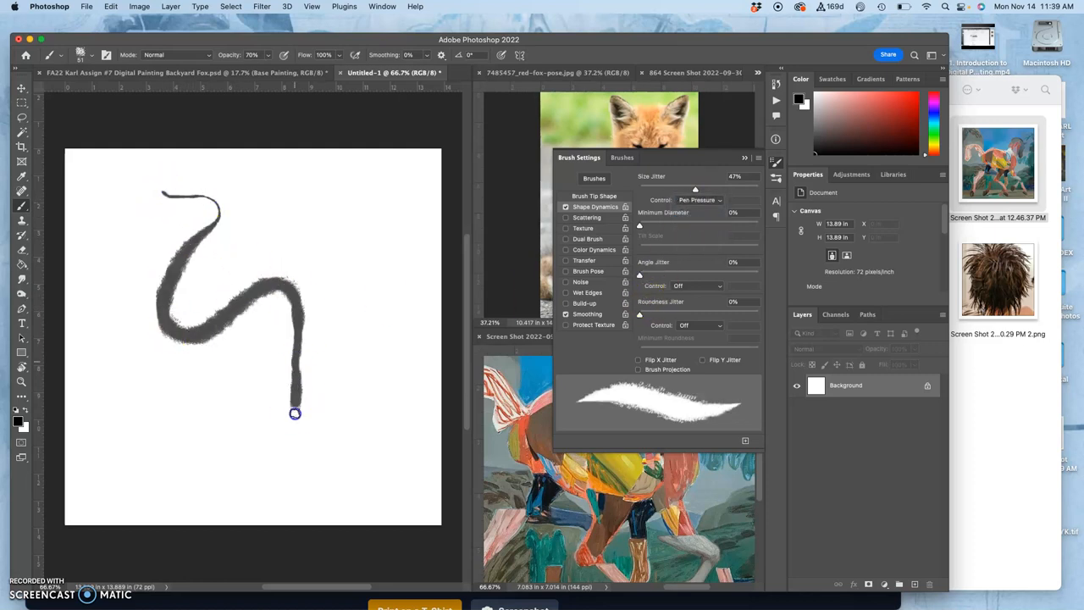
pyautogui.moveTo(294, 414); pyautogui.dragTo(240, 263)
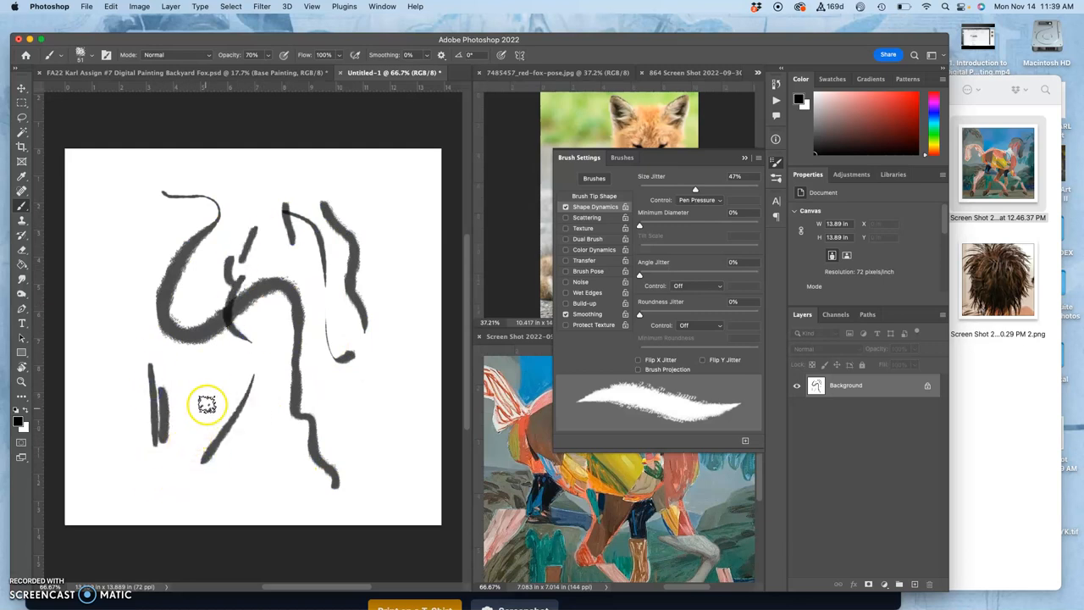
pyautogui.moveTo(104, 162)
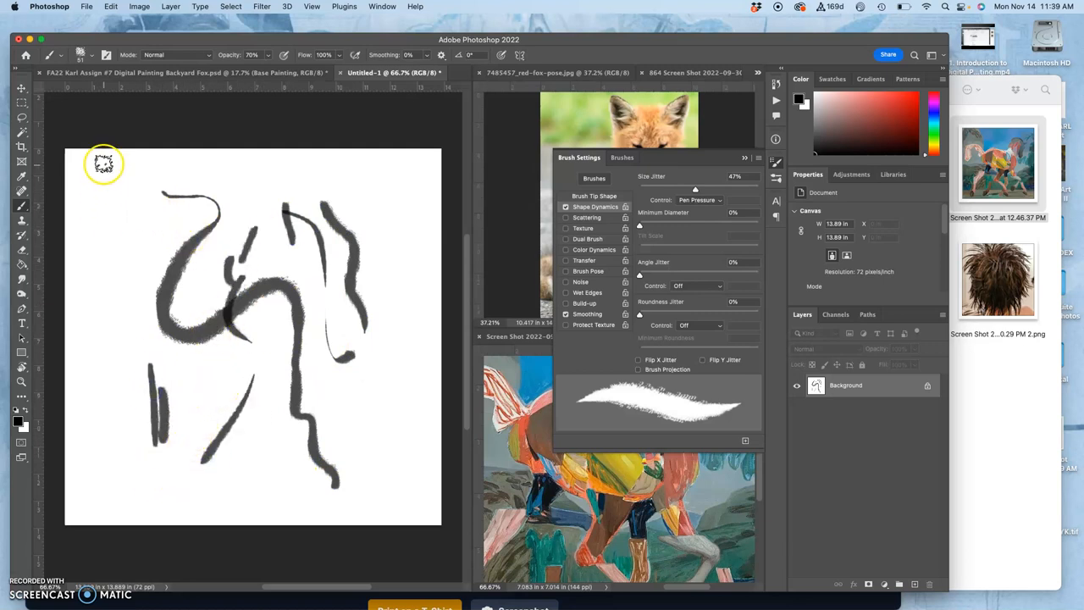
pyautogui.moveTo(108, 170); pyautogui.dragTo(133, 474)
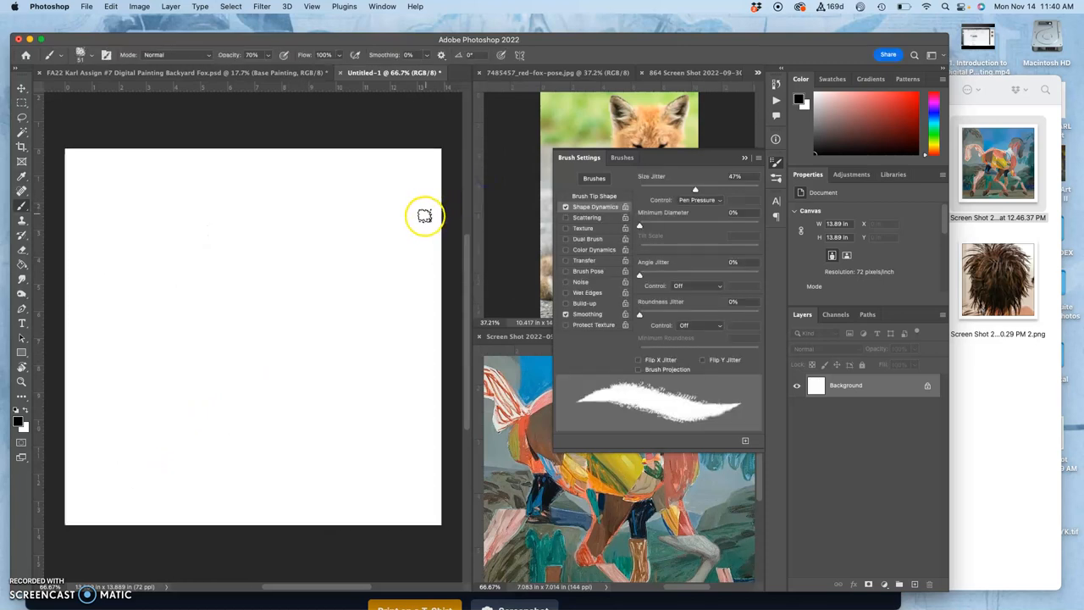
pyautogui.moveTo(684, 259)
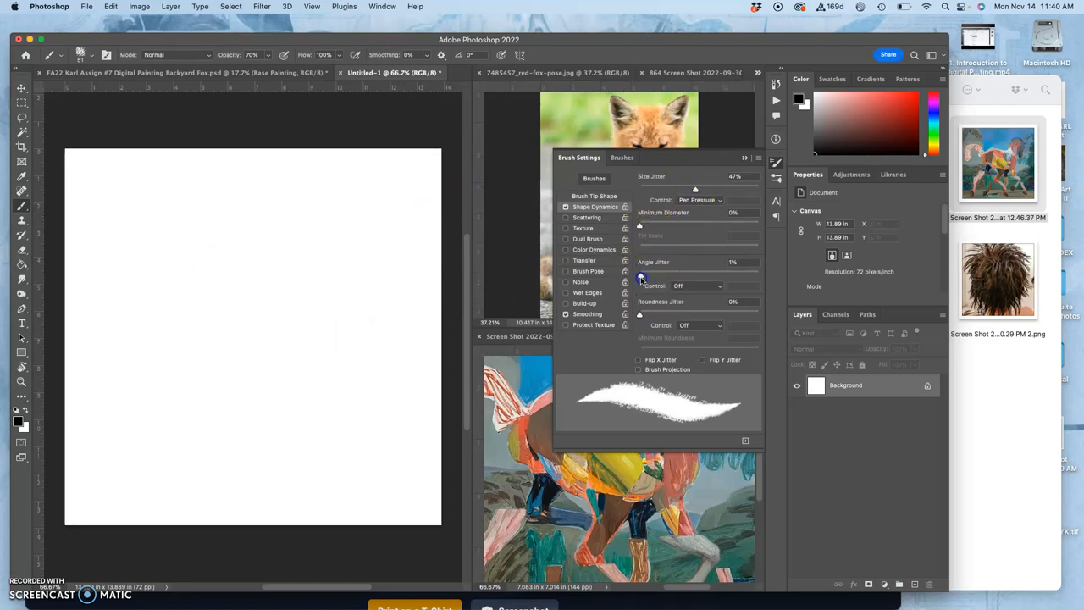
# Dial in a moderate Angle Jitter for the brush and check it with a quick test stroke
pyautogui.moveTo(695, 271); pyautogui.dragTo(640, 271)
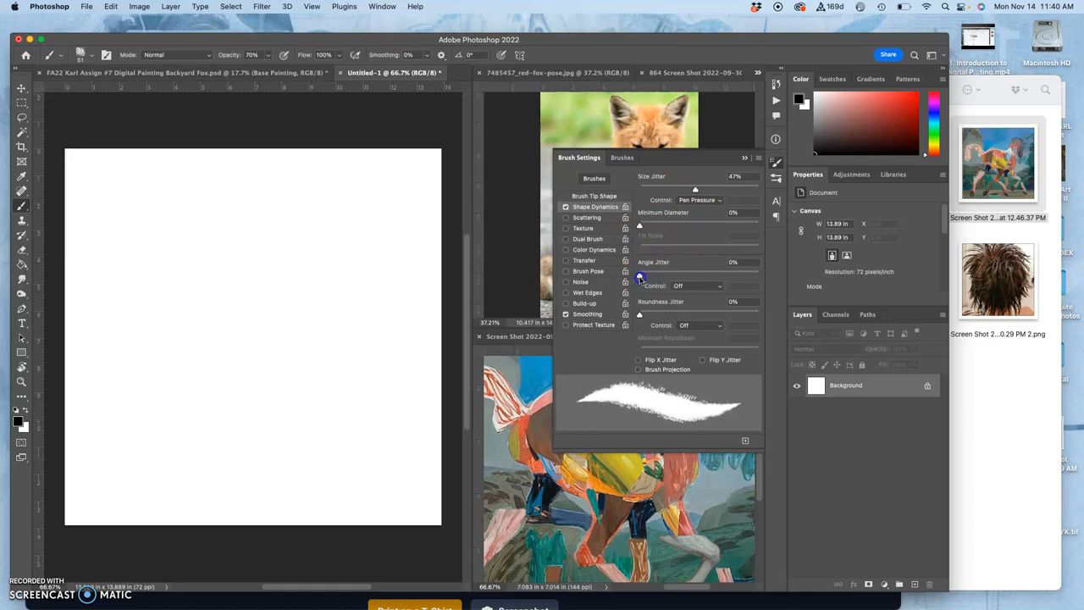
pyautogui.moveTo(640, 273); pyautogui.dragTo(662, 272)
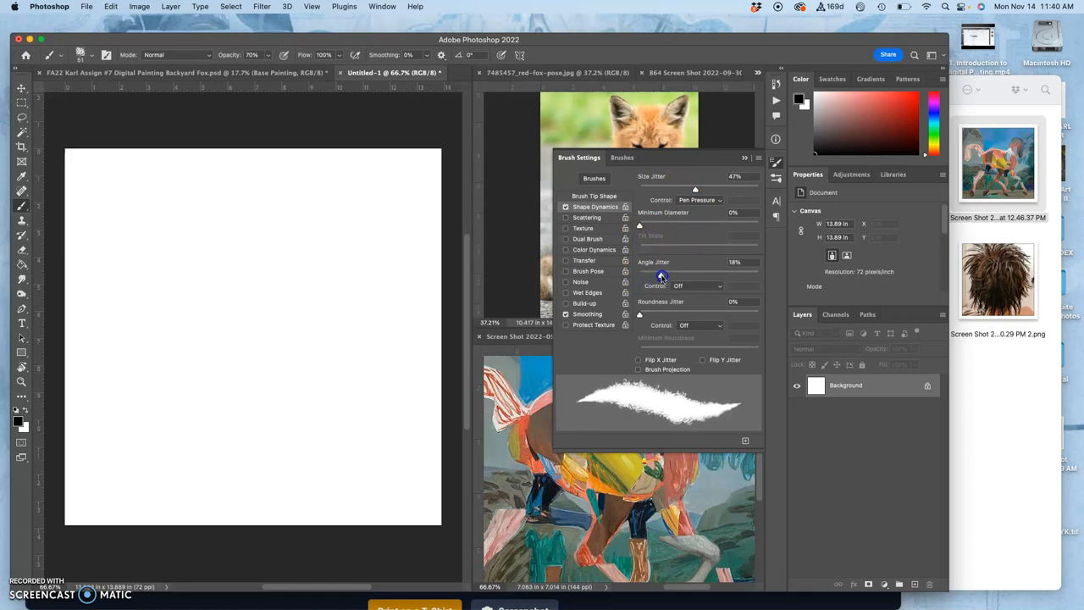
pyautogui.moveTo(660, 275); pyautogui.dragTo(706, 274)
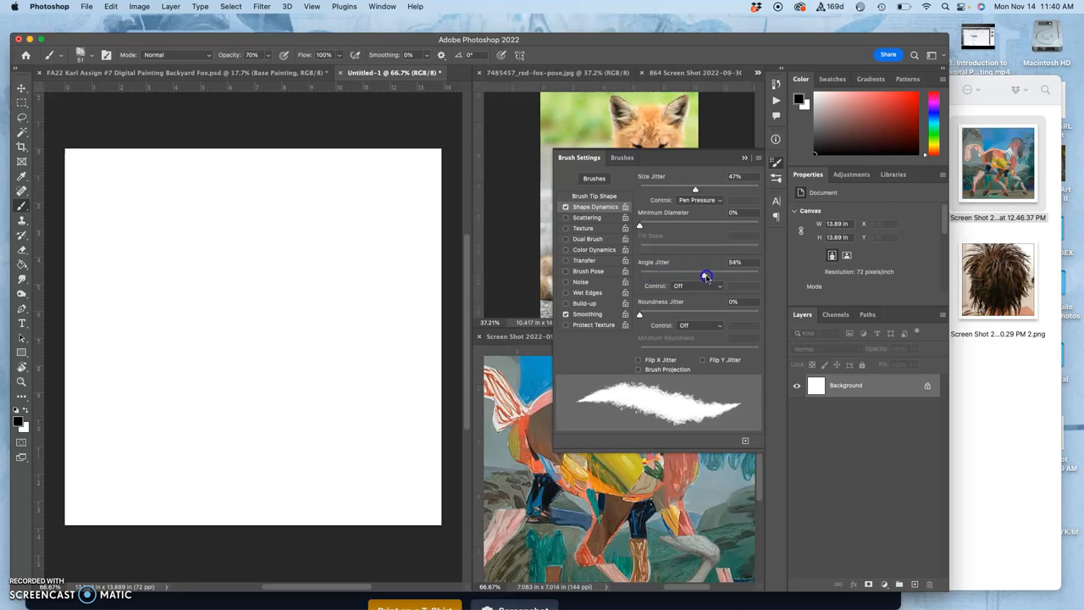
pyautogui.moveTo(705, 276); pyautogui.dragTo(674, 276)
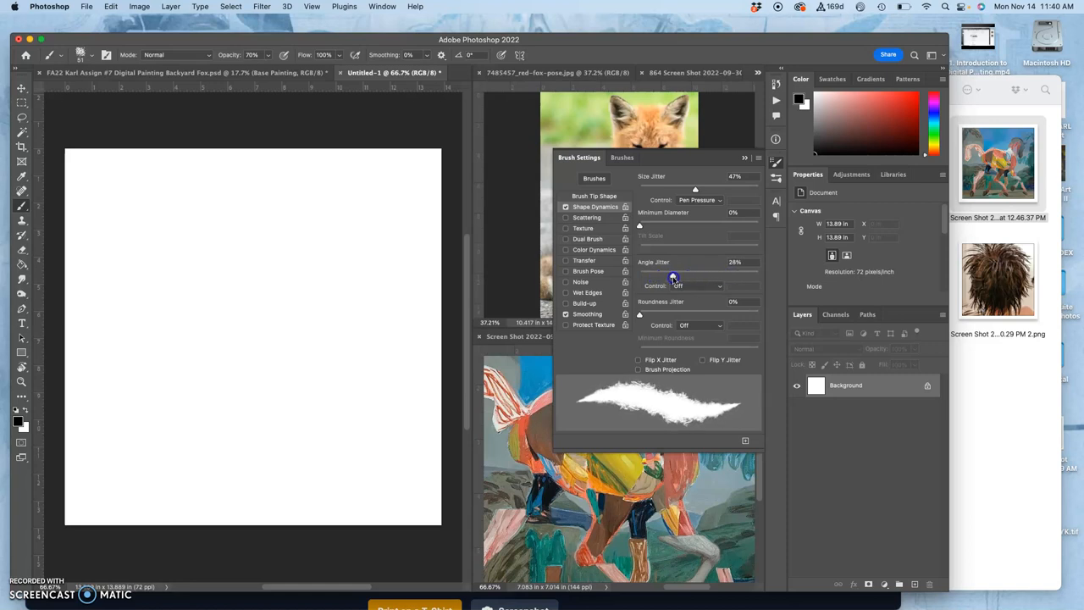
pyautogui.moveTo(673, 278); pyautogui.dragTo(678, 274)
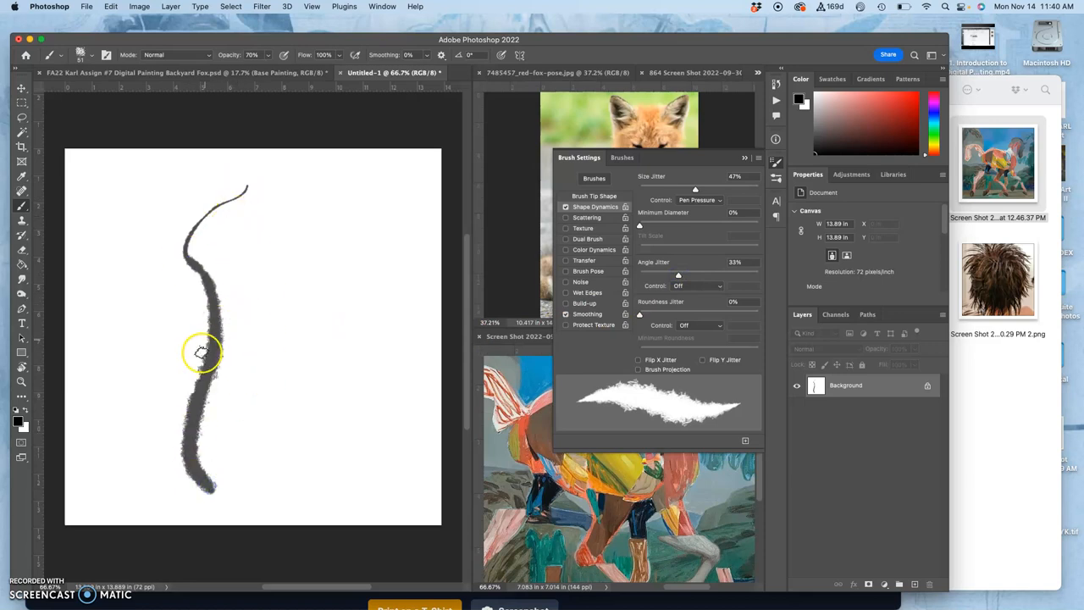
pyautogui.moveTo(310, 316)
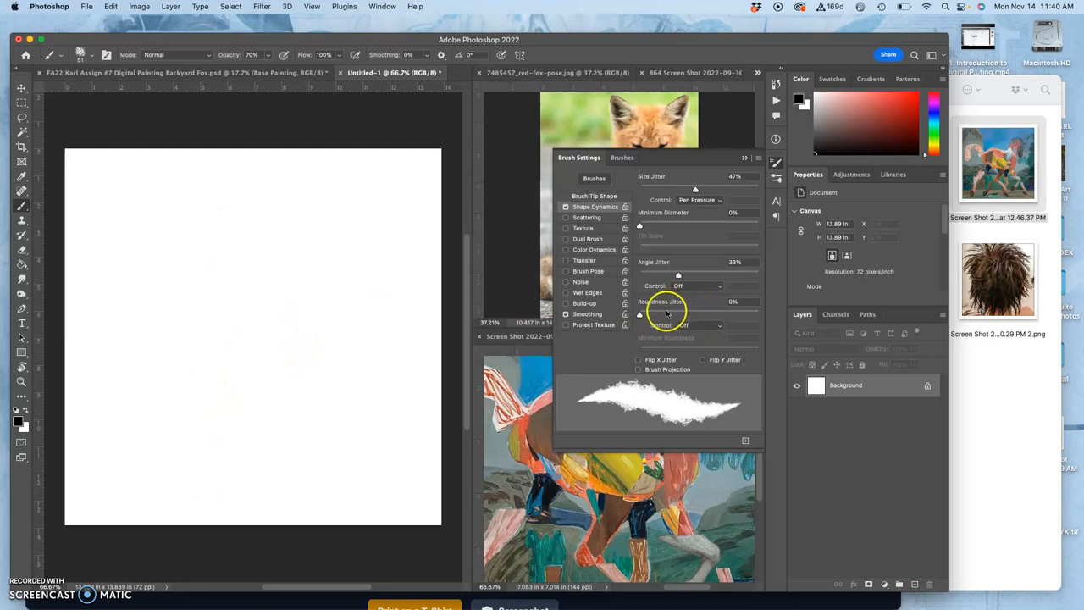
# Set Roundness Jitter to about 52% with 25% minimum and paint comparison strokes across the canvas
pyautogui.moveTo(640, 311); pyautogui.dragTo(708, 311)
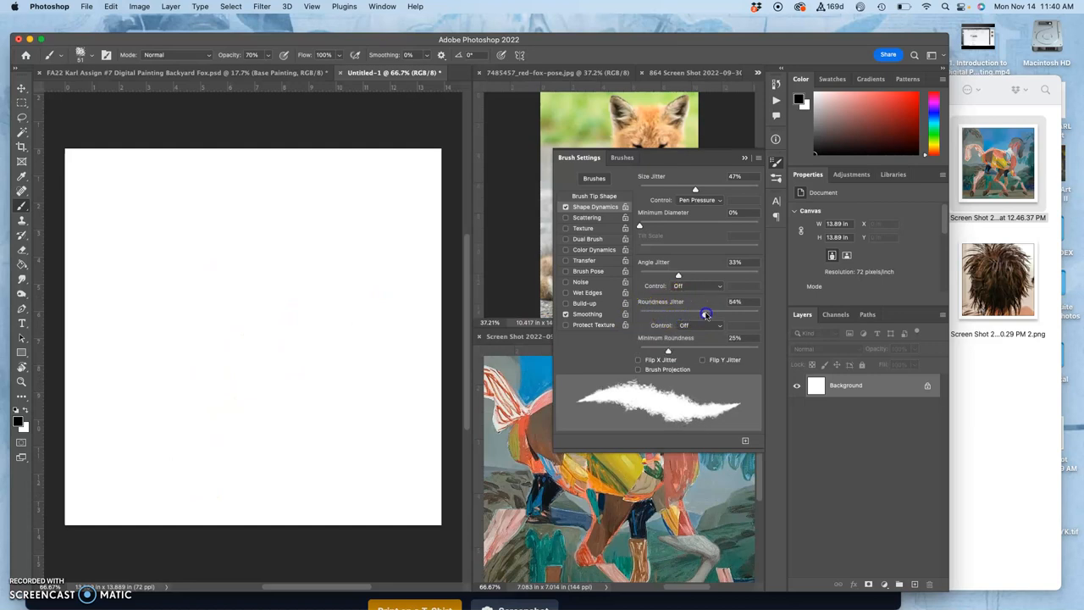
pyautogui.moveTo(708, 312); pyautogui.dragTo(701, 312)
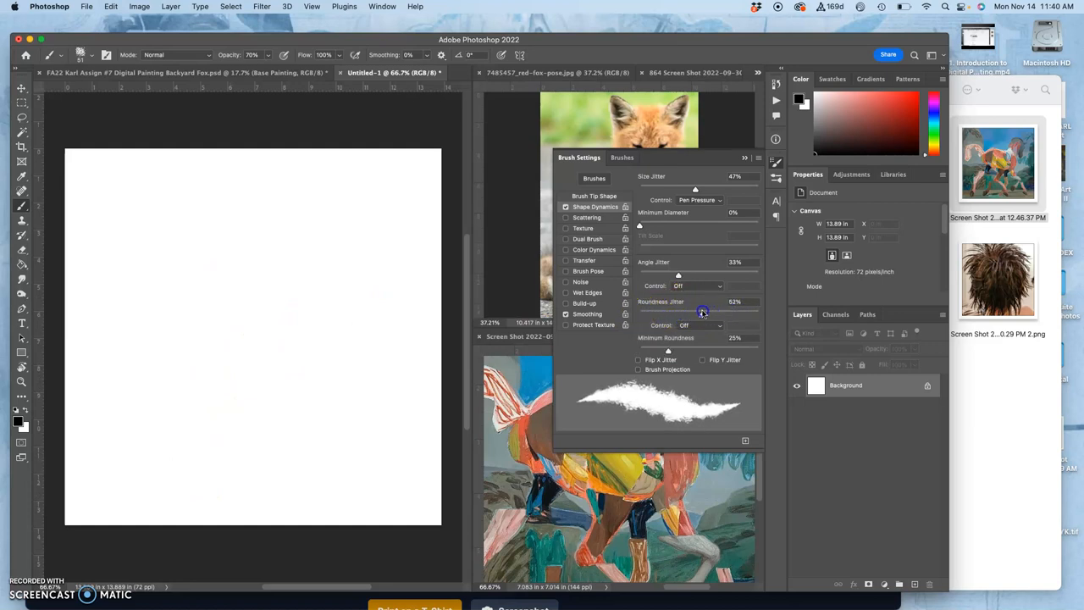
pyautogui.moveTo(364, 200); pyautogui.dragTo(297, 288)
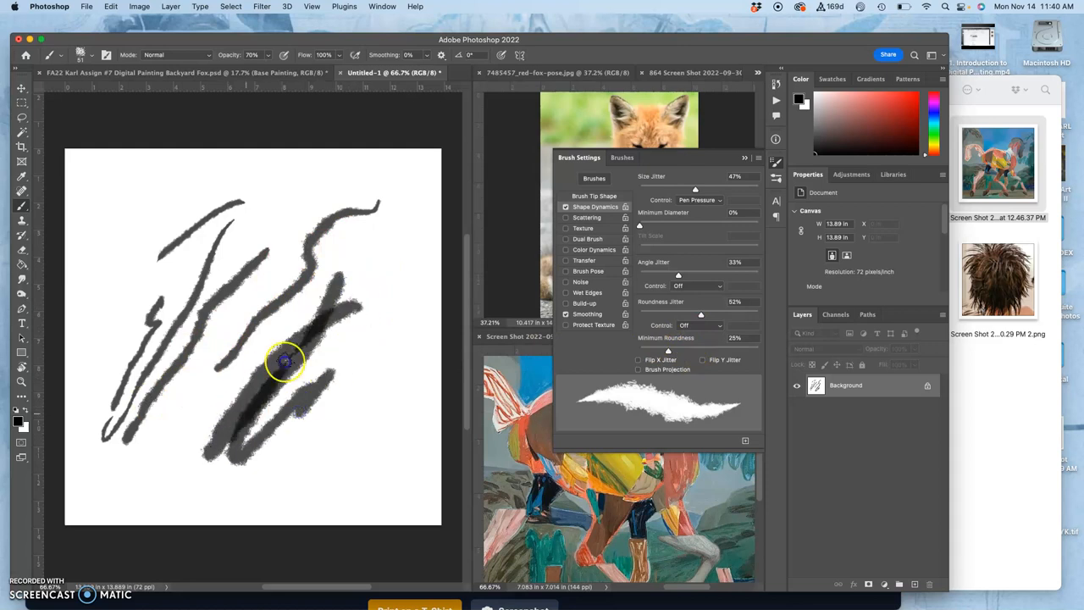
pyautogui.moveTo(288, 359); pyautogui.dragTo(210, 412)
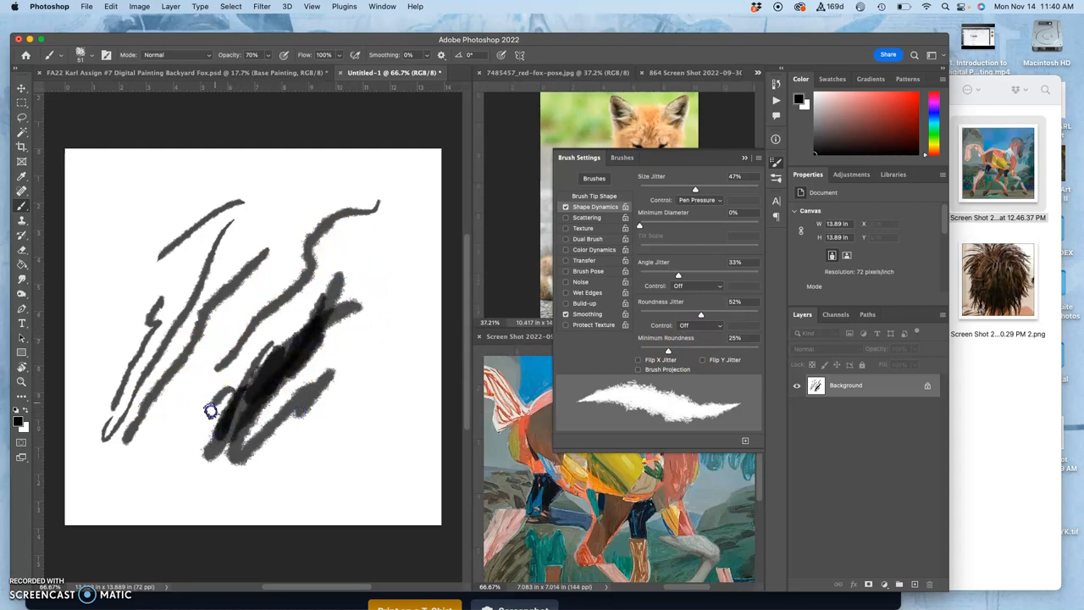
pyautogui.moveTo(210, 413); pyautogui.dragTo(156, 454)
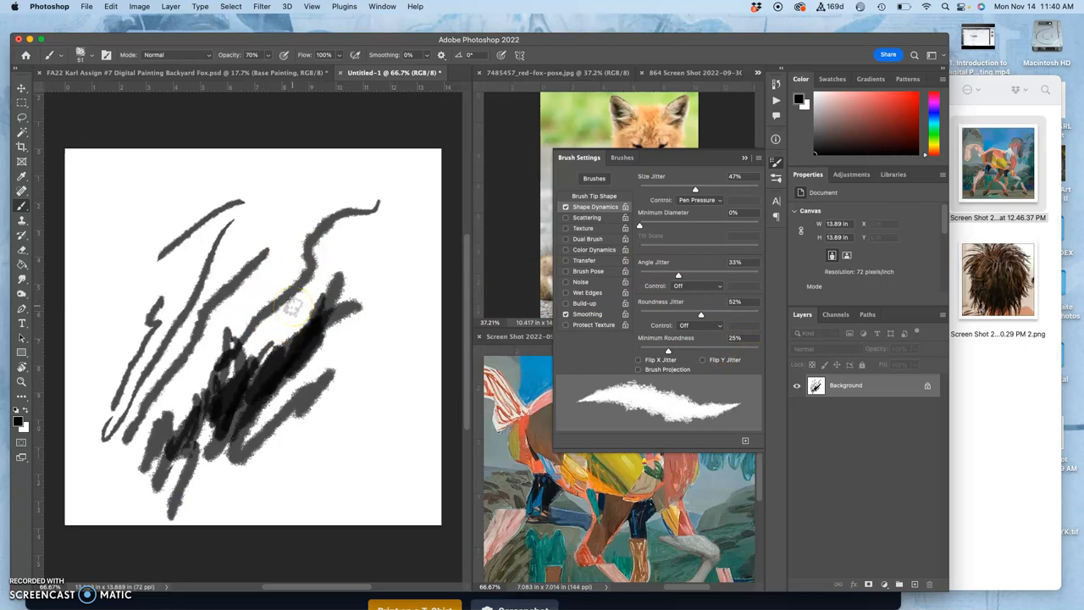
pyautogui.moveTo(437, 287)
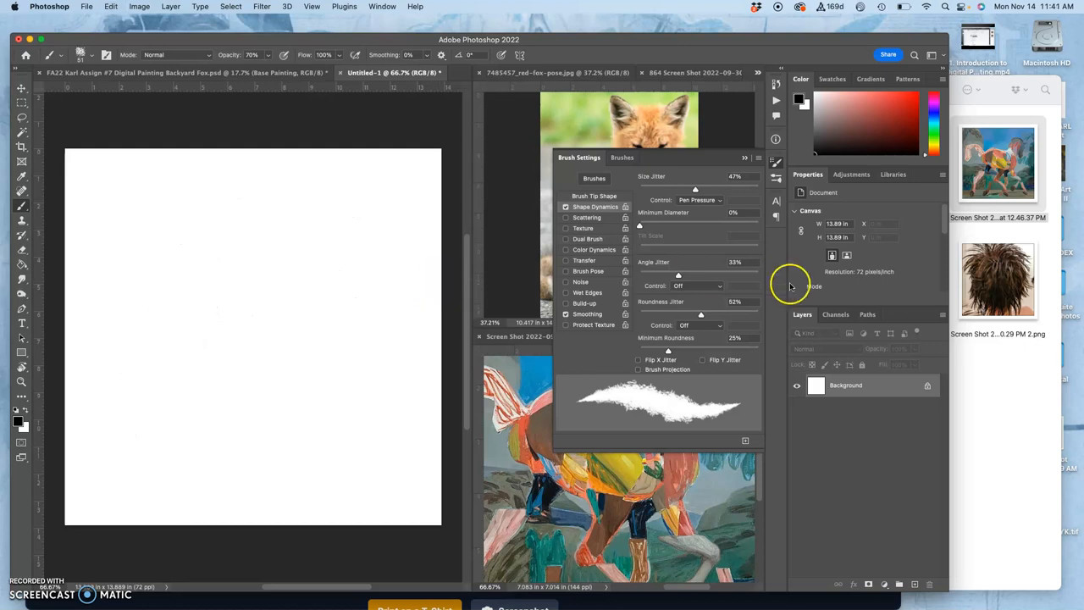
pyautogui.moveTo(686, 284)
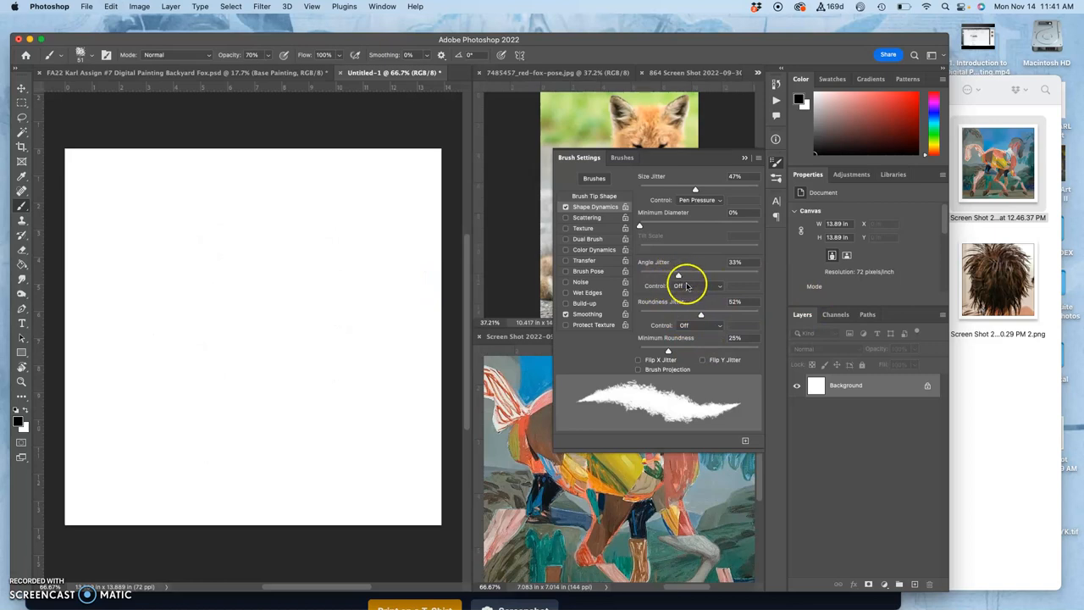
pyautogui.moveTo(696, 319)
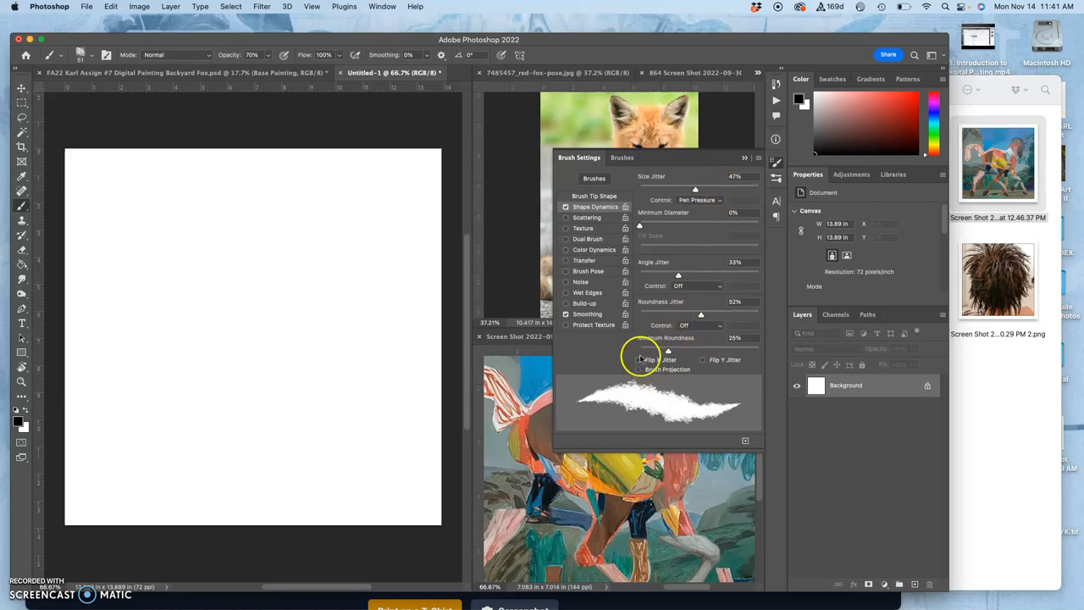
# Try Wet Edges and turn it off, enable Color Dynamics with Foreground/Background Jitter, and paint a grey-toned test stroke
pyautogui.click(566, 291)
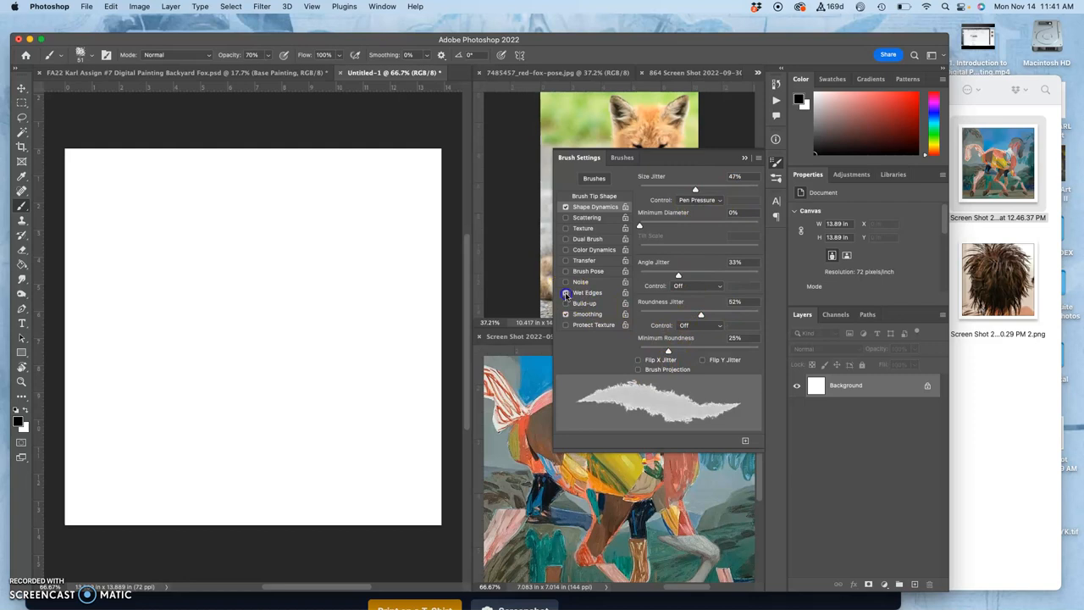
pyautogui.click(566, 291)
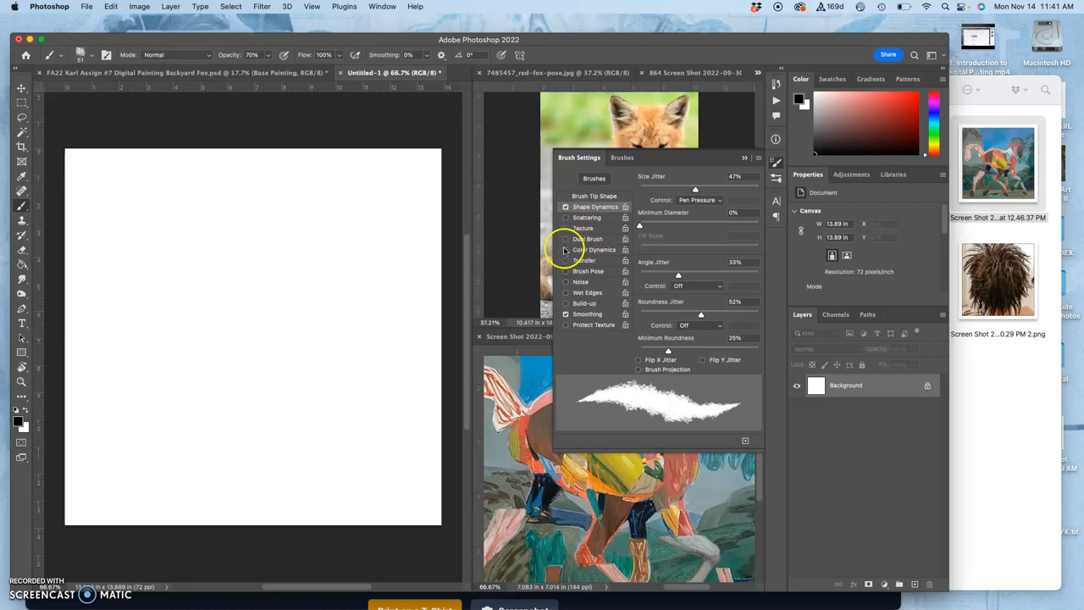
pyautogui.click(566, 249)
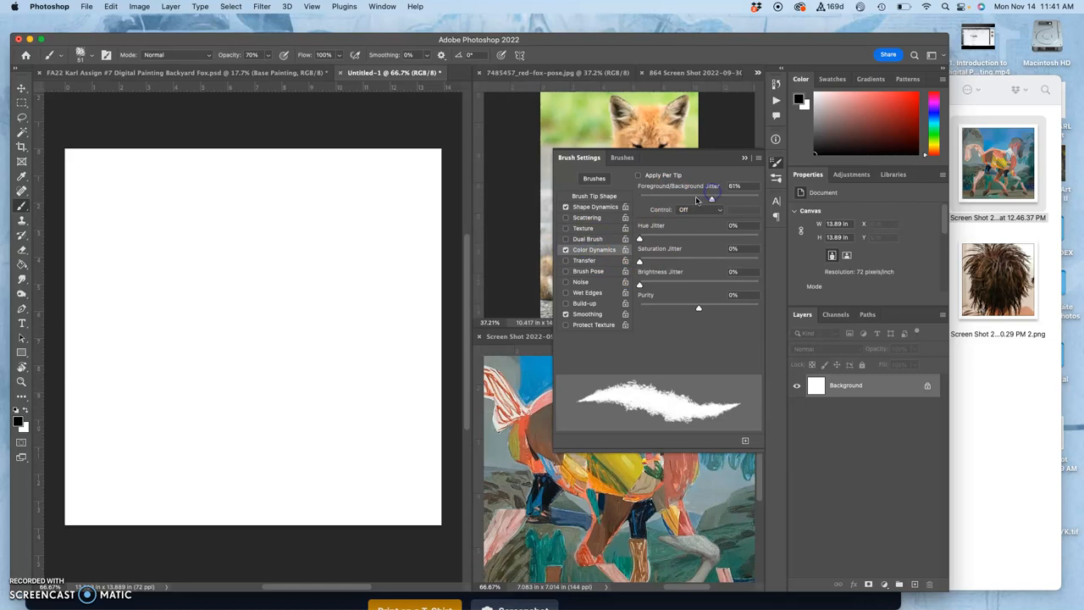
pyautogui.moveTo(313, 216); pyautogui.dragTo(237, 370)
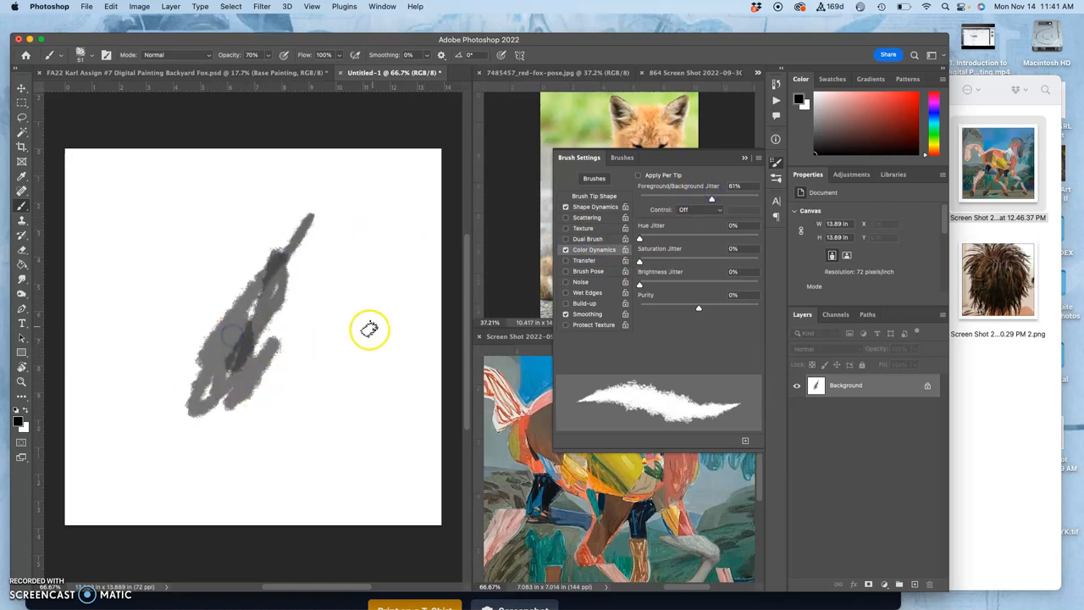
pyautogui.moveTo(698, 396)
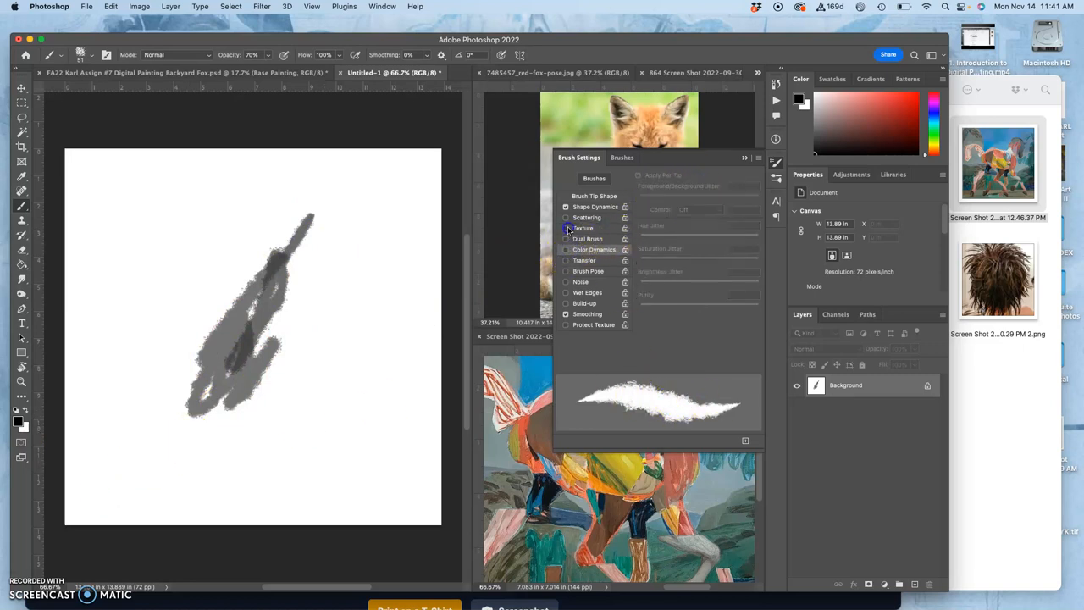
# Enable Texture with a pattern from the picker, smaller scale and 75% depth, then paint a textured test stroke
pyautogui.click(566, 227)
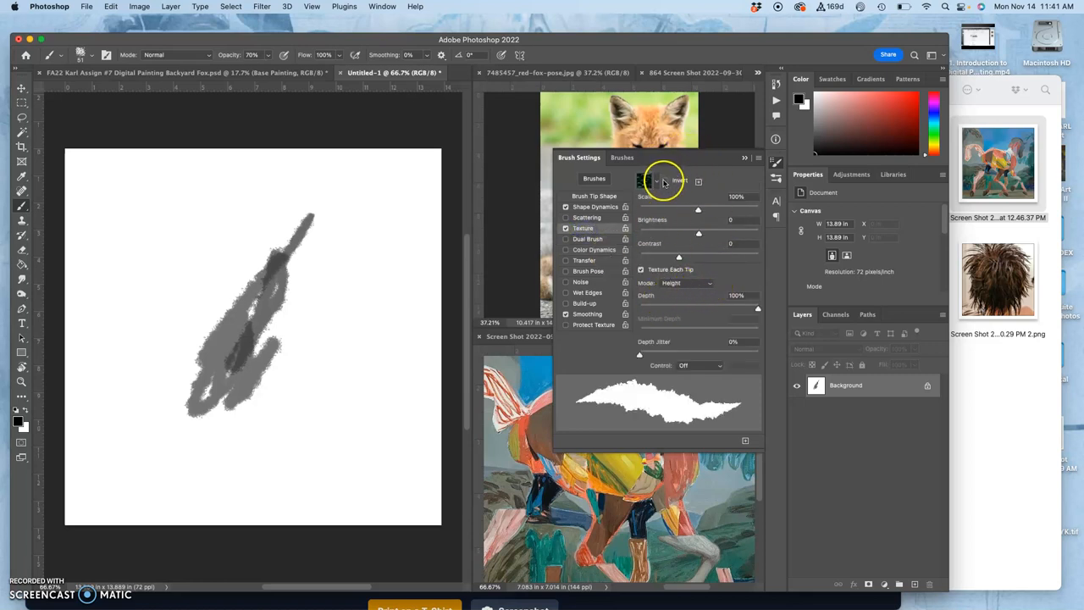
pyautogui.click(653, 180)
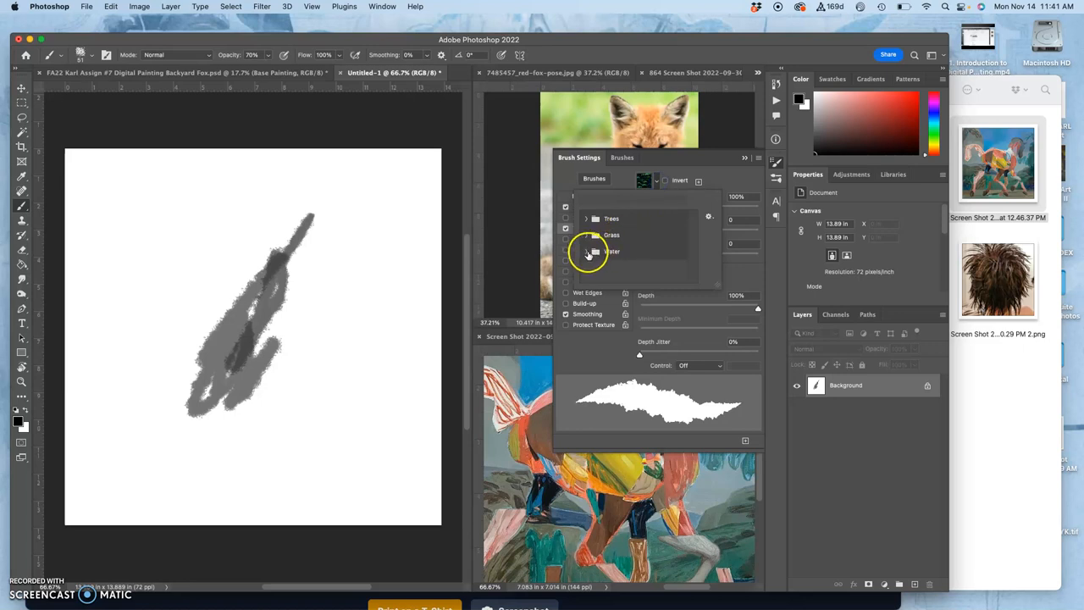
pyautogui.click(586, 250)
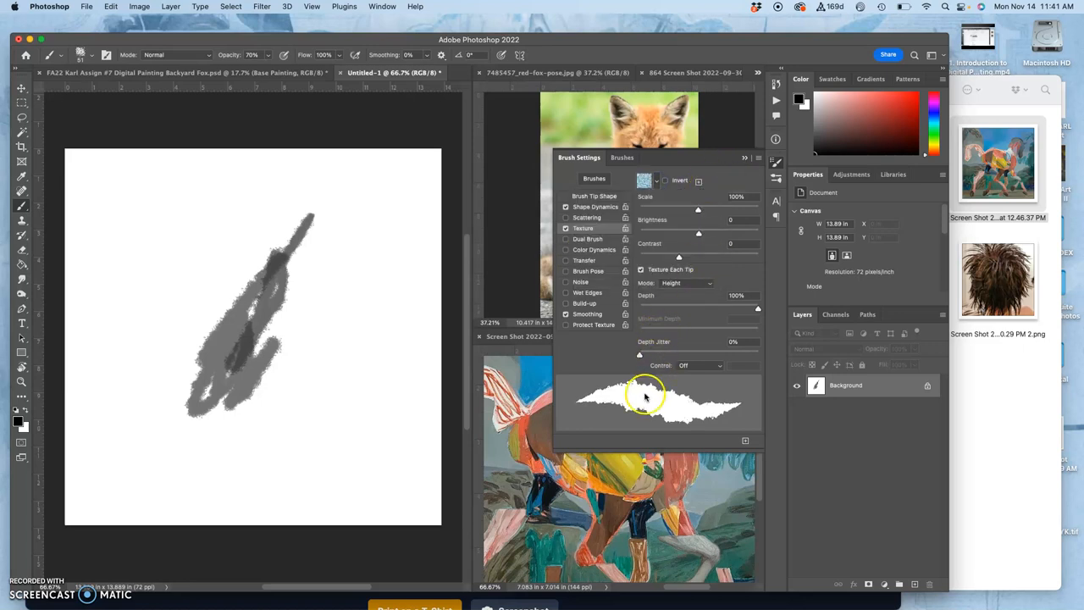
pyautogui.moveTo(698, 210); pyautogui.dragTo(691, 210)
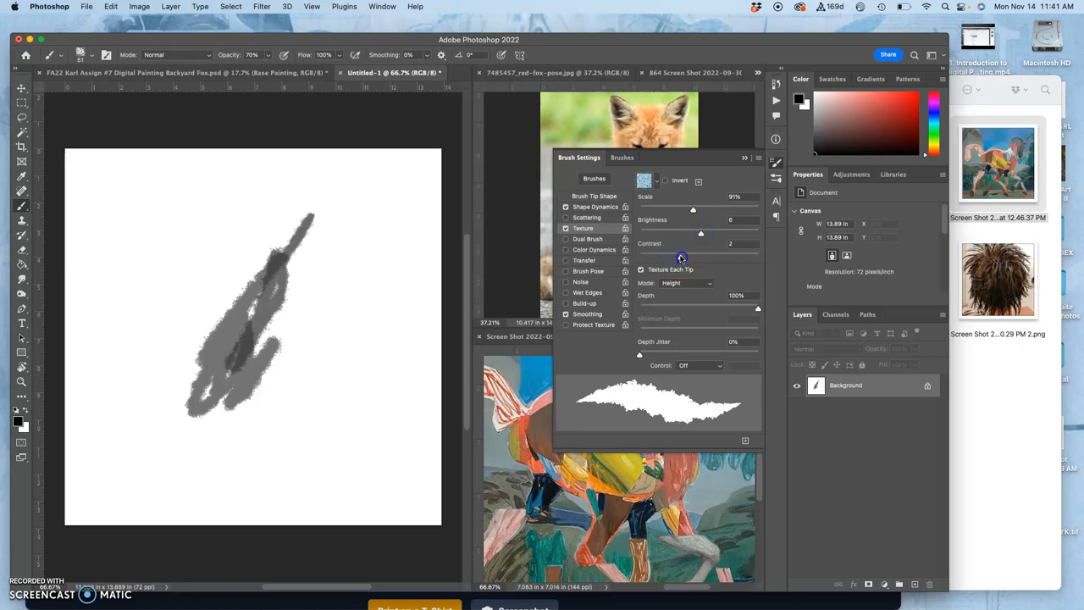
pyautogui.moveTo(759, 307); pyautogui.dragTo(727, 307)
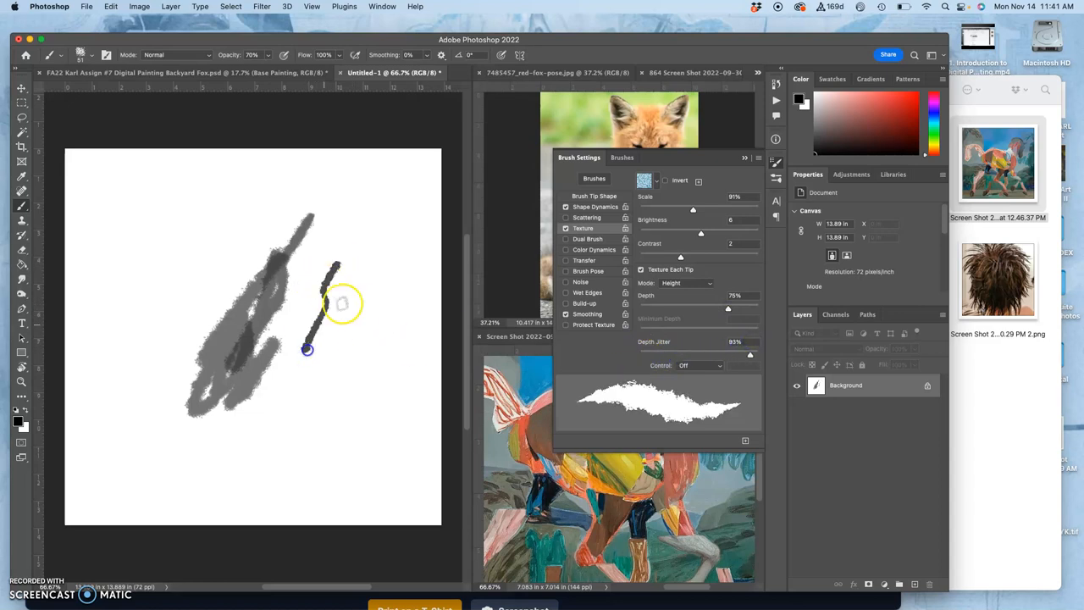
pyautogui.moveTo(305, 347); pyautogui.dragTo(176, 271)
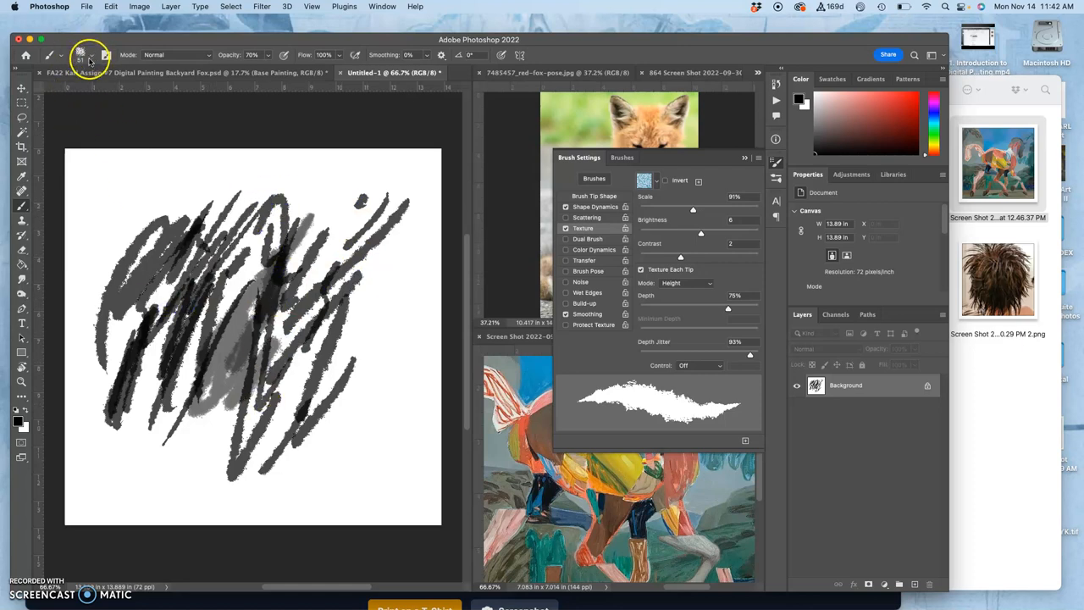
# Enlarge the brush via the preset picker and blanket the canvas with broad dark scribbles
pyautogui.click(85, 53)
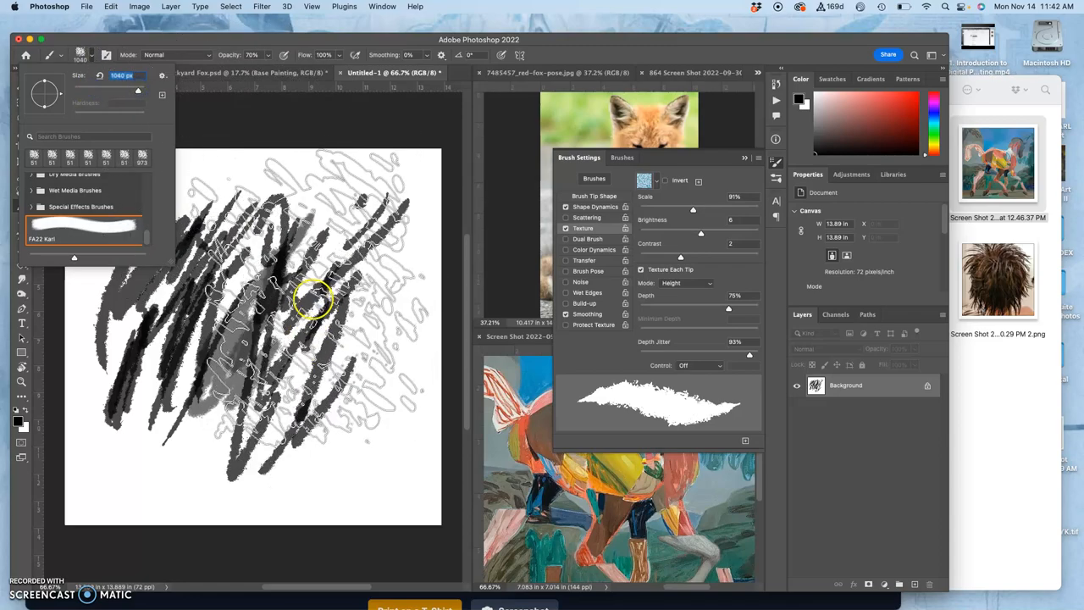
pyautogui.moveTo(313, 296); pyautogui.dragTo(296, 356)
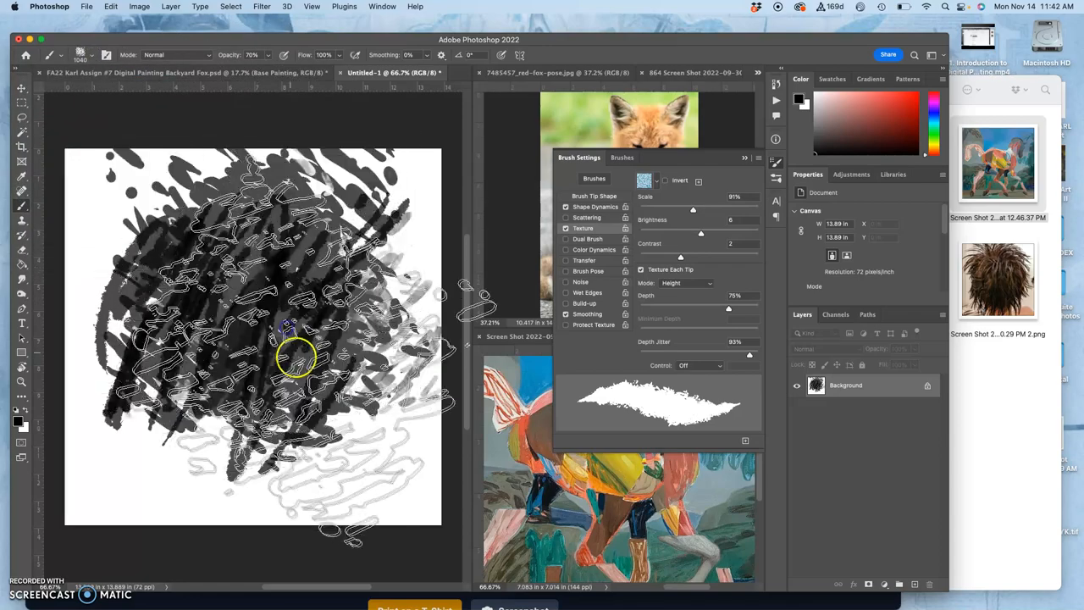
pyautogui.moveTo(297, 356); pyautogui.dragTo(279, 271)
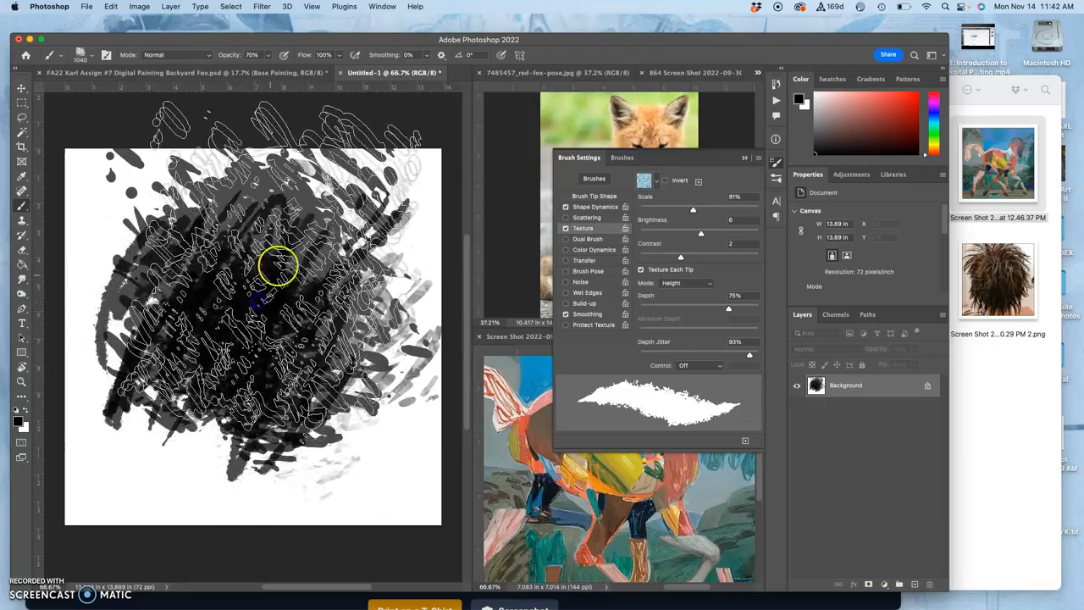
pyautogui.moveTo(279, 262); pyautogui.dragTo(254, 330)
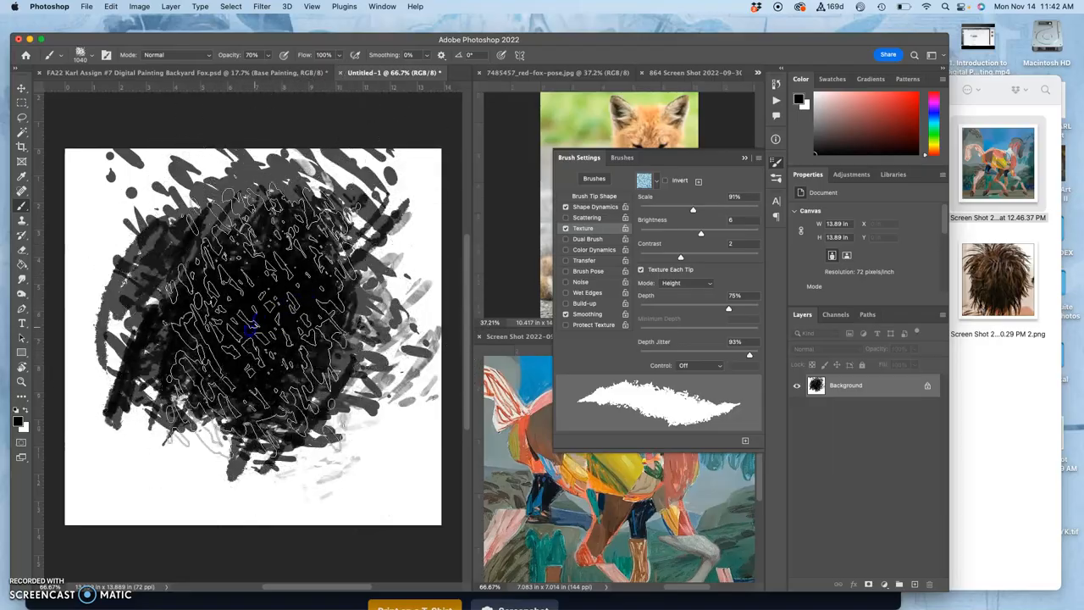